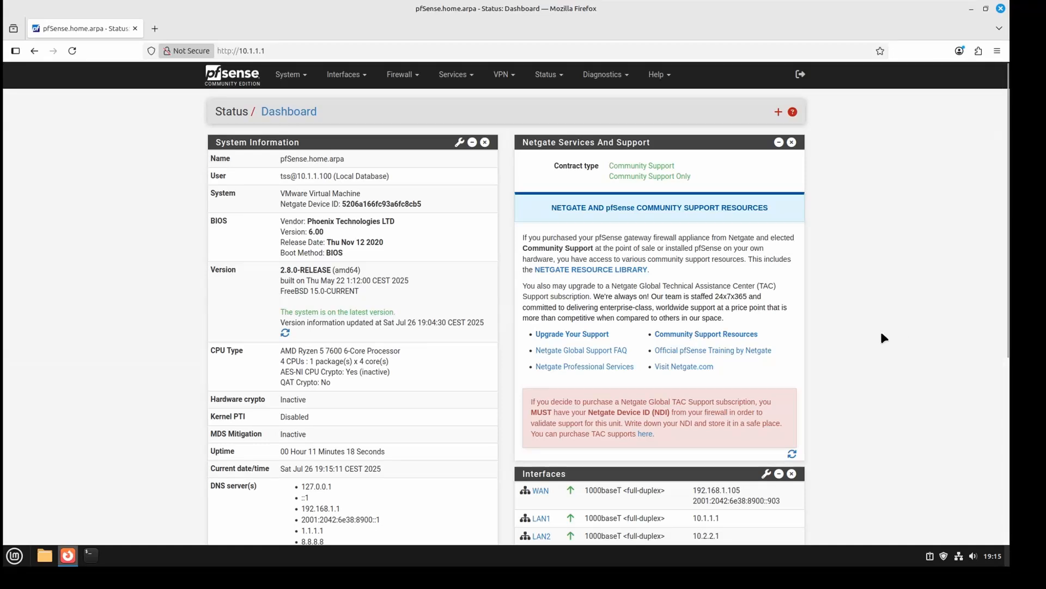
mouse_move(824, 334)
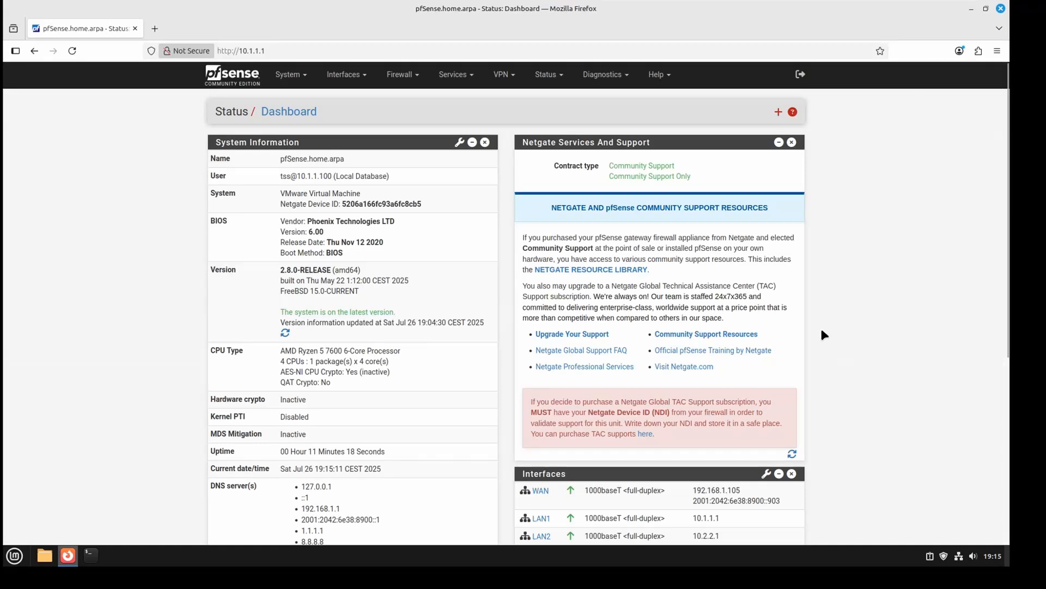
mouse_move(979, 351)
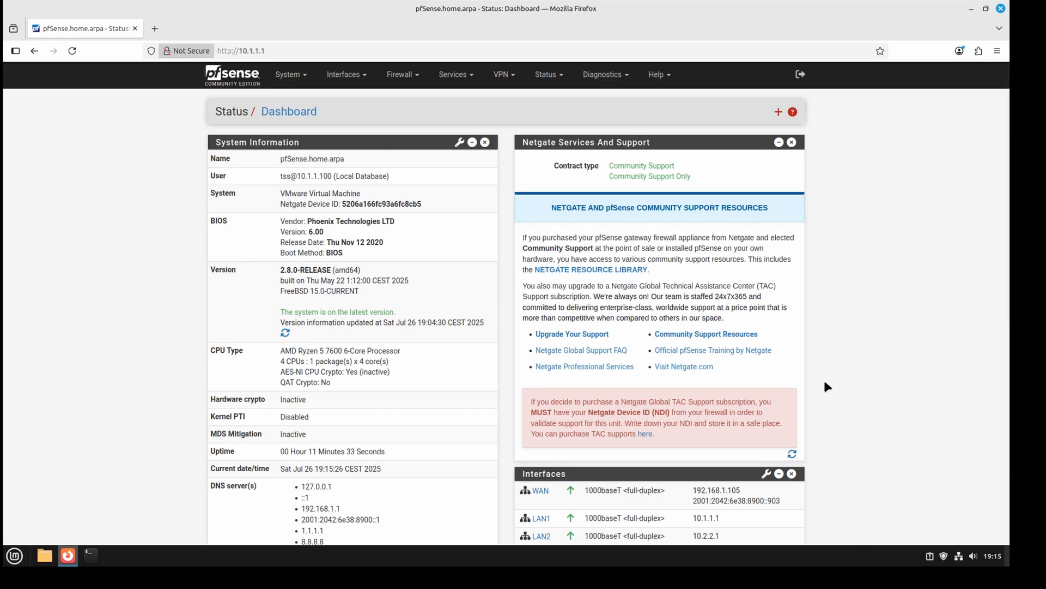
mouse_move(818, 380)
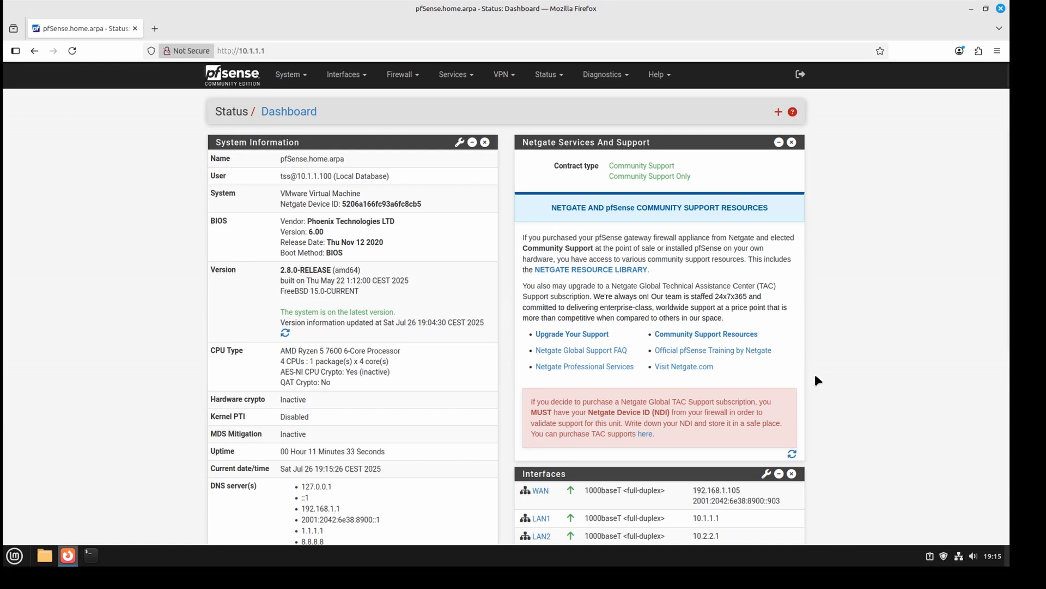
mouse_move(615, 240)
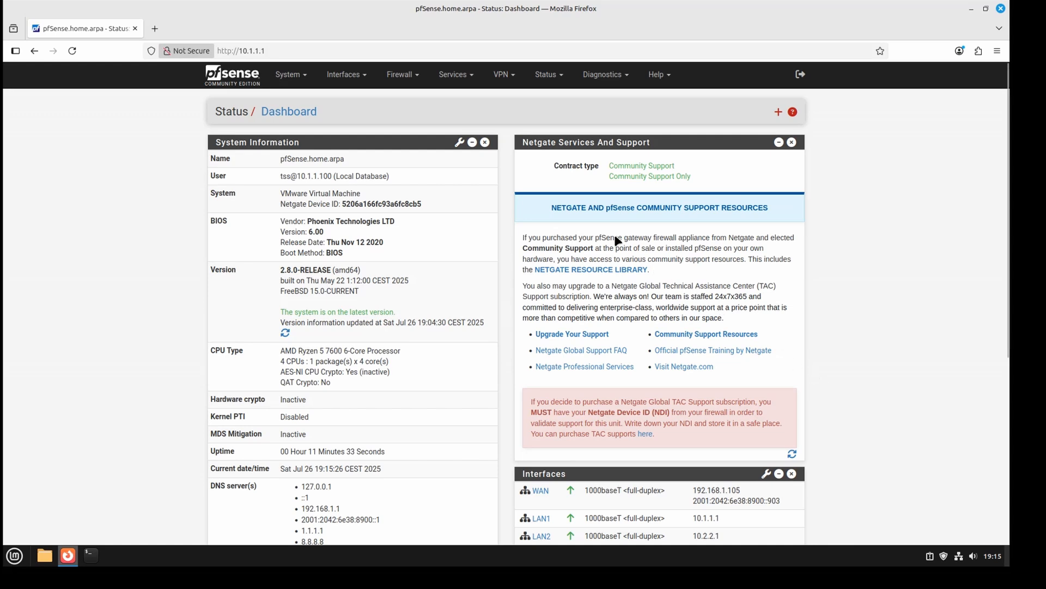
mouse_move(549, 203)
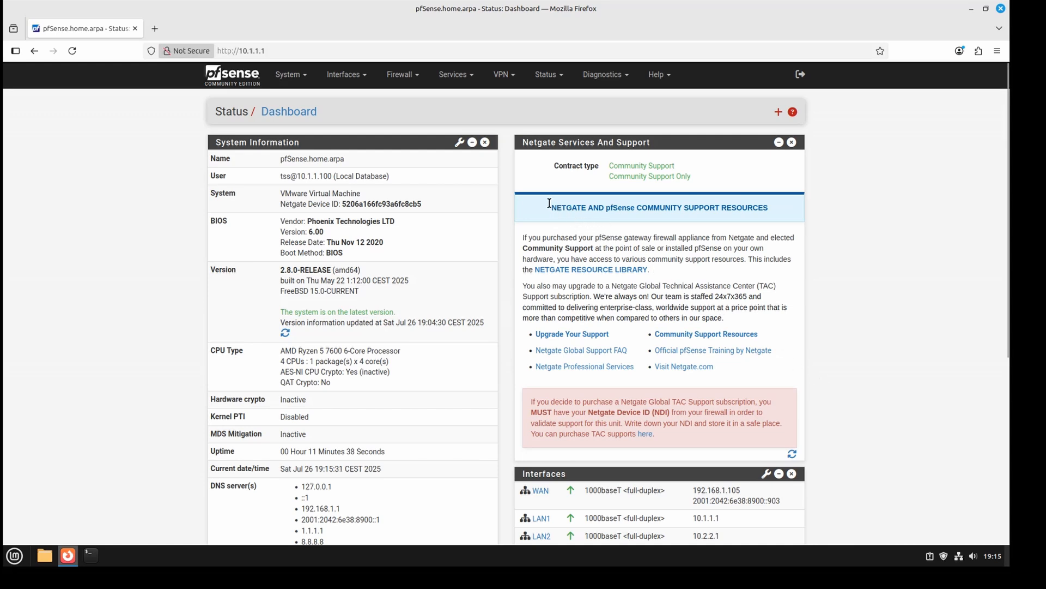
mouse_move(513, 197)
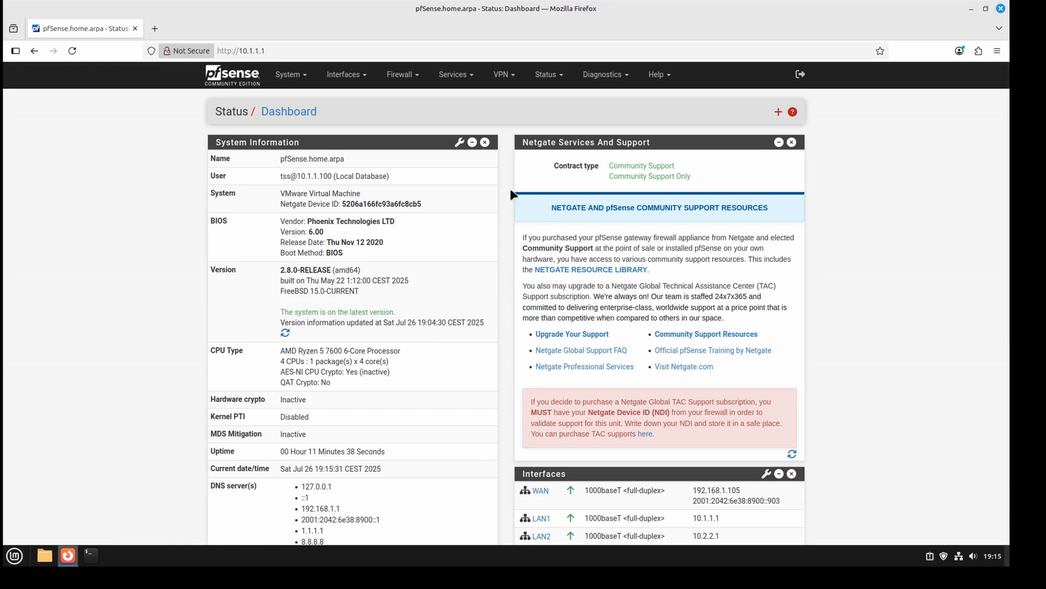
mouse_move(324, 126)
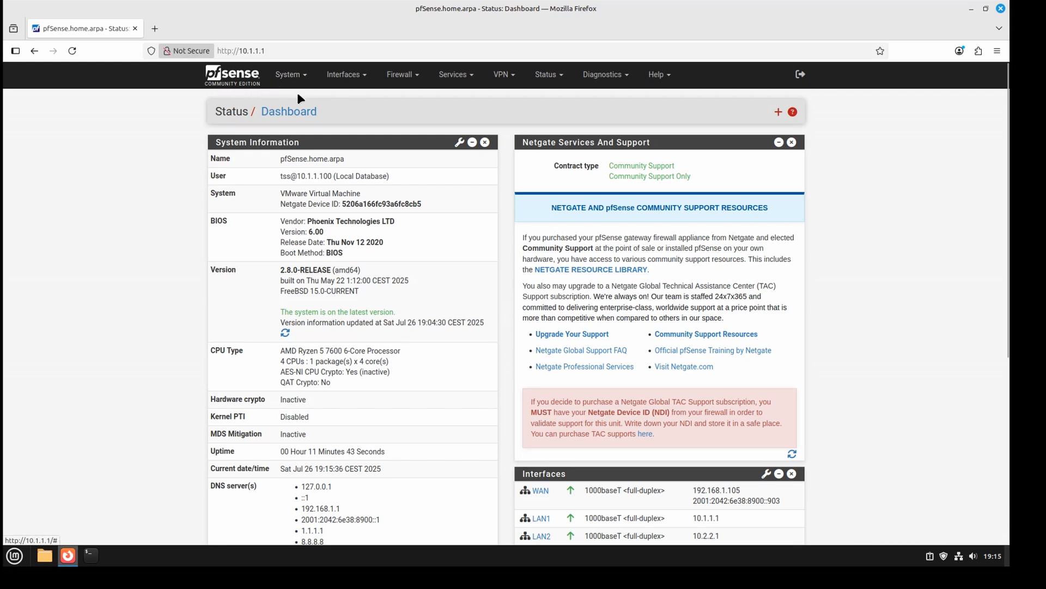
mouse_move(323, 99)
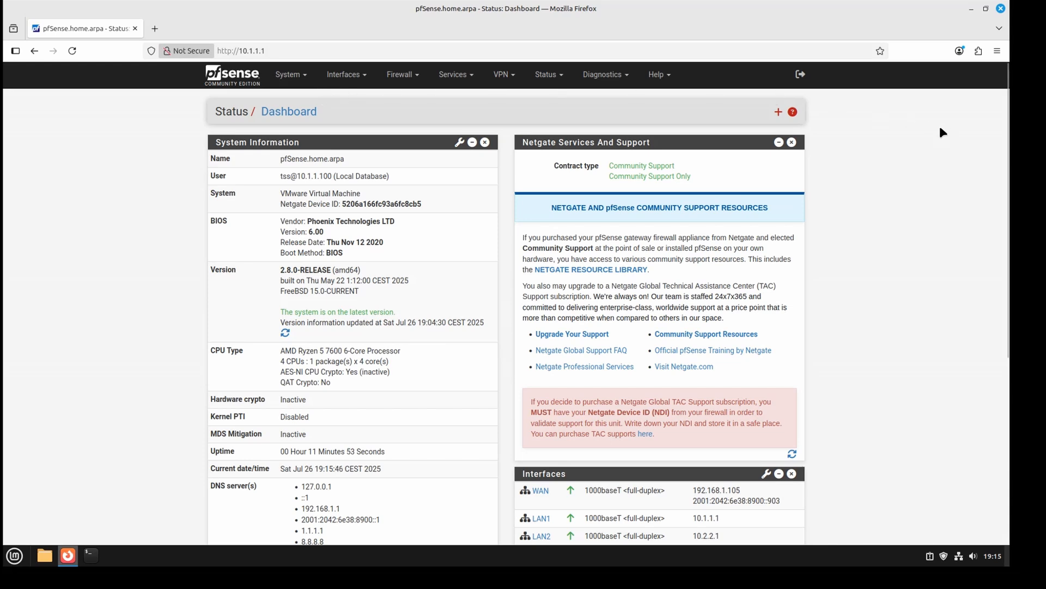
mouse_move(927, 131)
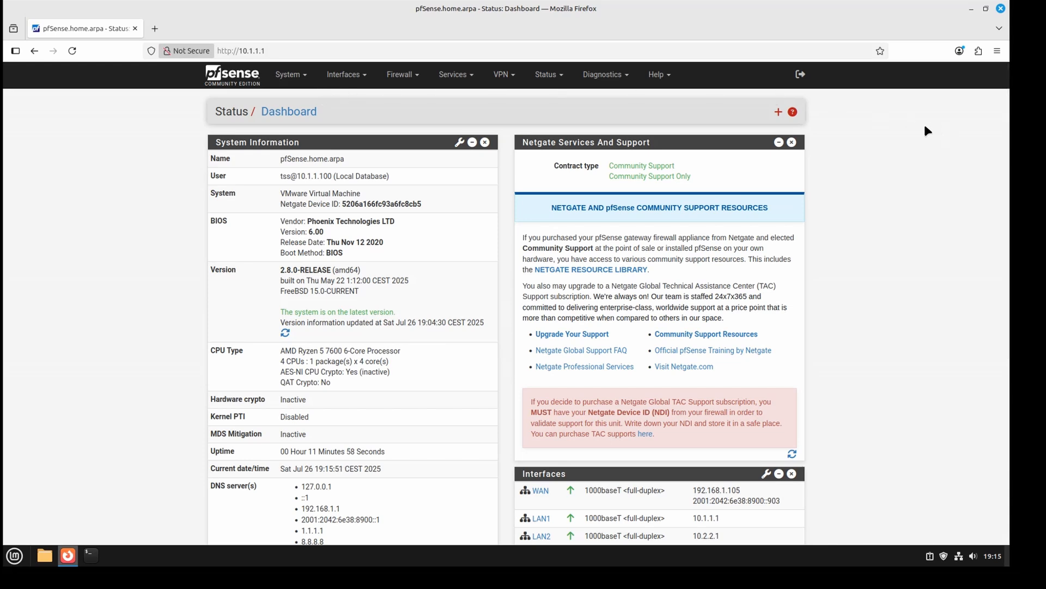
mouse_move(531, 133)
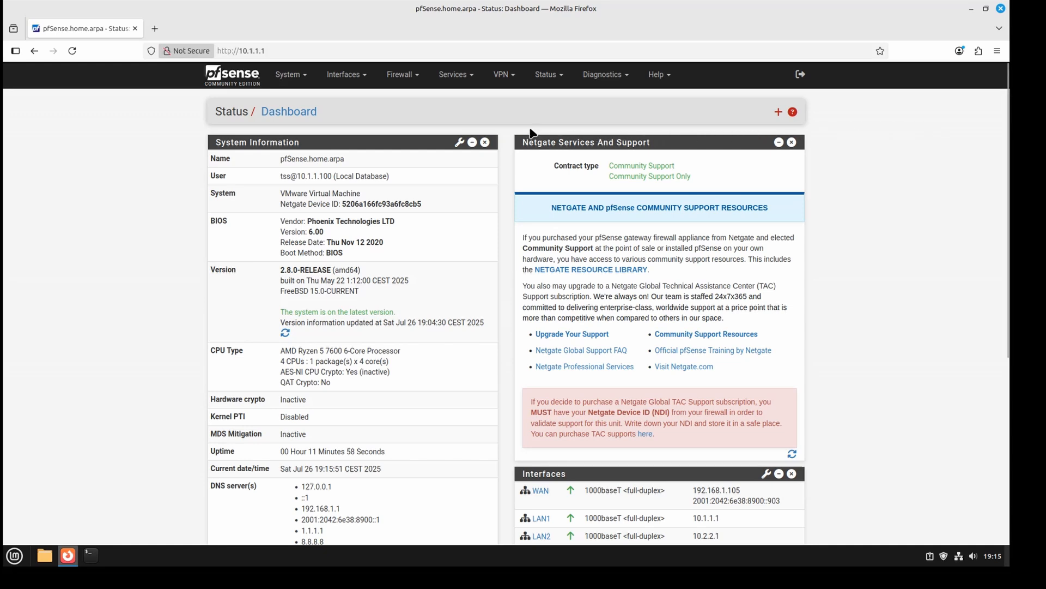
Open System > Package Manager and begin loading the Available Packages list
click(289, 74)
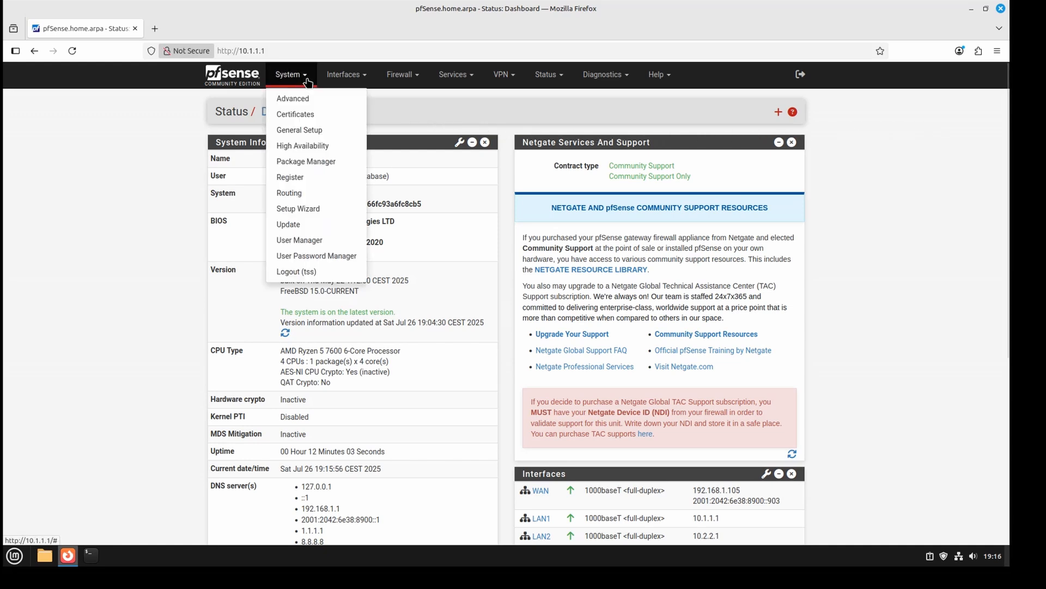
mouse_move(306, 115)
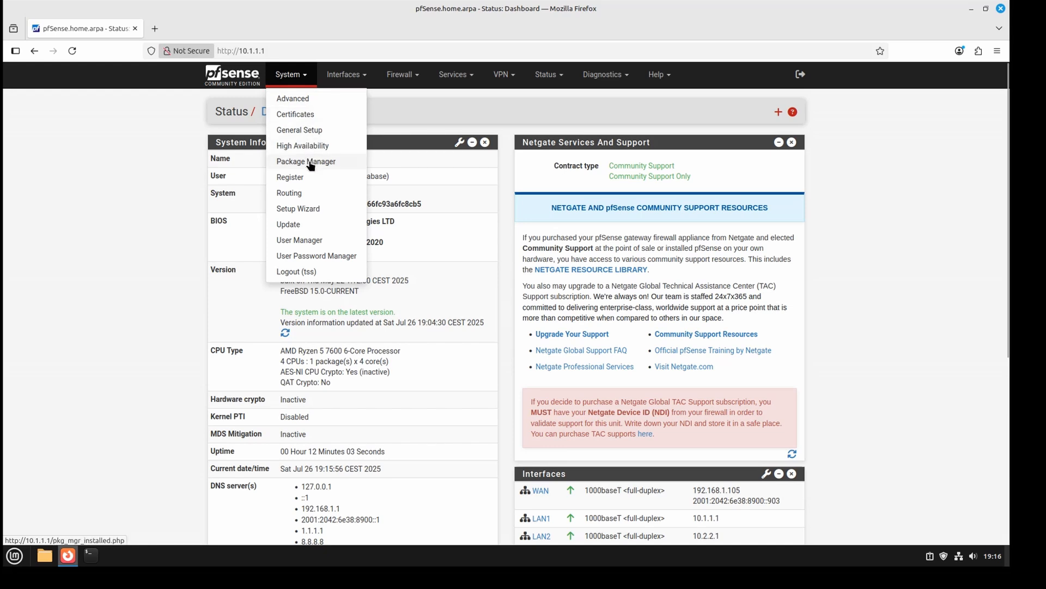
mouse_move(301, 169)
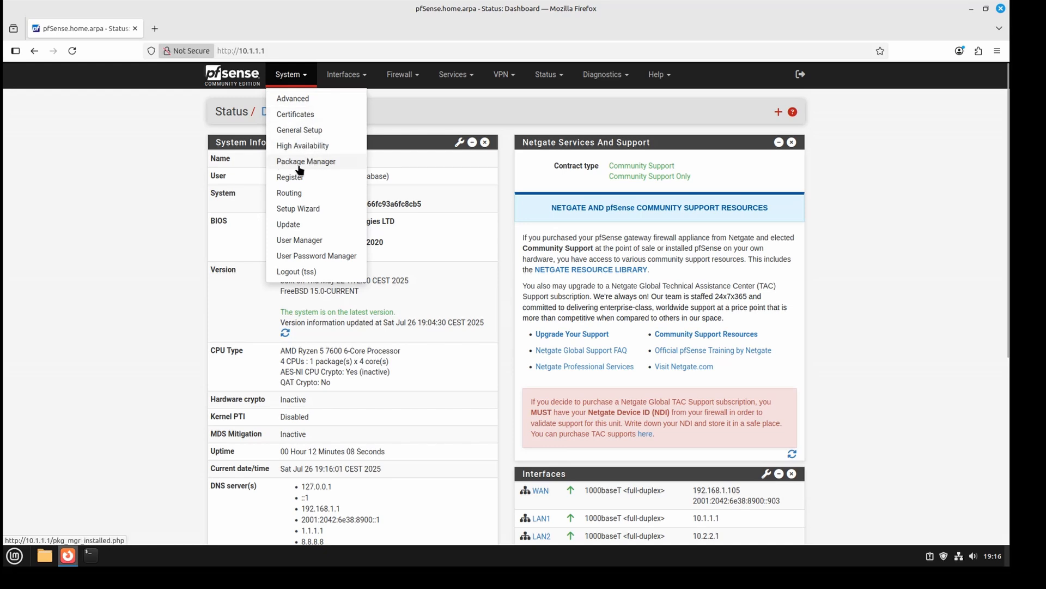
click(306, 161)
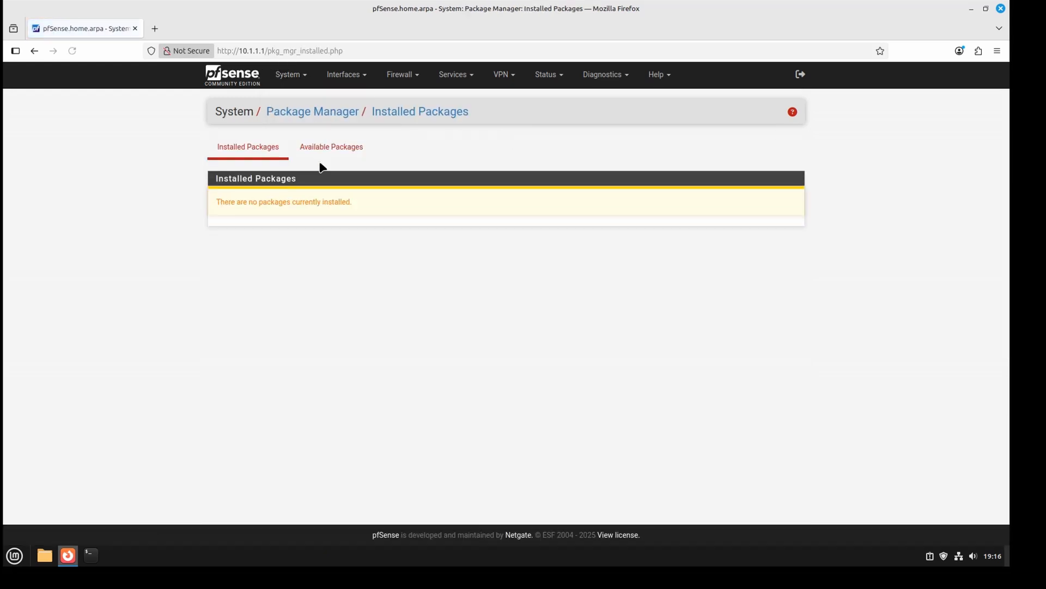
click(331, 146)
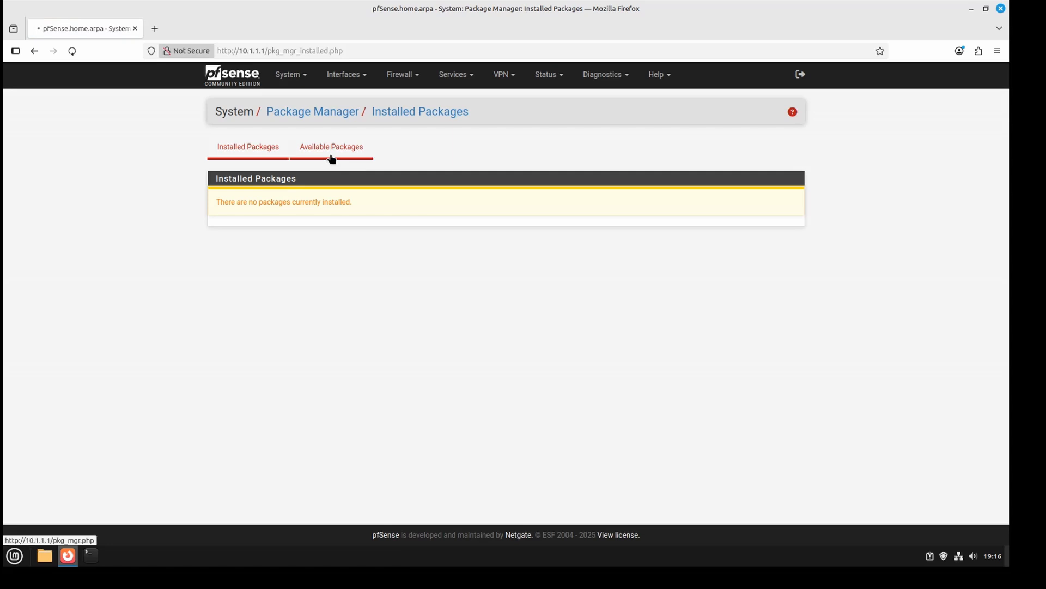
Browse the Available Packages list down to pfBlockerNG-devel 3.2.8
click(331, 147)
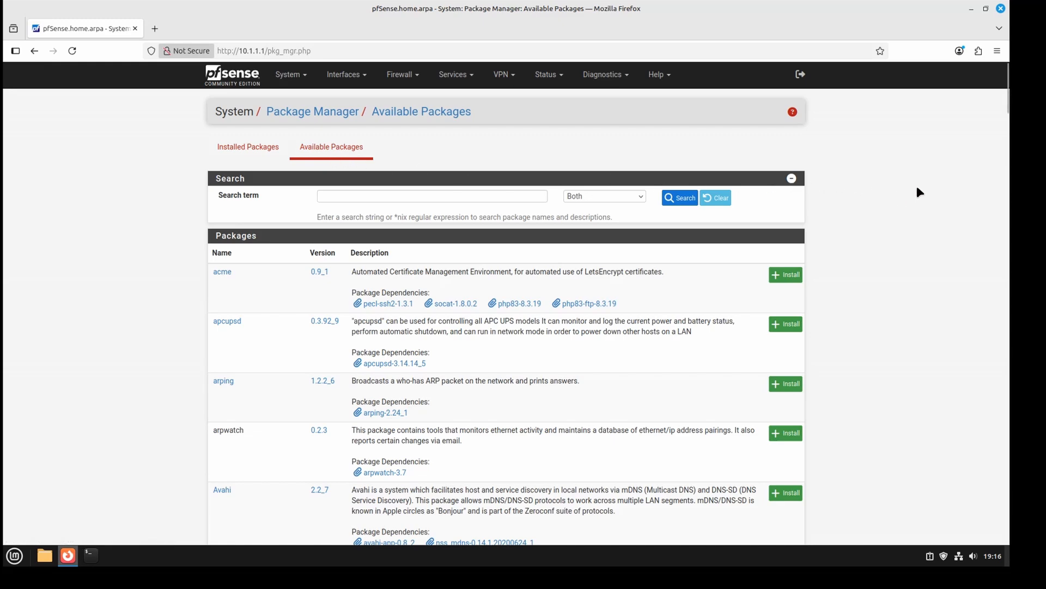
mouse_move(948, 167)
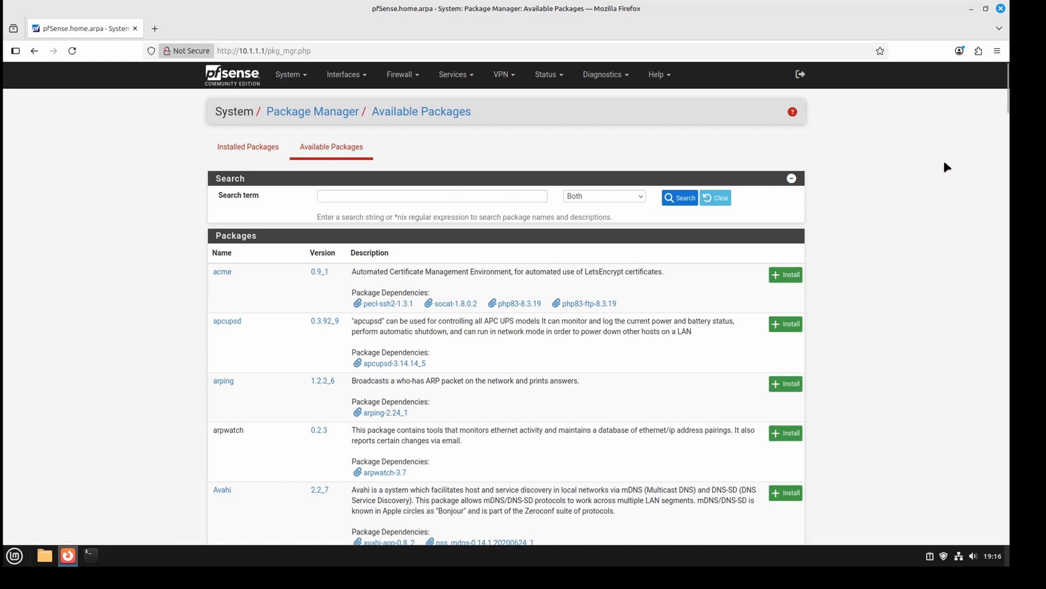
scroll(down, 3)
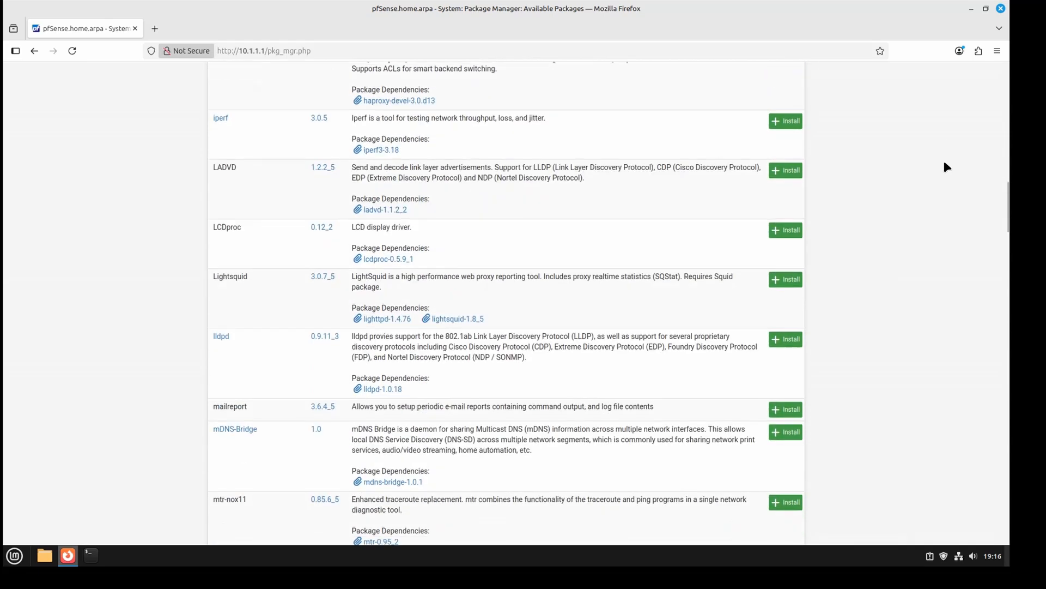
scroll(down, 3)
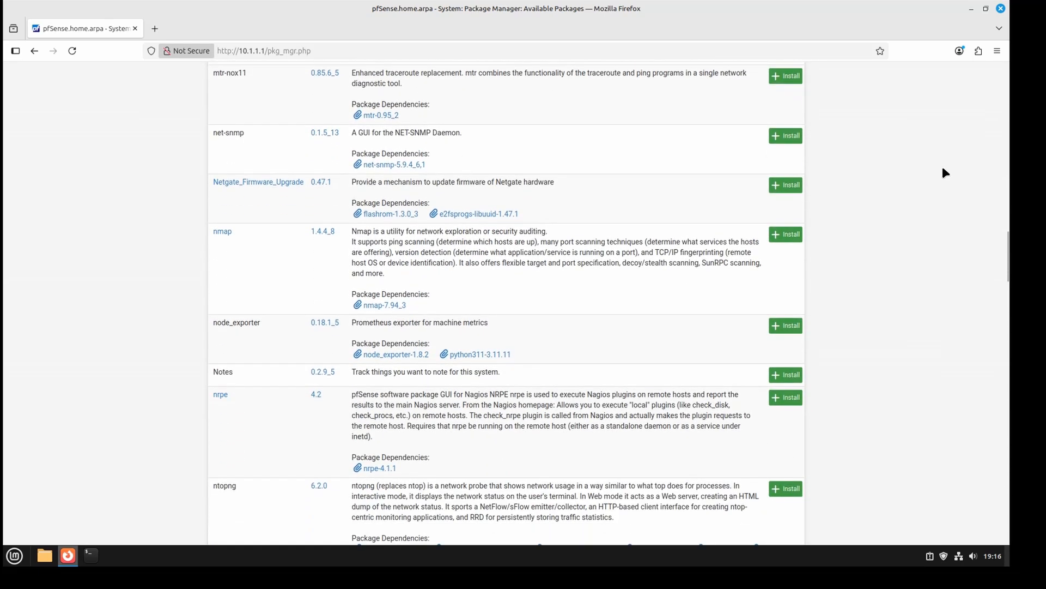
scroll(down, 3)
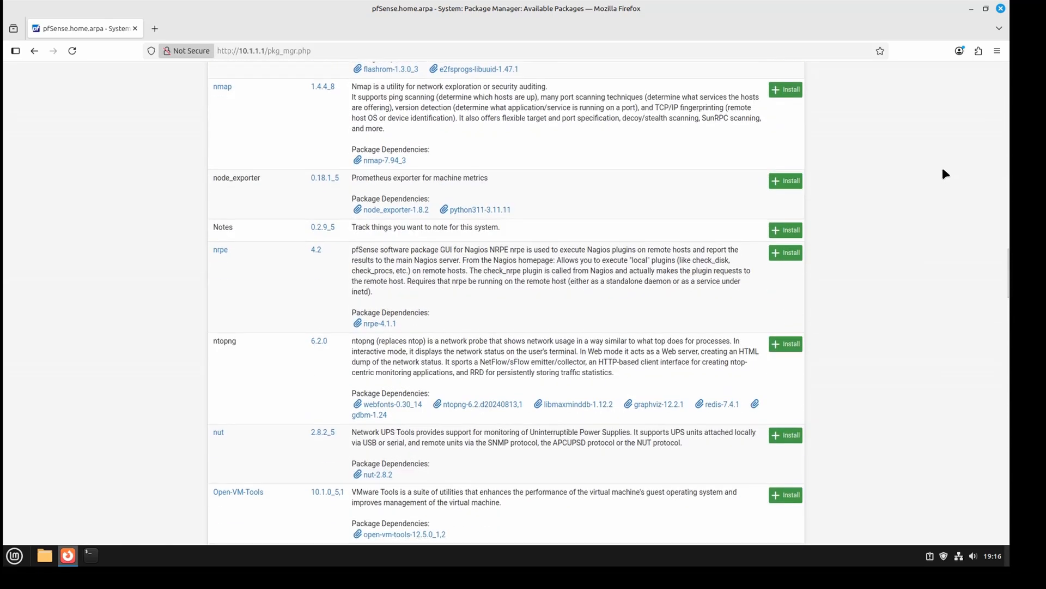
scroll(down, 3)
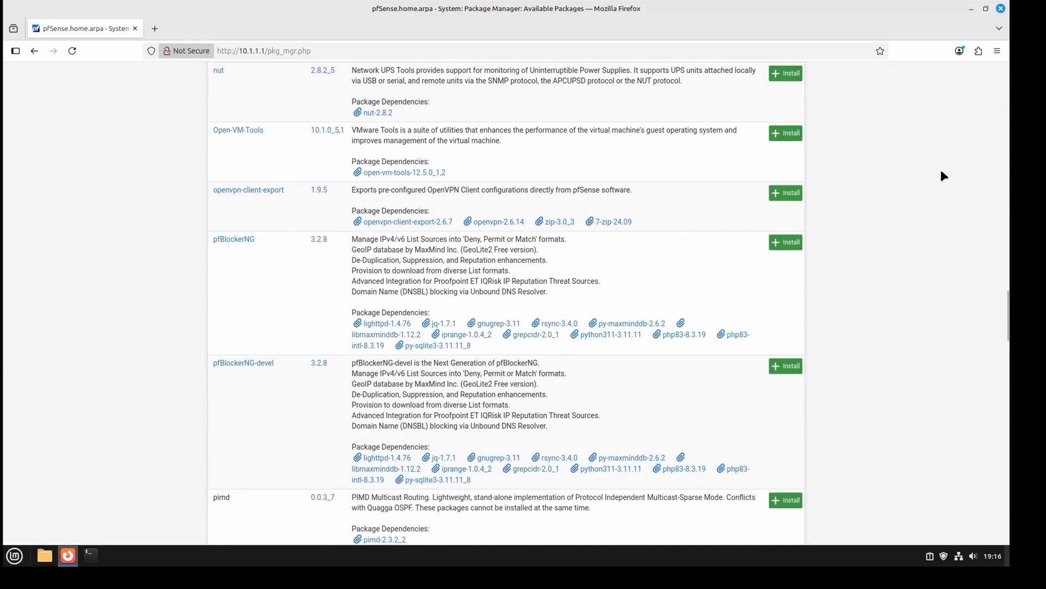
mouse_move(924, 188)
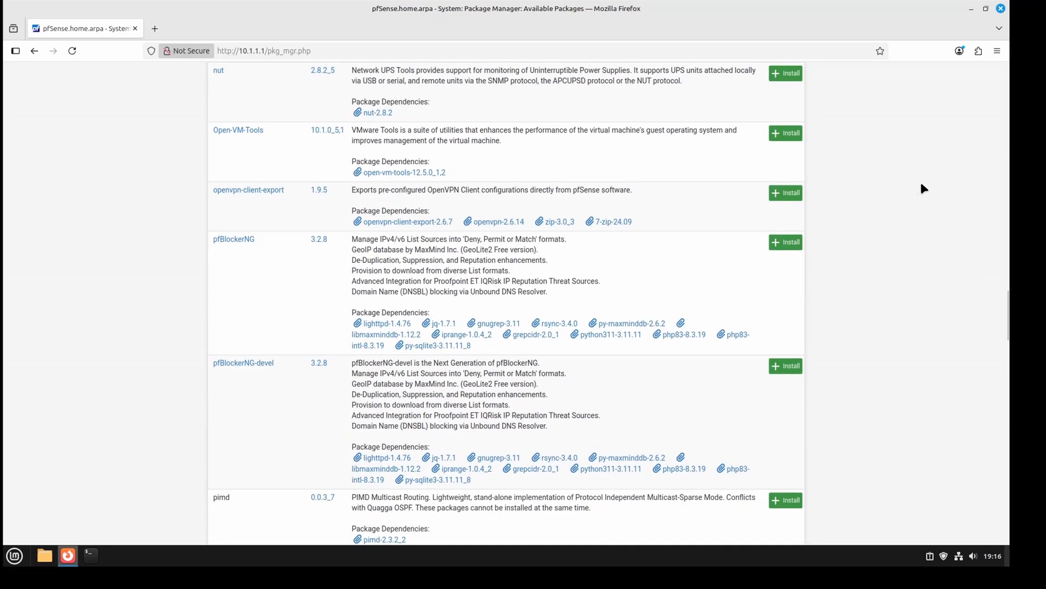
scroll(down, 3)
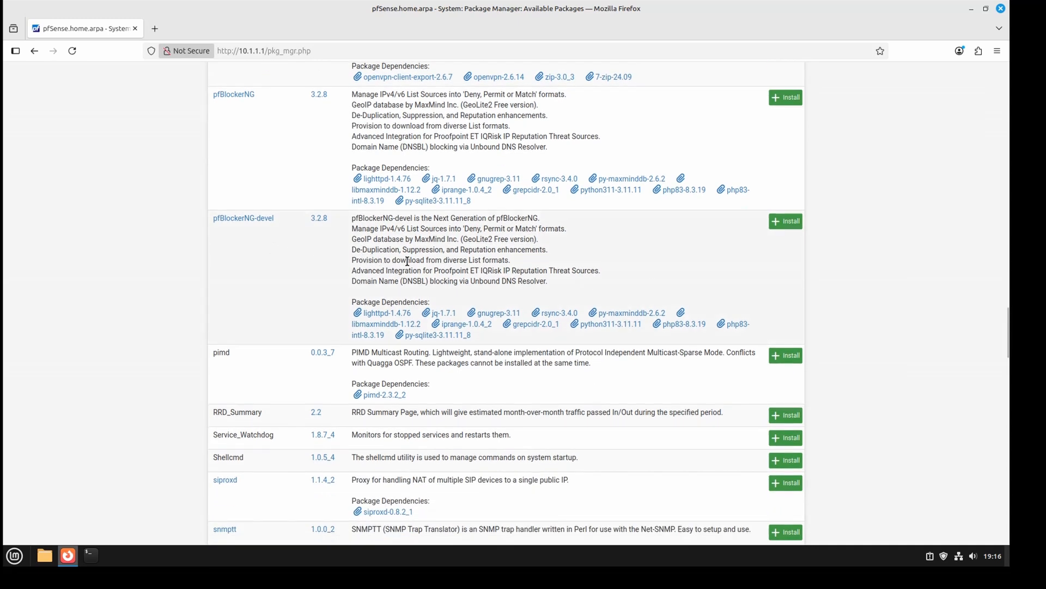
mouse_move(752, 258)
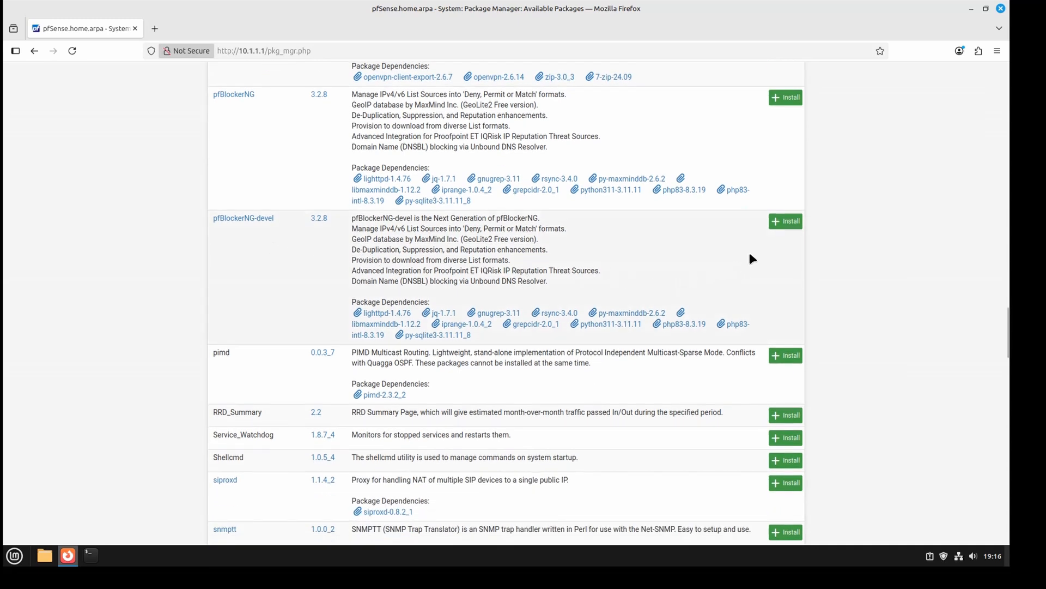
mouse_move(639, 262)
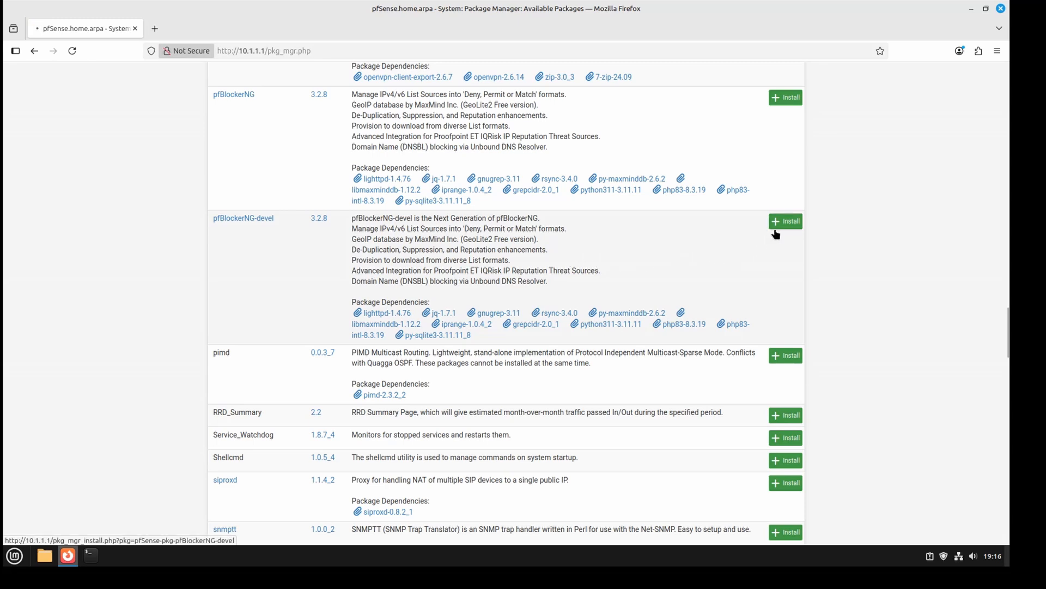
Install the pfBlockerNG-devel package and confirm the installation
click(786, 220)
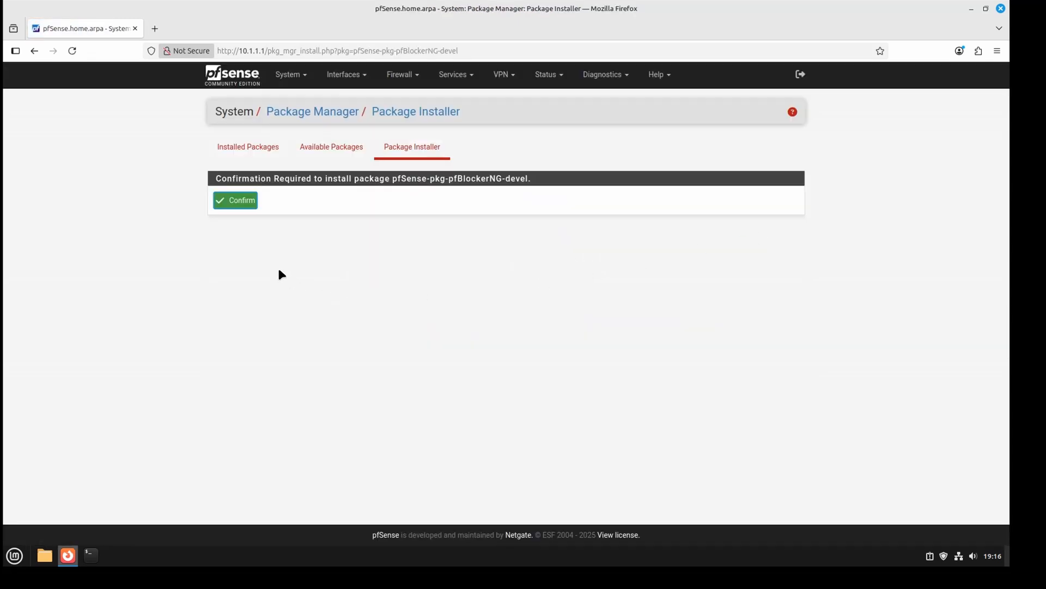
click(235, 200)
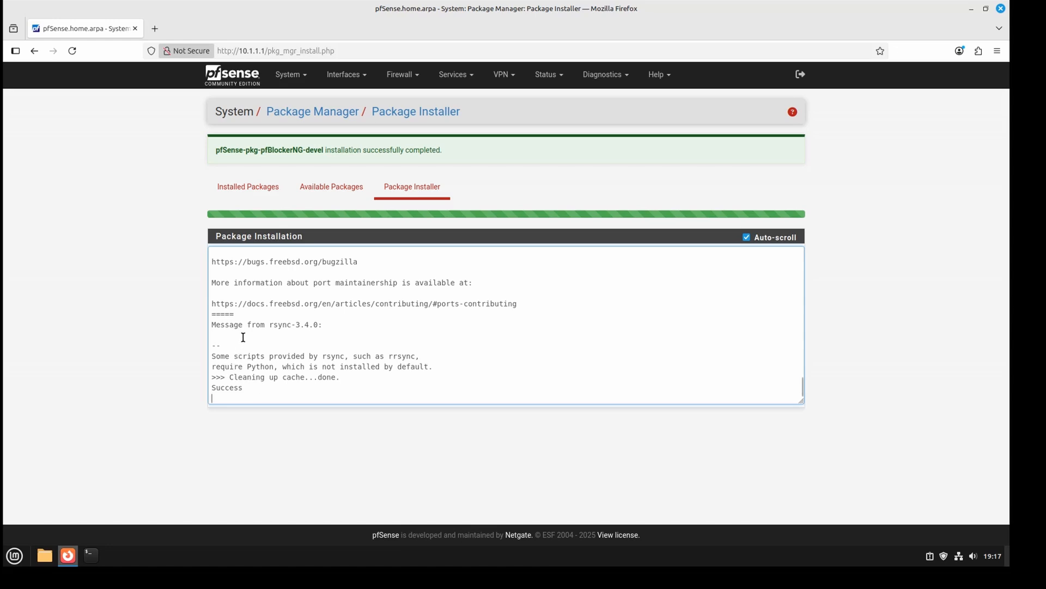
mouse_move(242, 327)
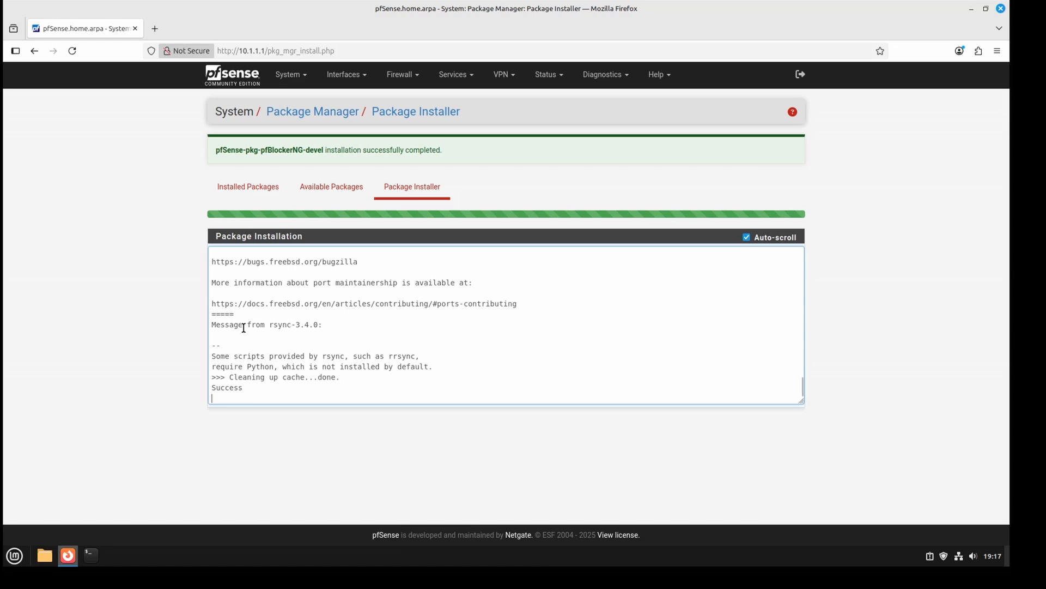
mouse_move(306, 138)
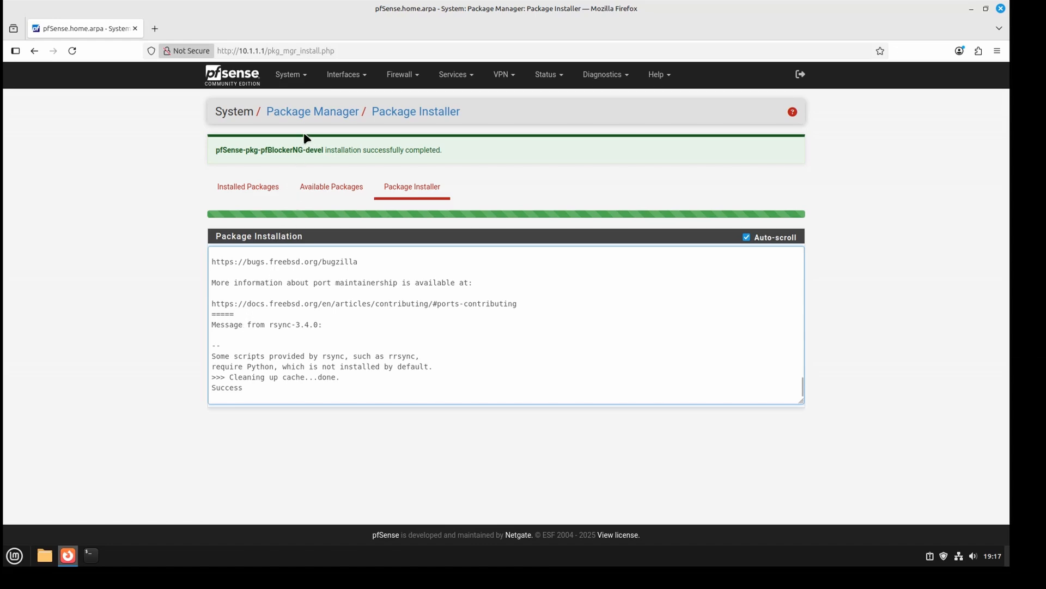
Launch the pfBlockerNG setup wizard from the Firewall menu
click(400, 75)
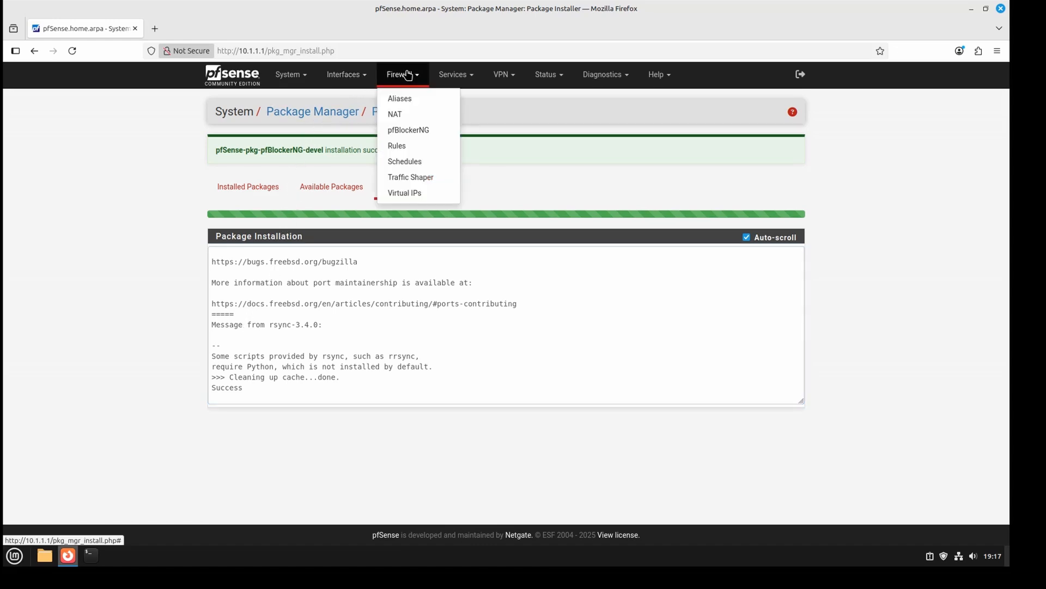
mouse_move(407, 77)
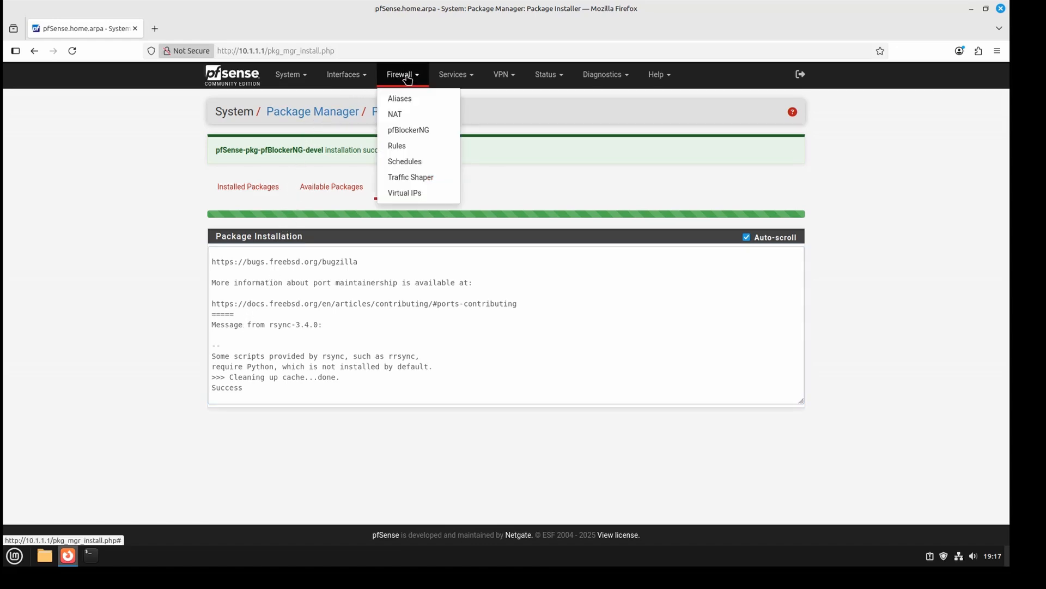
mouse_move(408, 130)
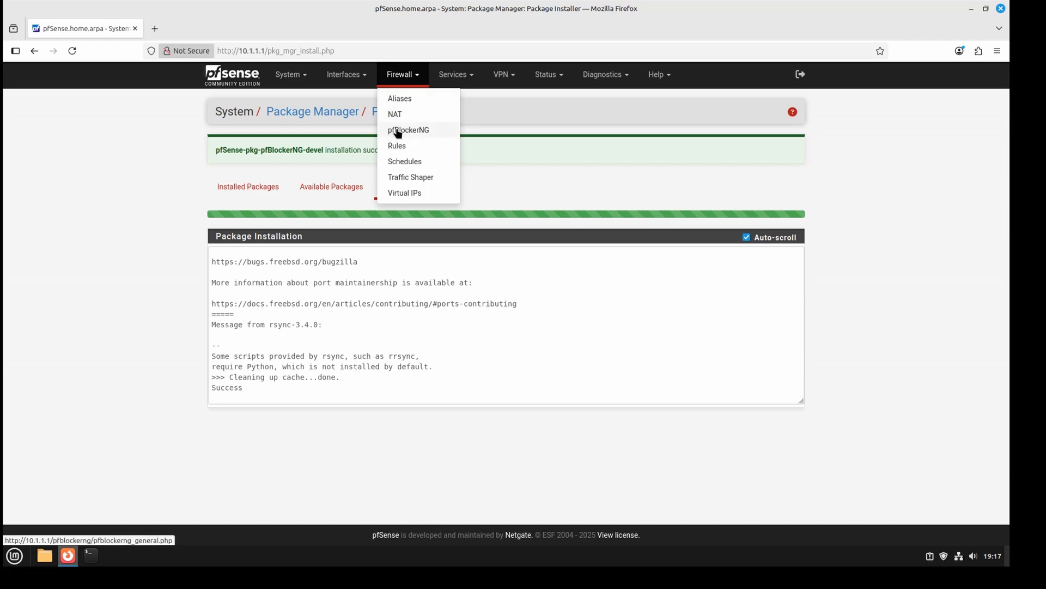
click(407, 130)
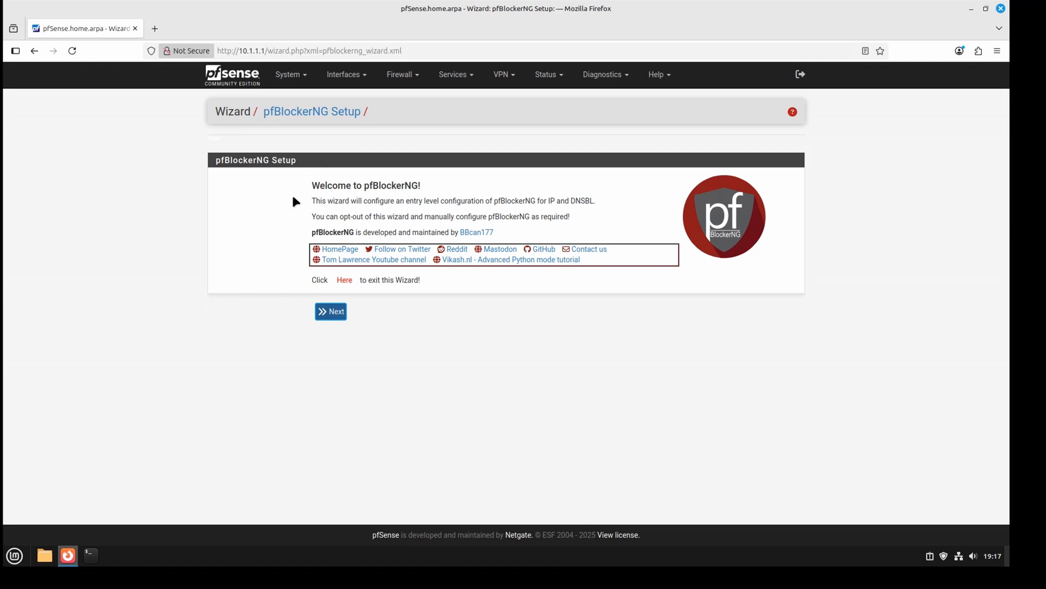
mouse_move(289, 259)
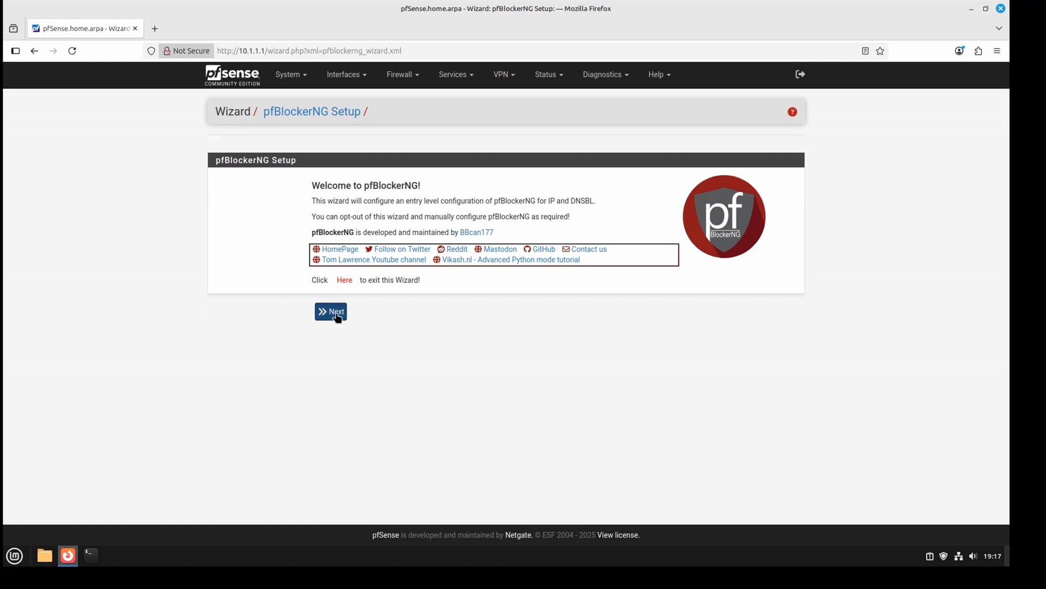
Advance the pfBlockerNG wizard past its welcome page to step 1
click(331, 311)
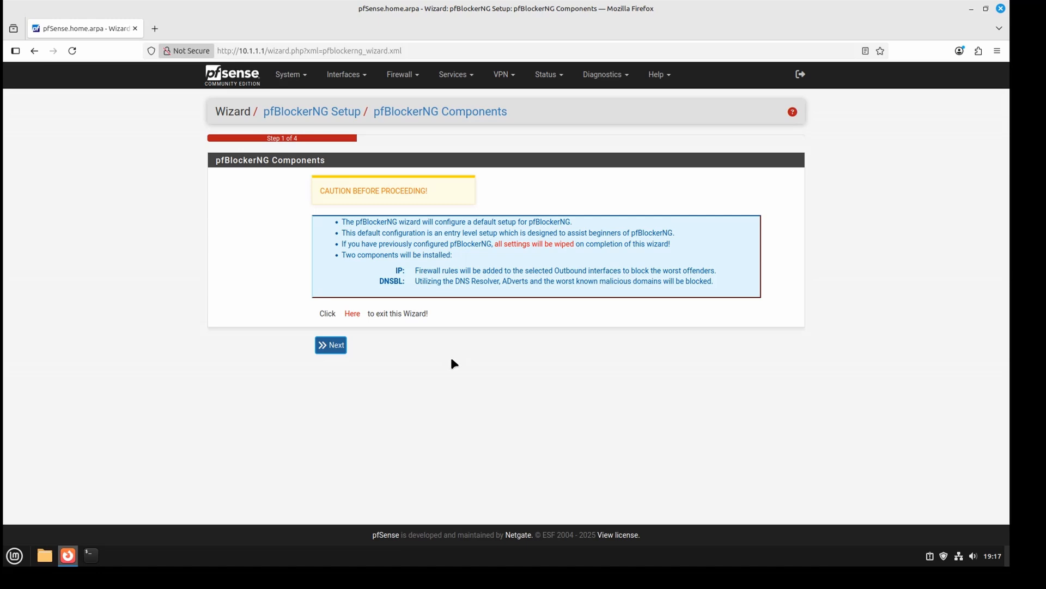
mouse_move(440, 362)
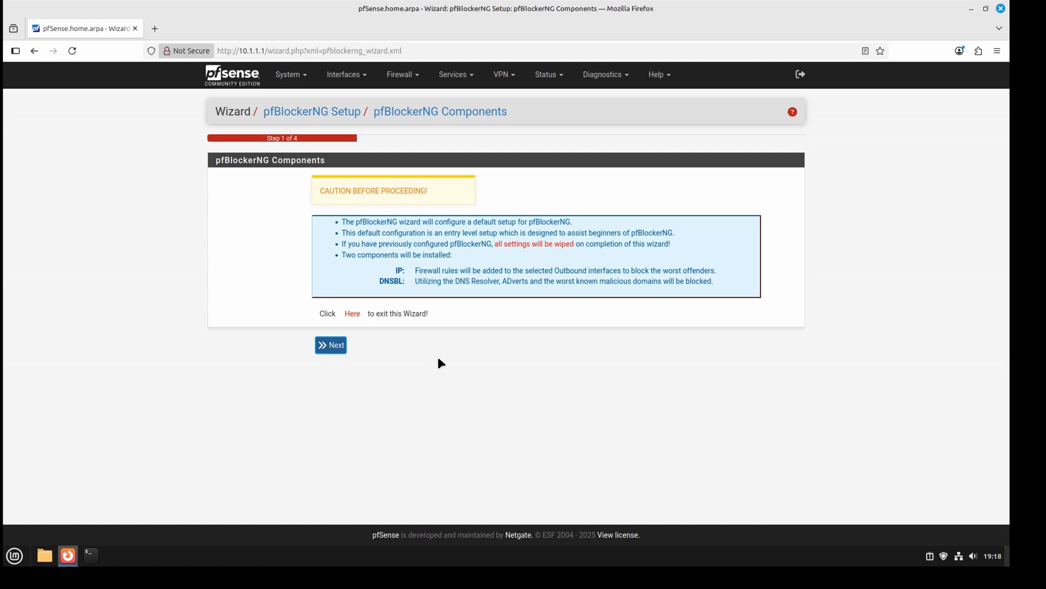
mouse_move(351, 356)
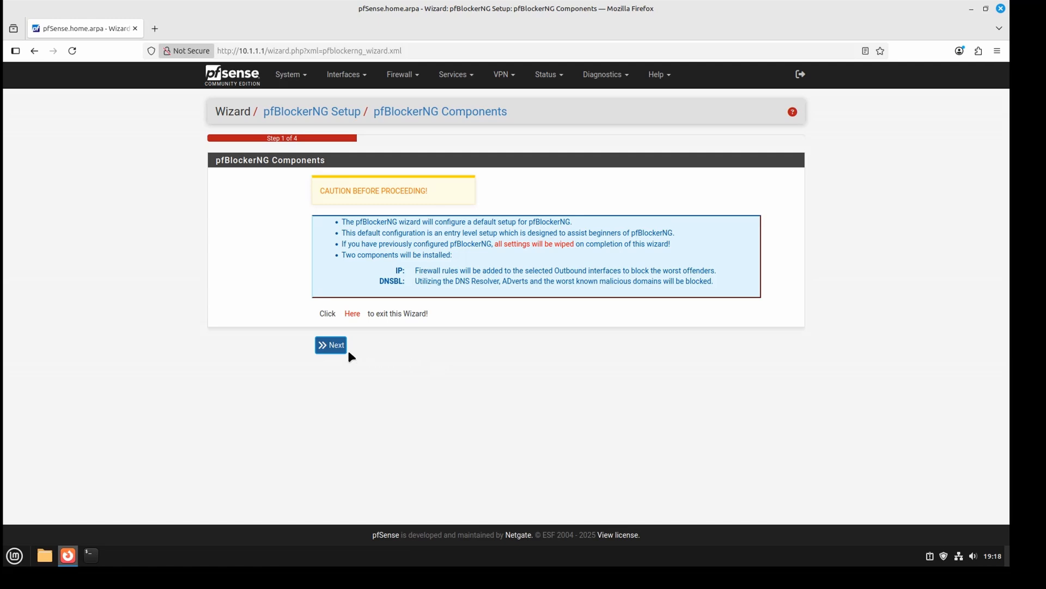
In the wizard's IP step, set WAN as inbound and LAN1 as outbound interface
click(331, 344)
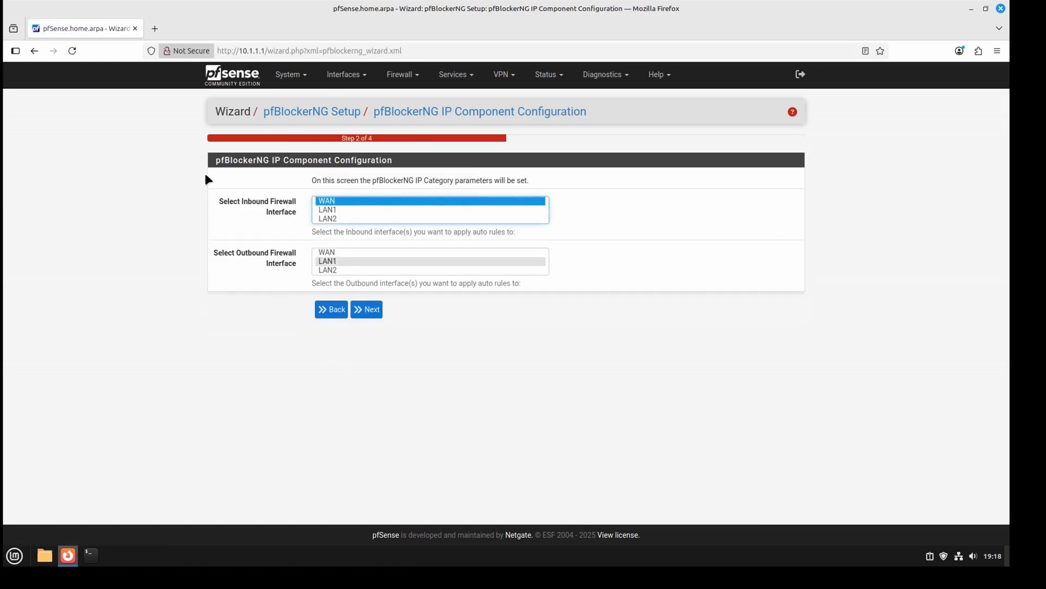
mouse_move(297, 203)
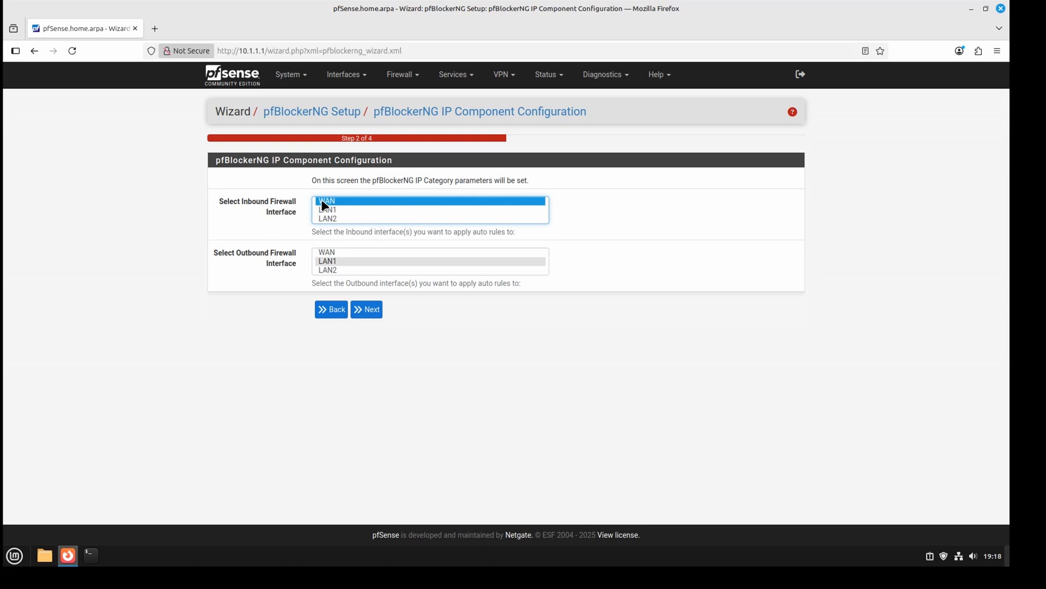
click(327, 261)
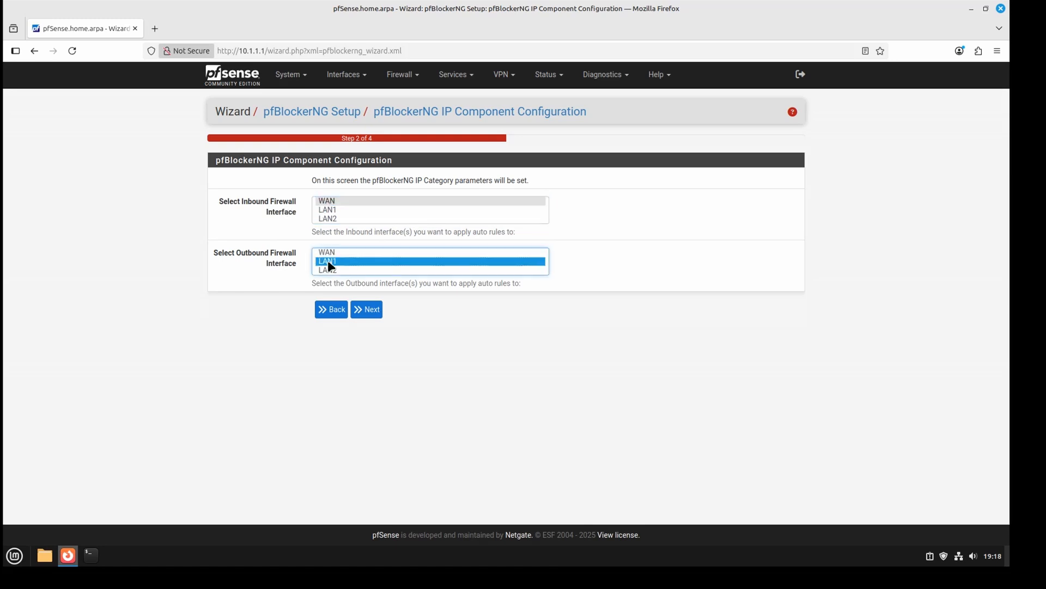
click(327, 270)
text(s)
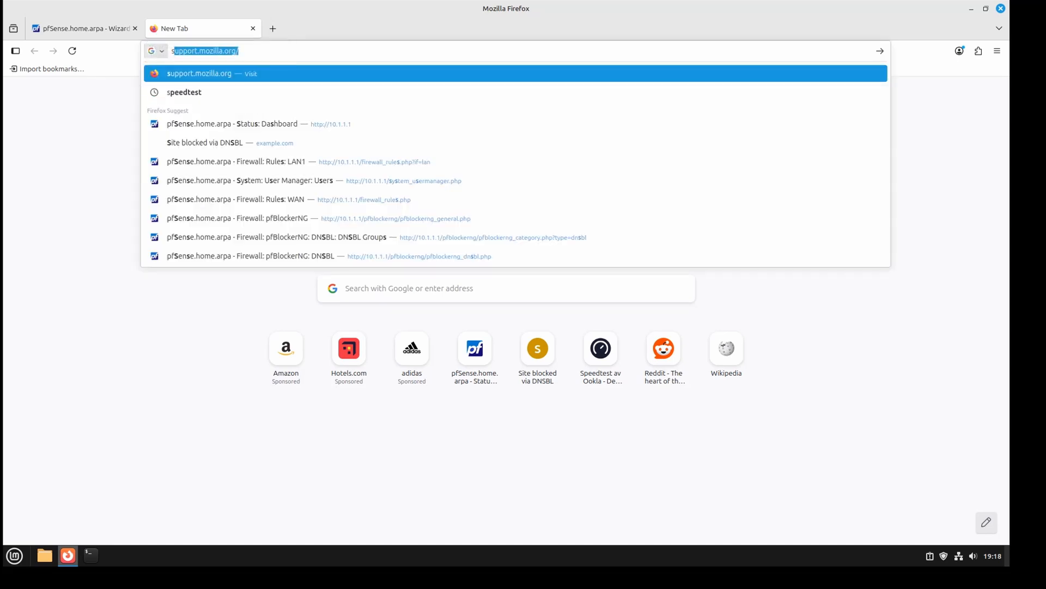
Search Google for 'speedtest' and open the Speedtest by Ookla site
click(184, 92)
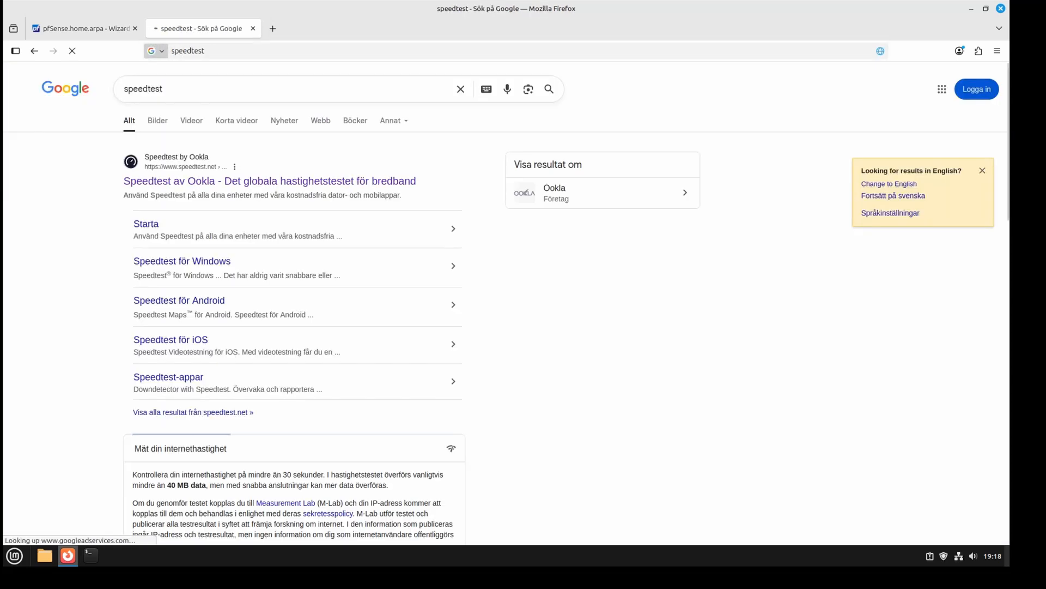
click(269, 181)
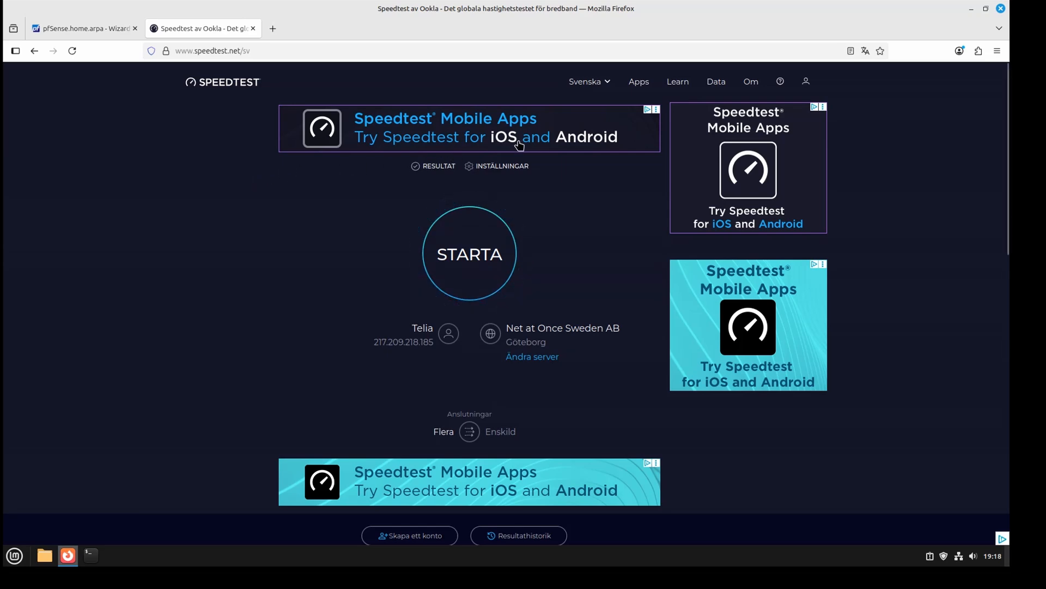
mouse_move(312, 477)
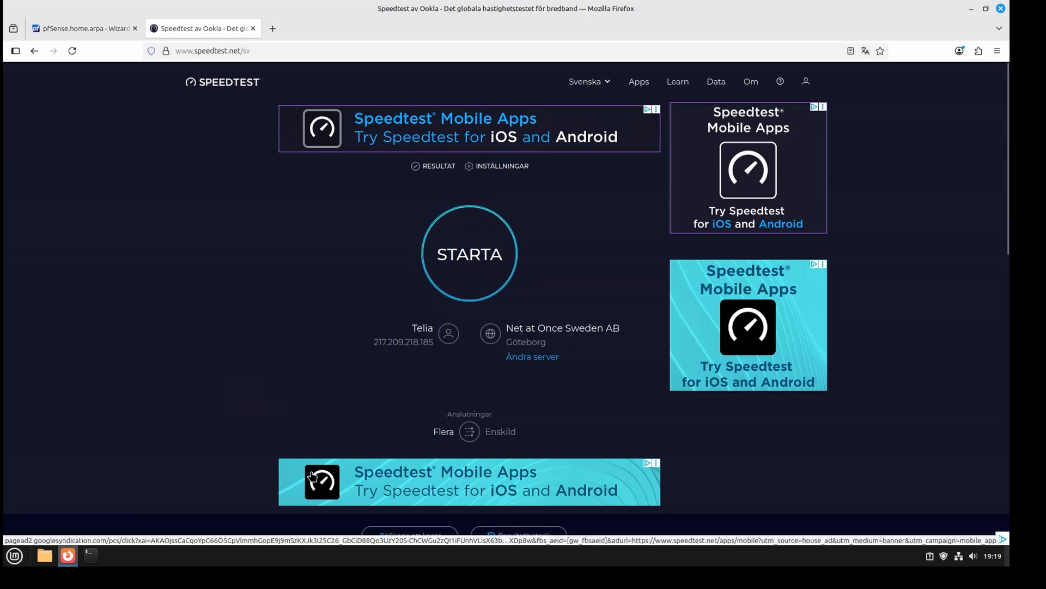
scroll(down, 3)
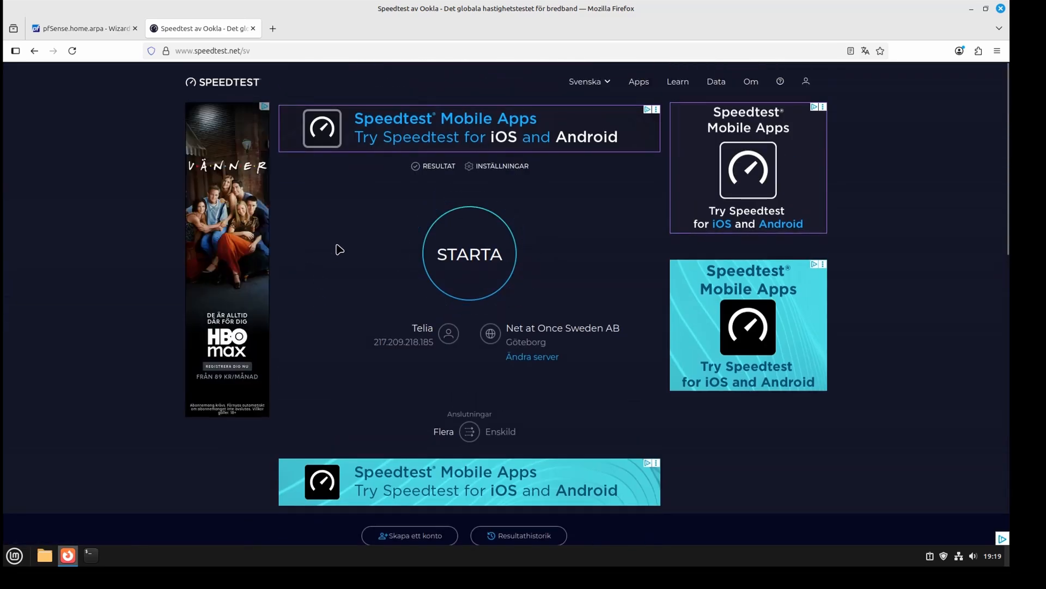
mouse_move(231, 209)
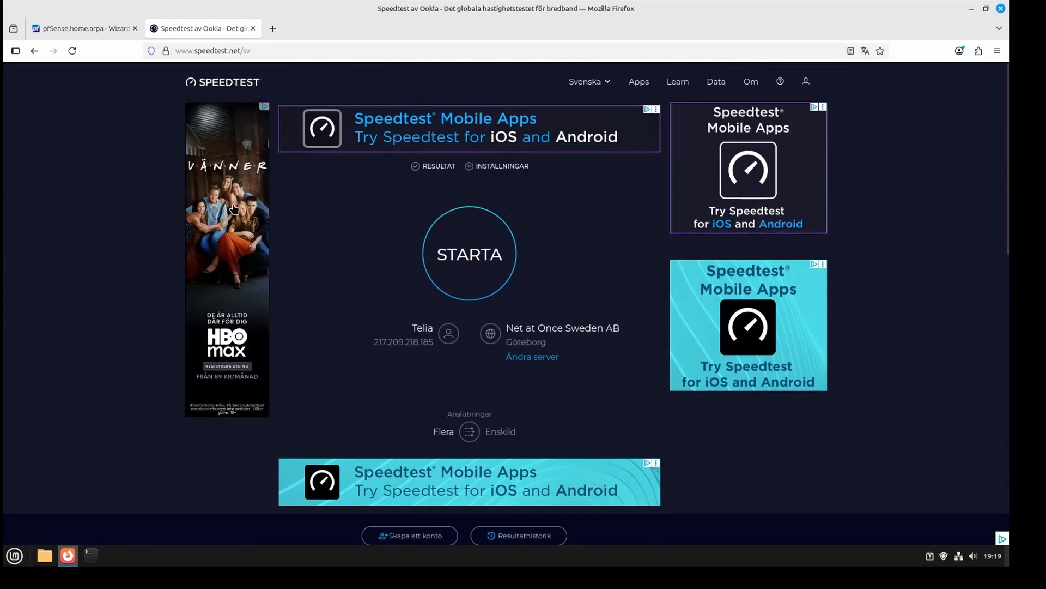
Back in pfSense, keep default DNSBL webserver settings and finish the wizard
click(80, 28)
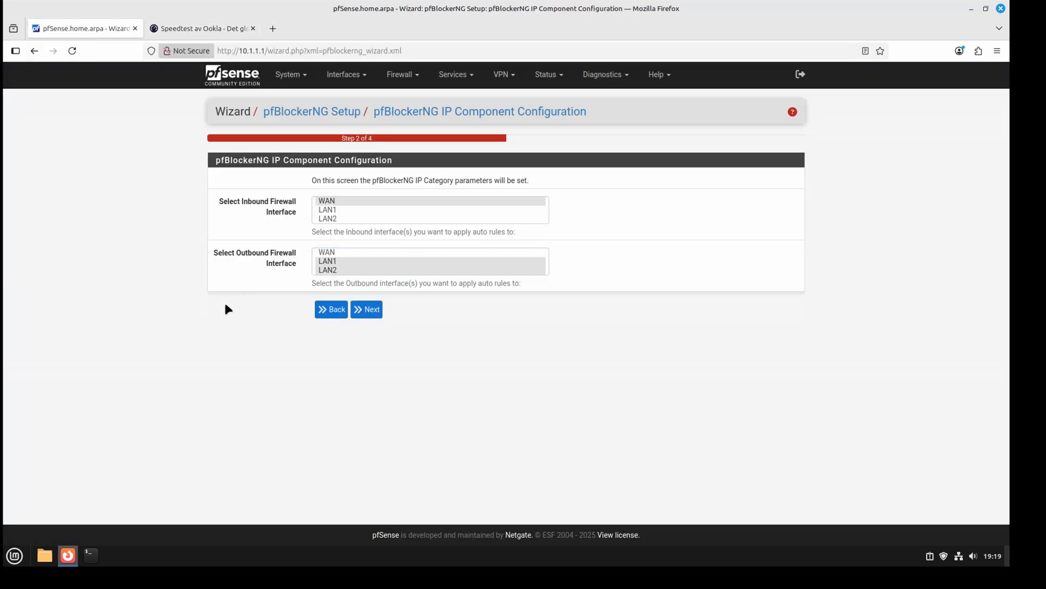
mouse_move(265, 223)
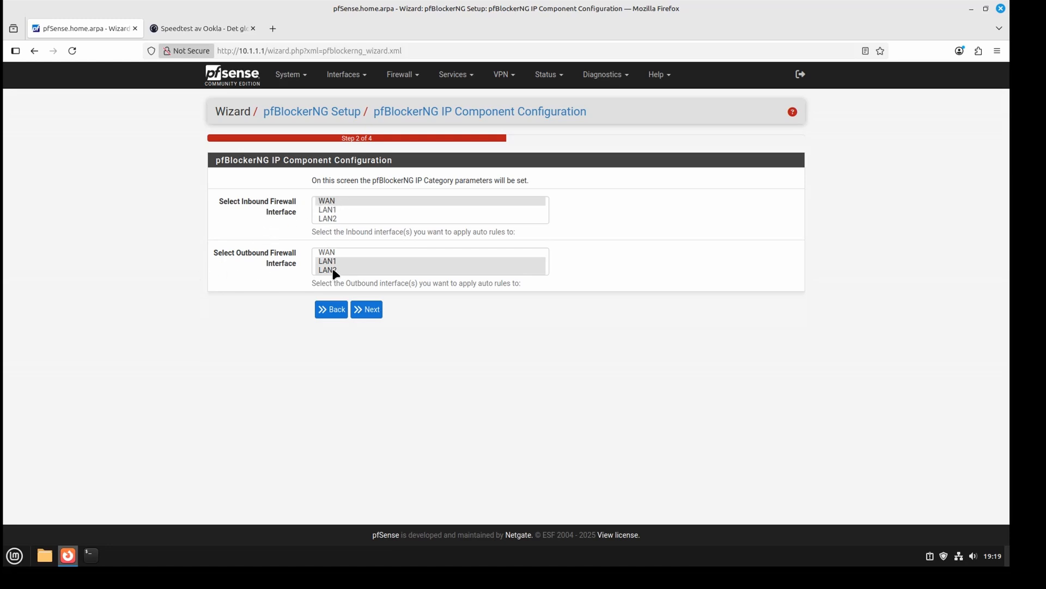
click(365, 309)
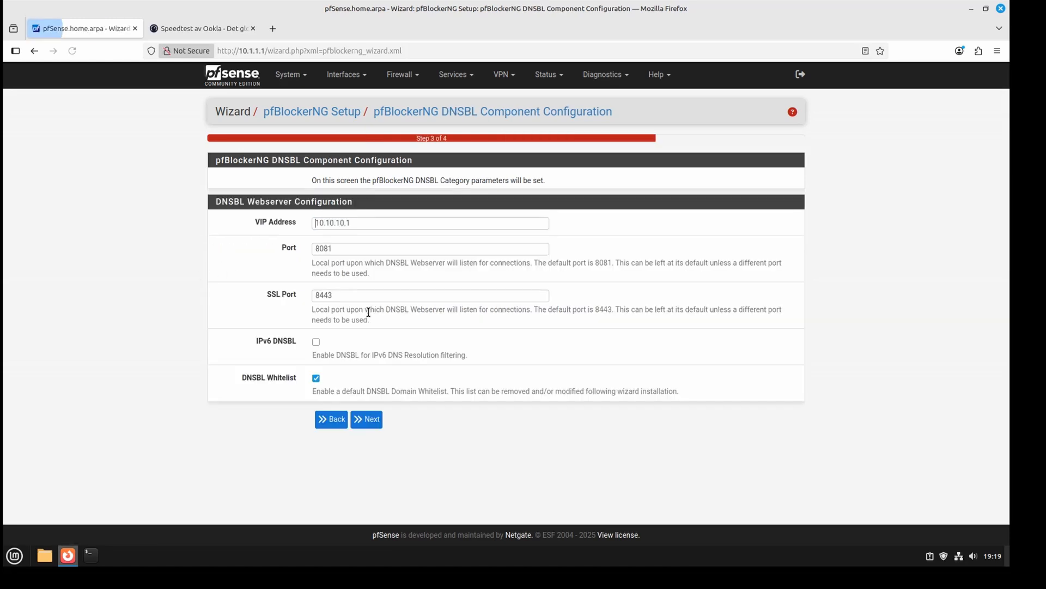
click(429, 222)
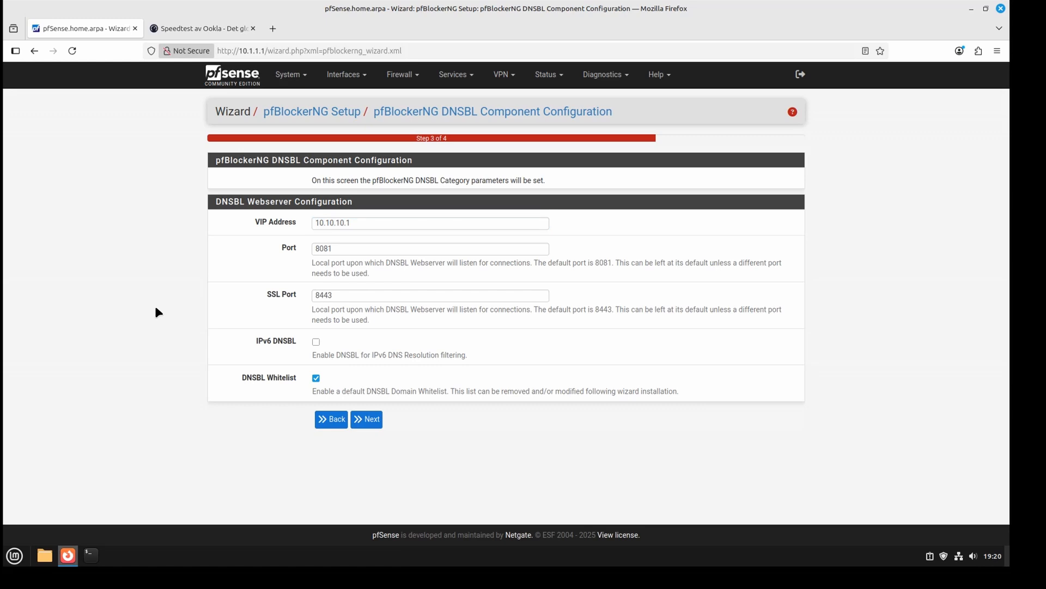
mouse_move(251, 421)
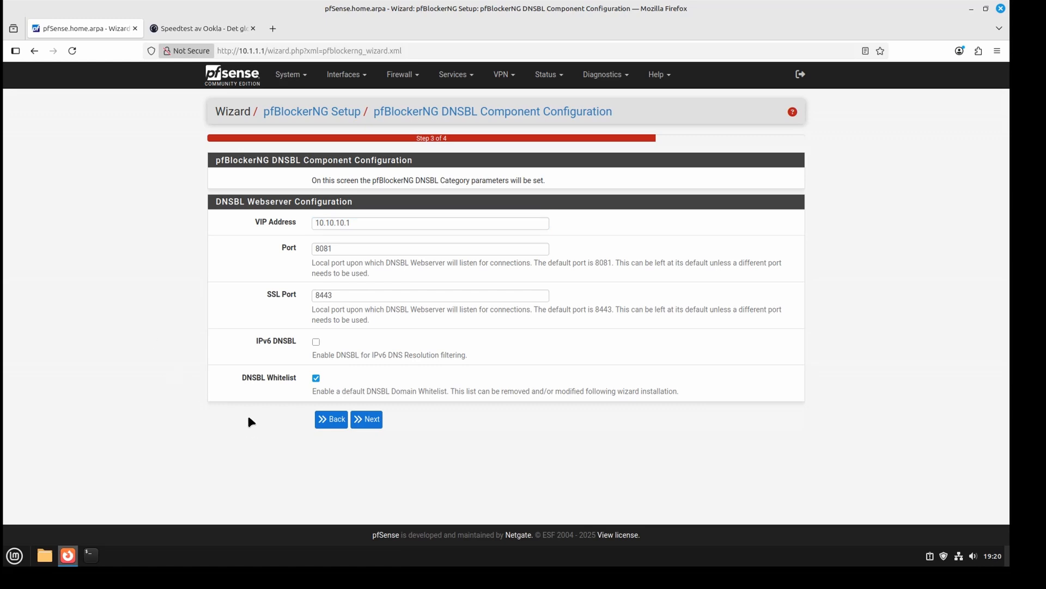
click(366, 419)
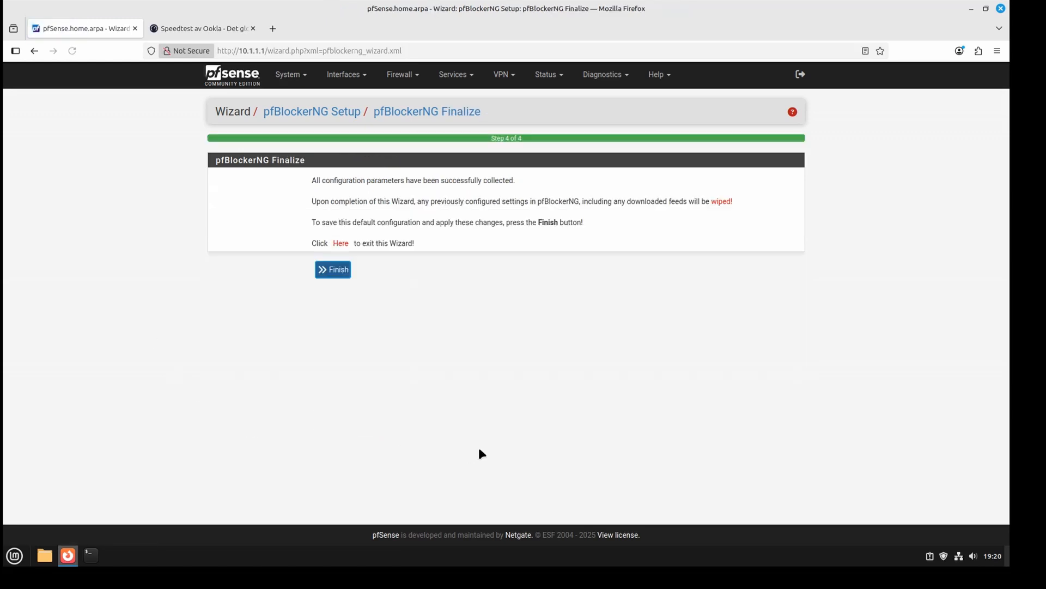
mouse_move(399, 392)
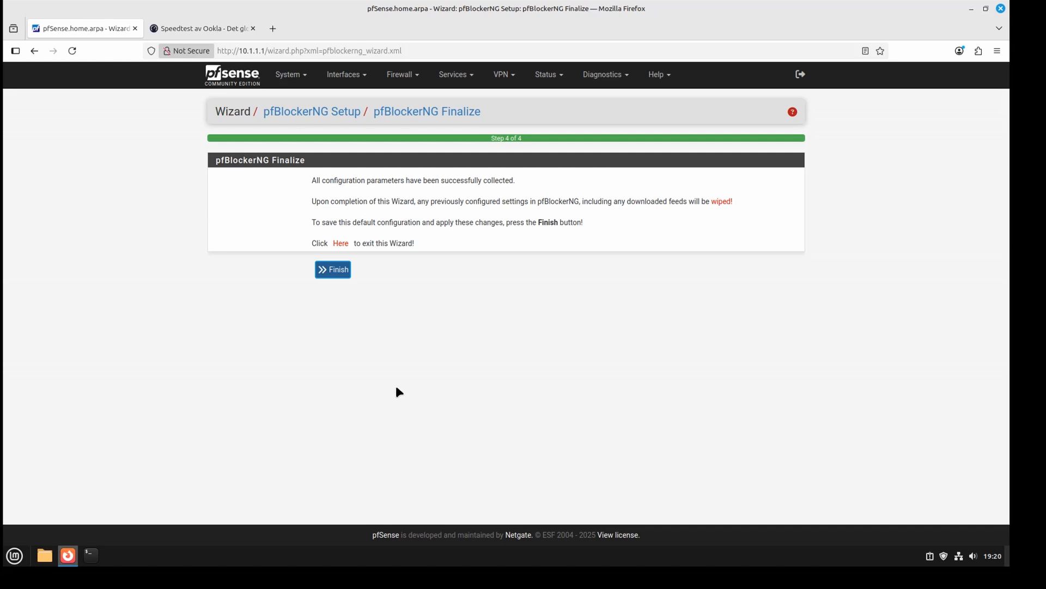
mouse_move(571, 143)
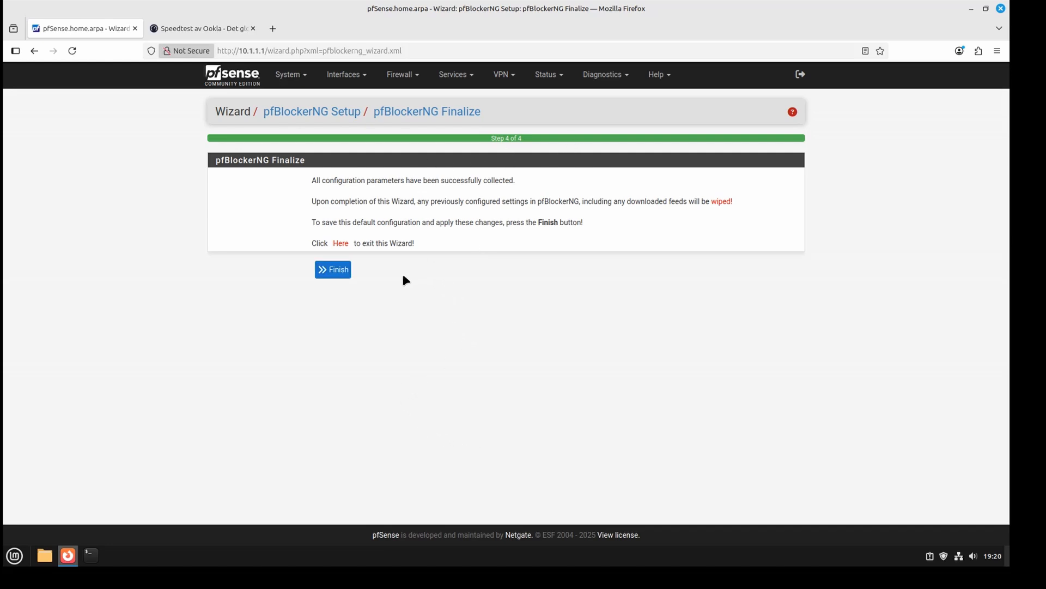
click(332, 269)
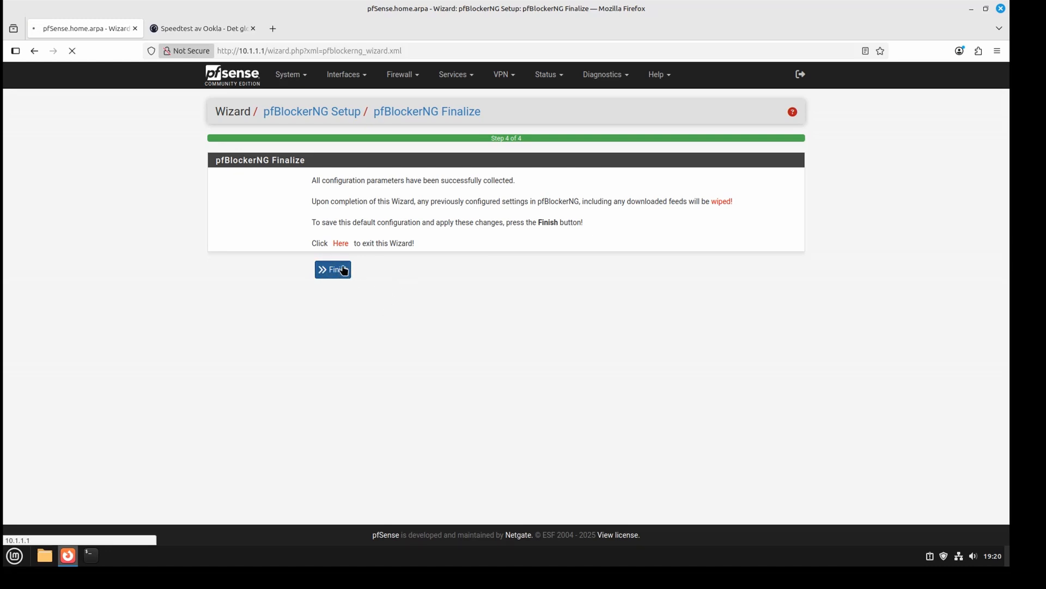
Let the wizard complete, review the enabled General settings, and go to the Update page
click(332, 269)
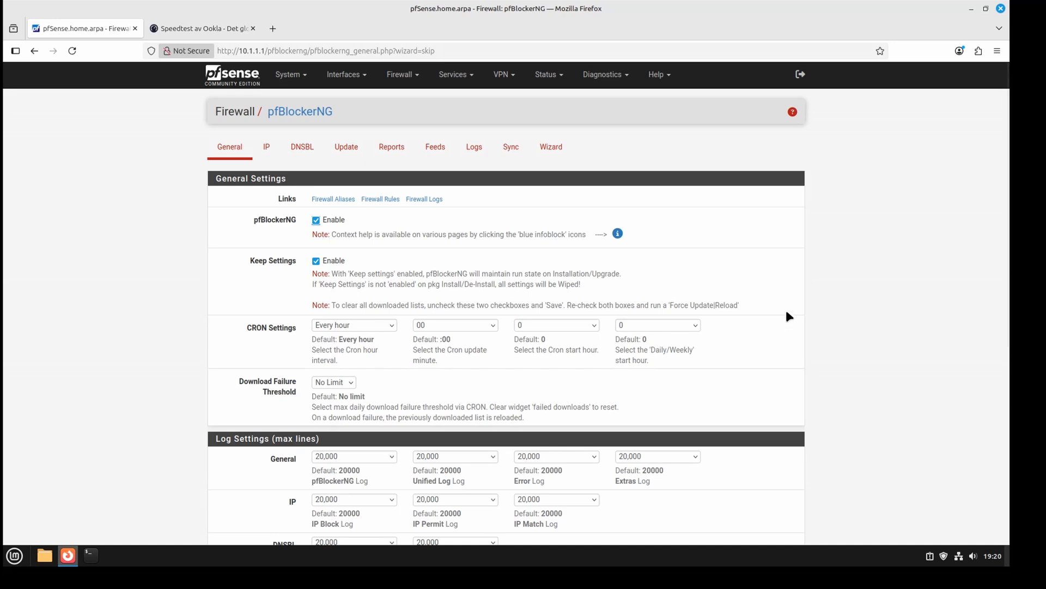
scroll(down, 3)
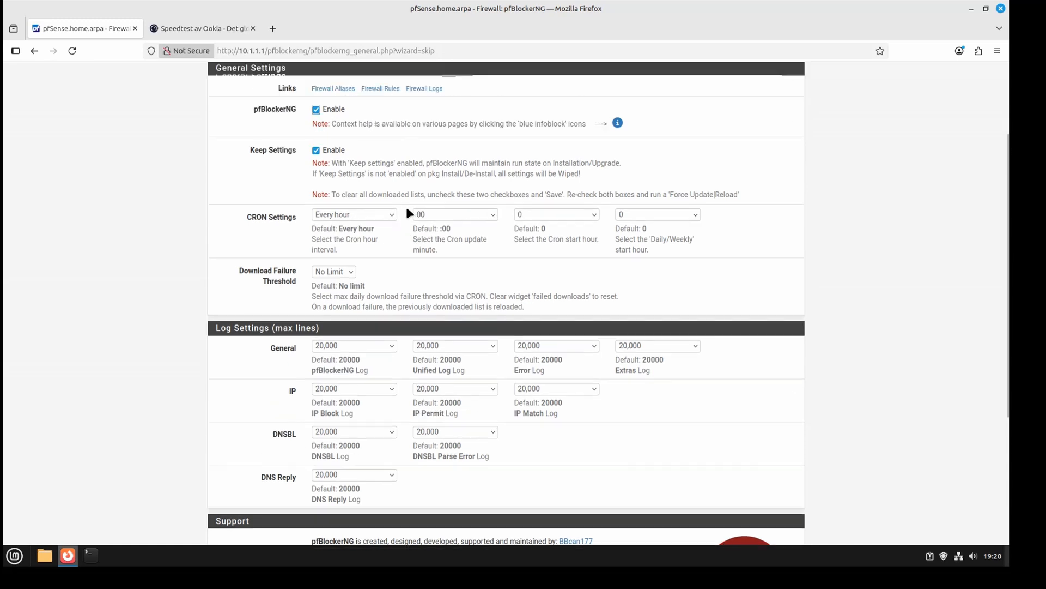
scroll(down, 3)
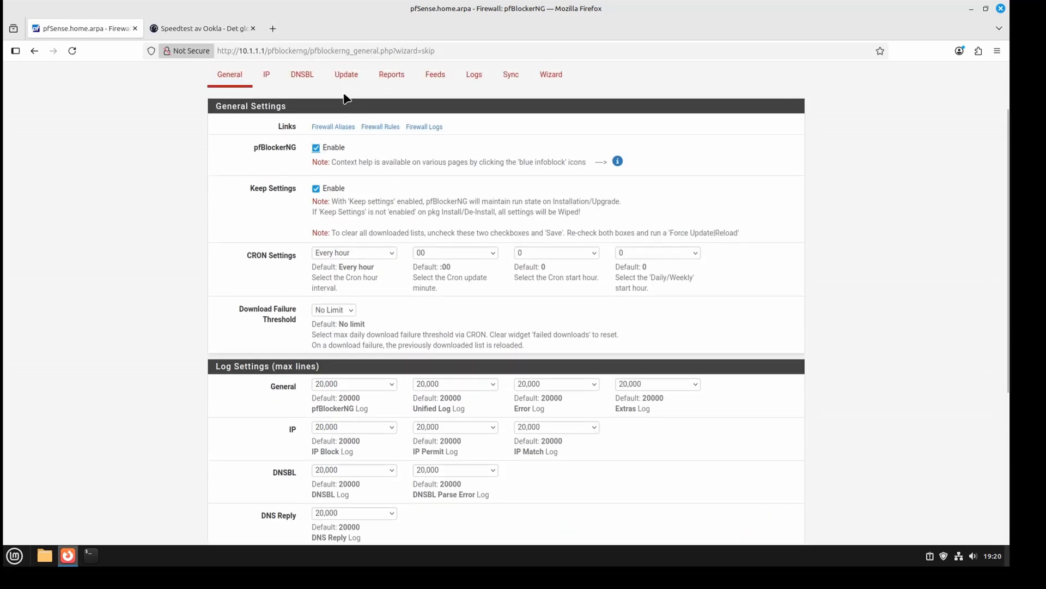
click(346, 74)
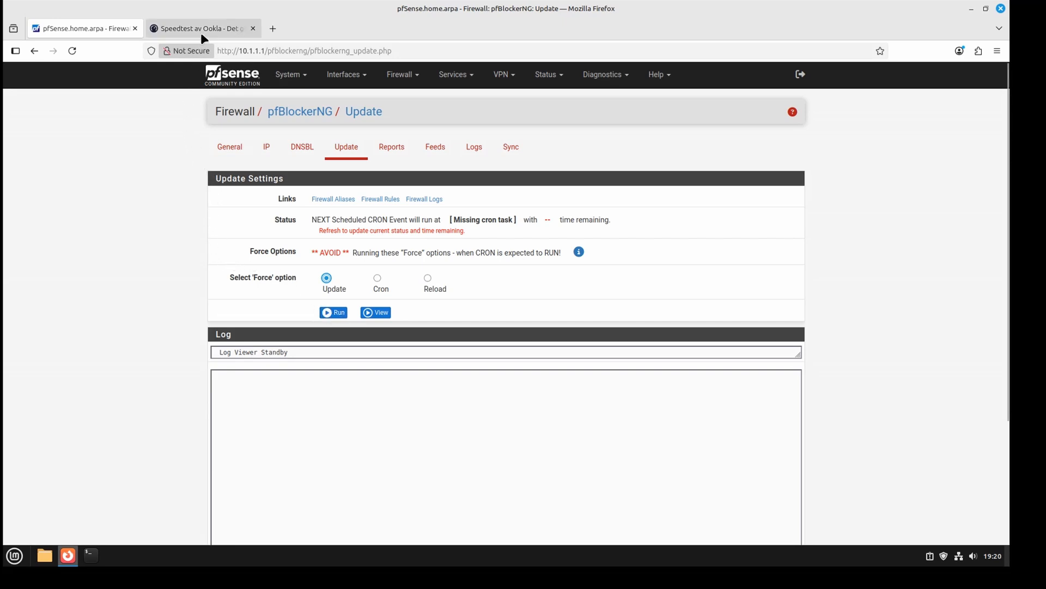
Force a pfBlockerNG list update and follow the log to 'UPDATE PROCESS ENDED'
click(202, 28)
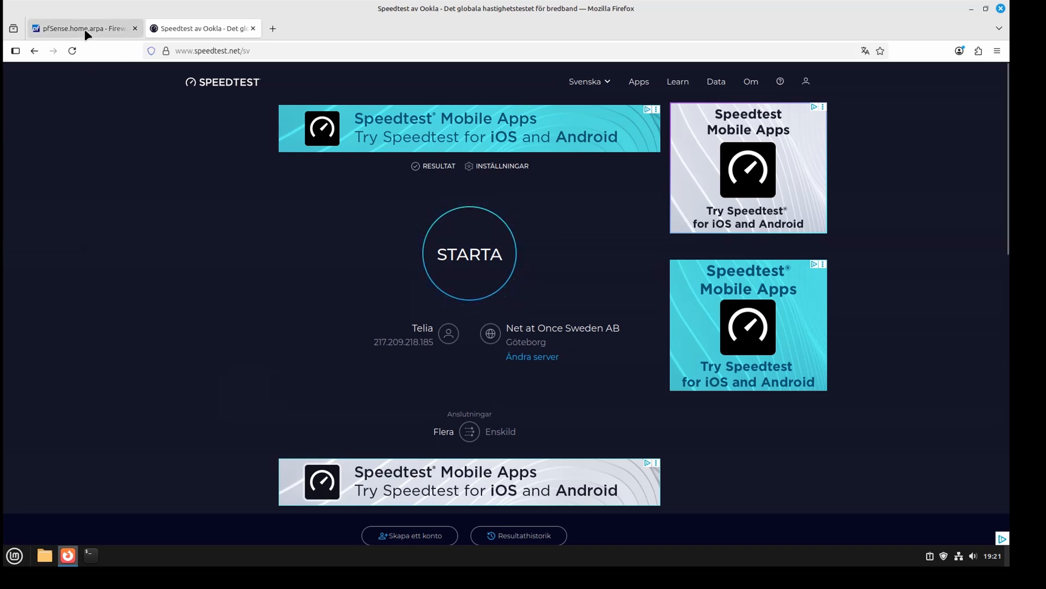
click(82, 28)
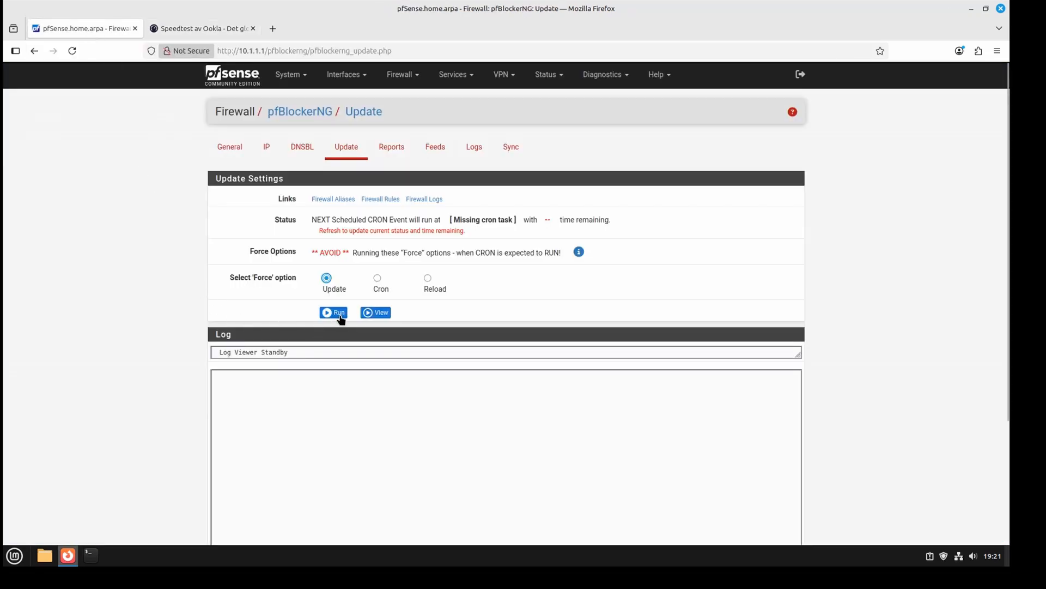
click(333, 312)
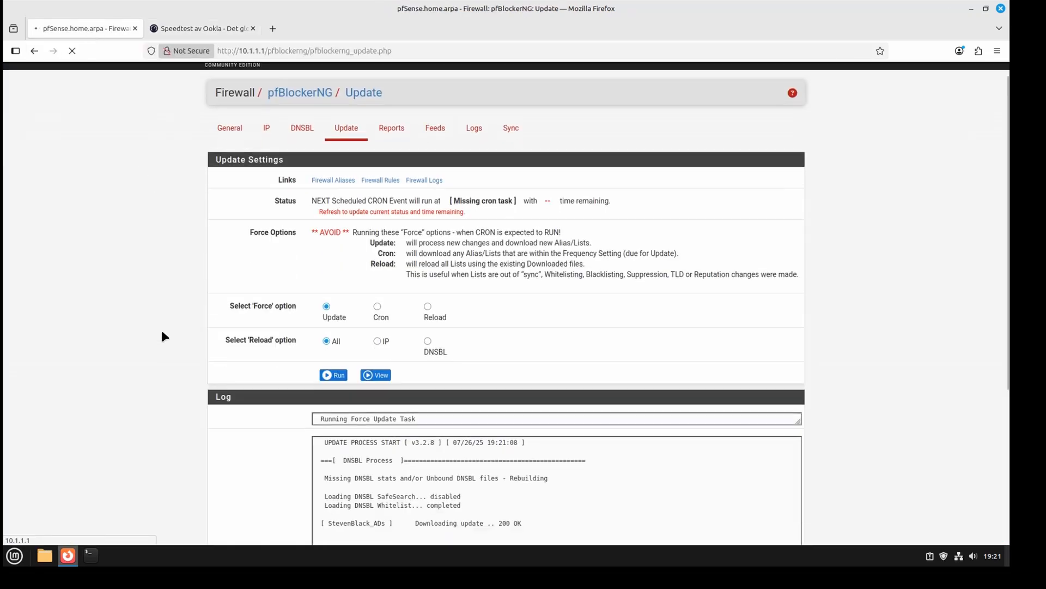
scroll(down, 3)
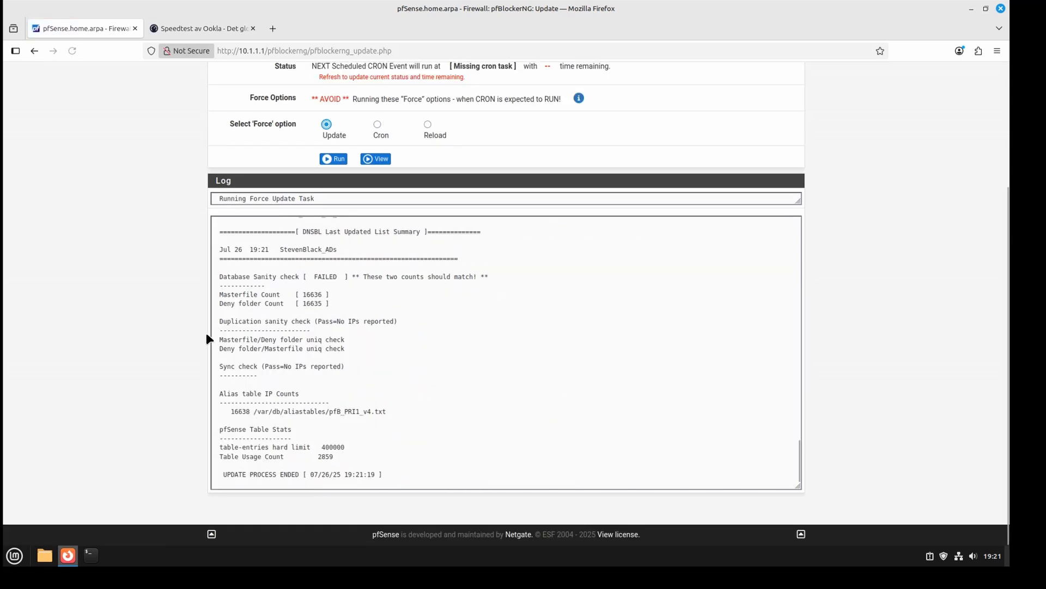
double_click(240, 474)
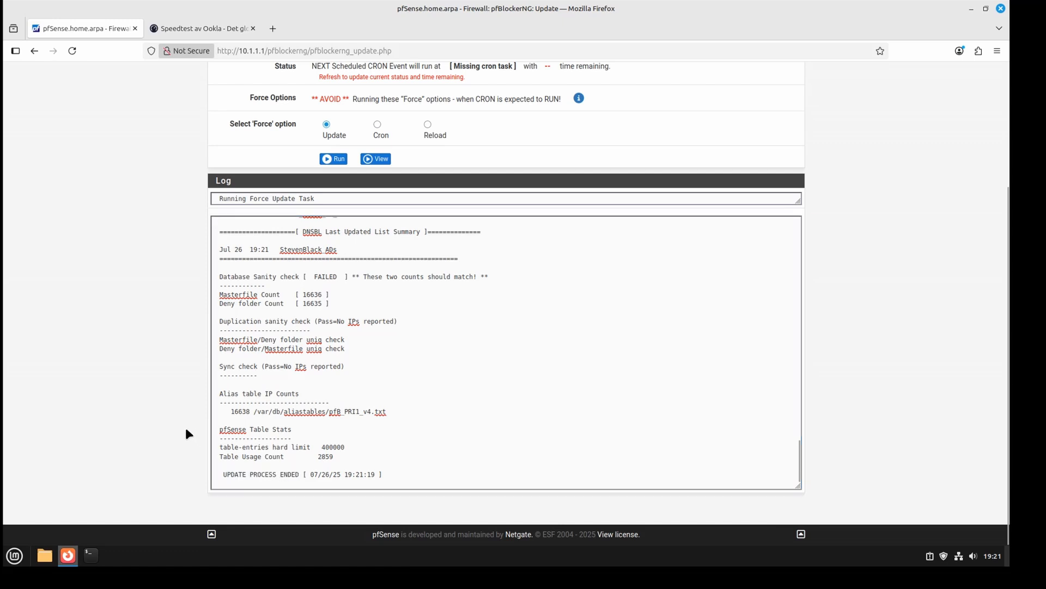
Reload the Speedtest tab, dismiss the translation offer, and go to about:networking#dns
click(203, 28)
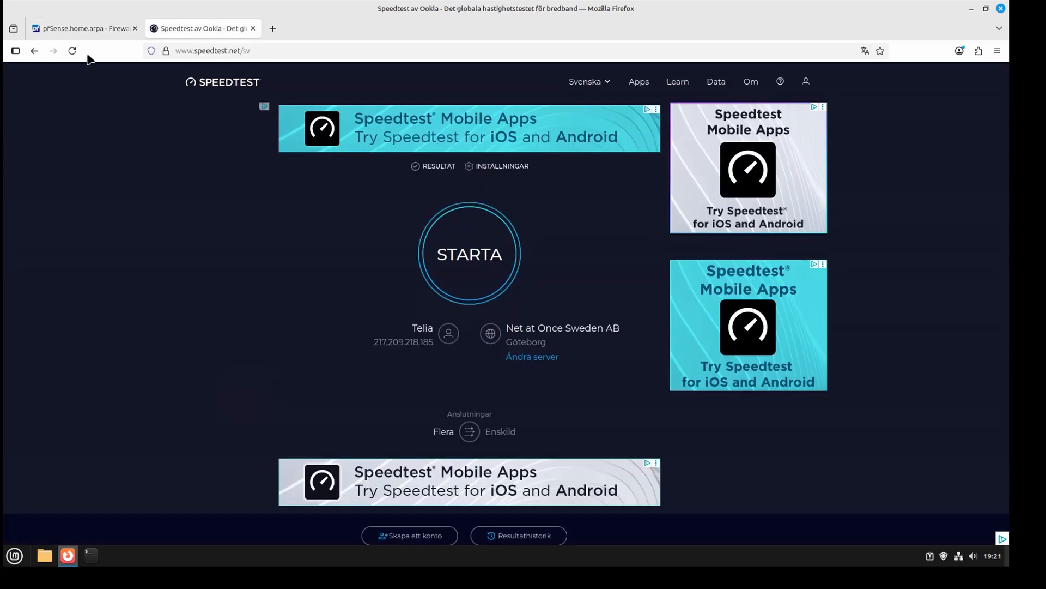
click(865, 50)
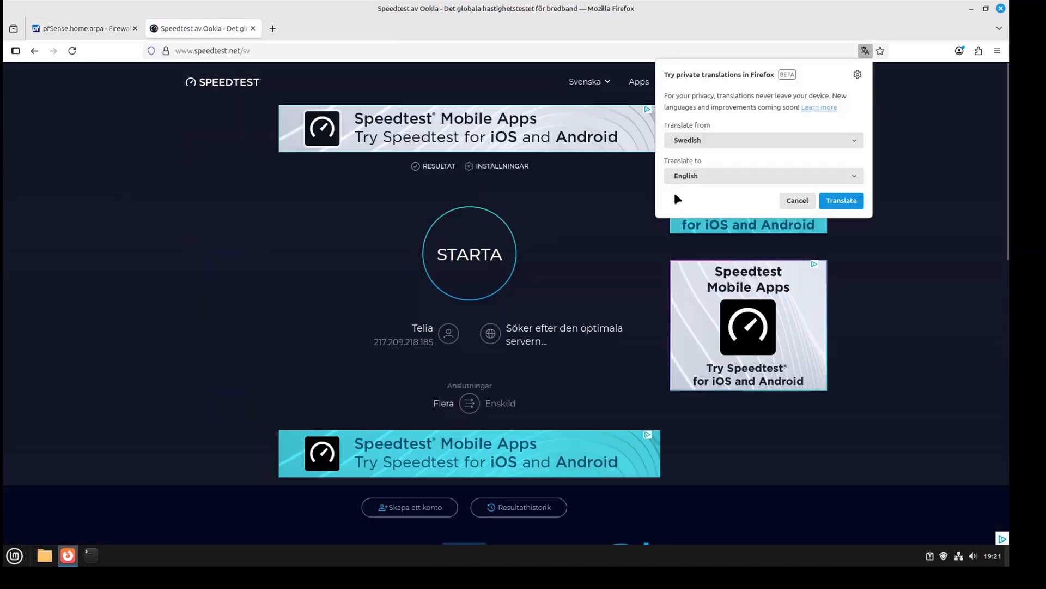
click(796, 200)
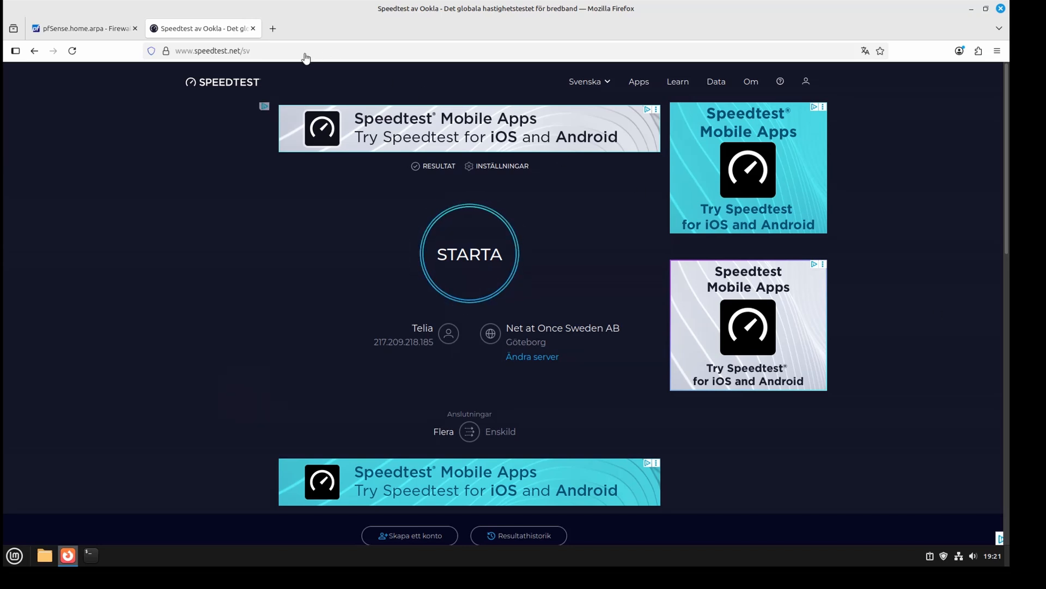
text(about:networking#dns)
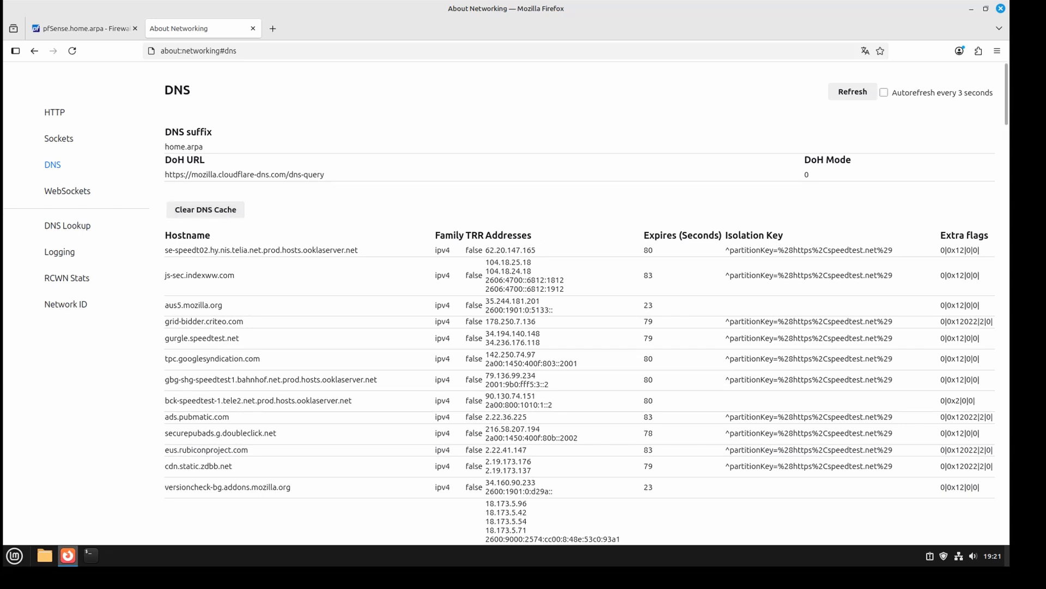
mouse_move(890, 528)
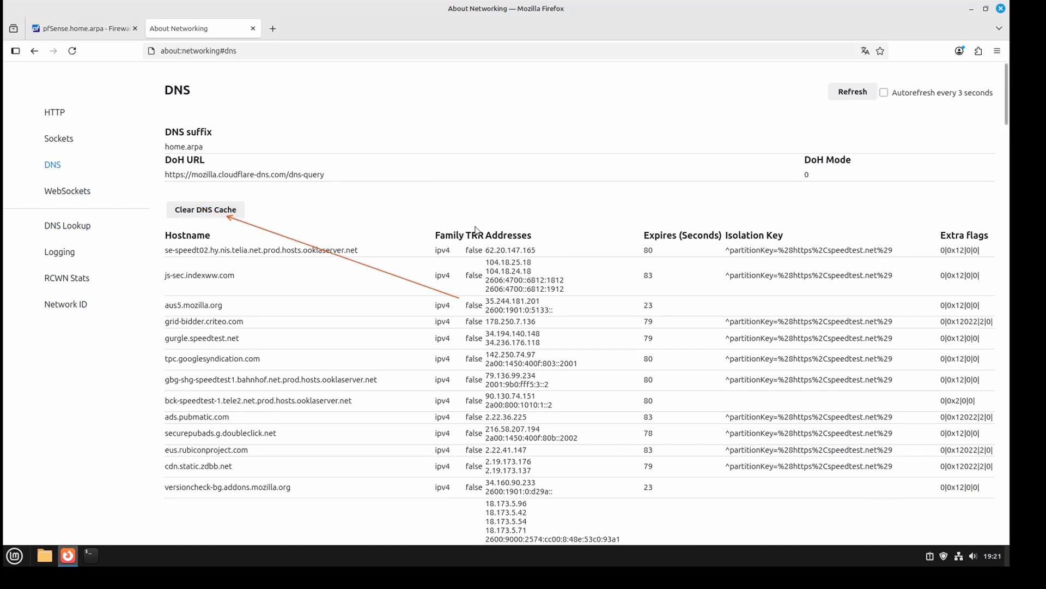
mouse_move(808, 494)
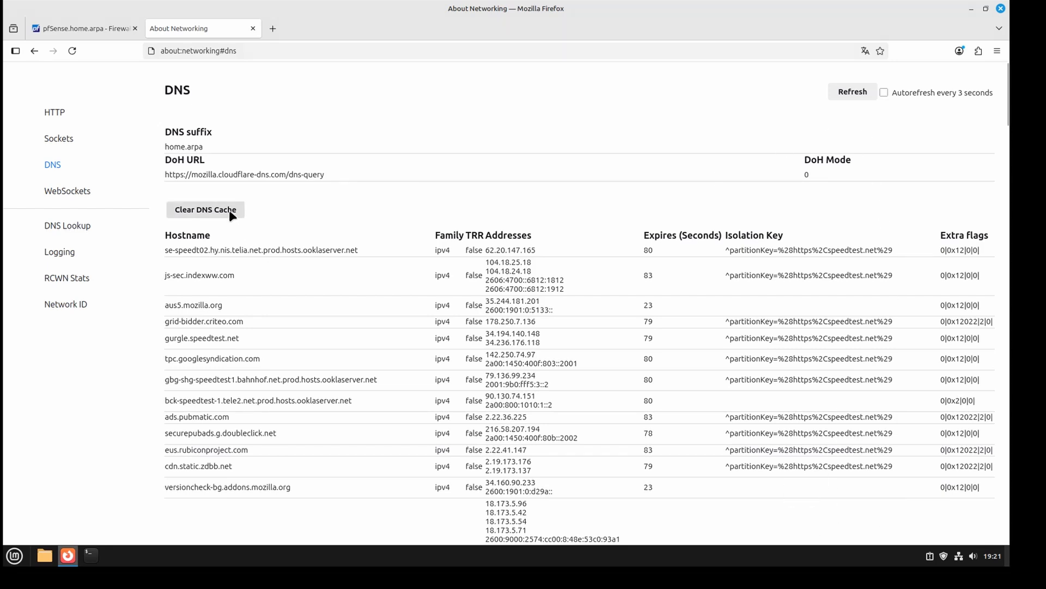
Clear Firefox's DNS cache, then reopen Speedtest by Ookla through a 'speedtest' Google search
click(205, 209)
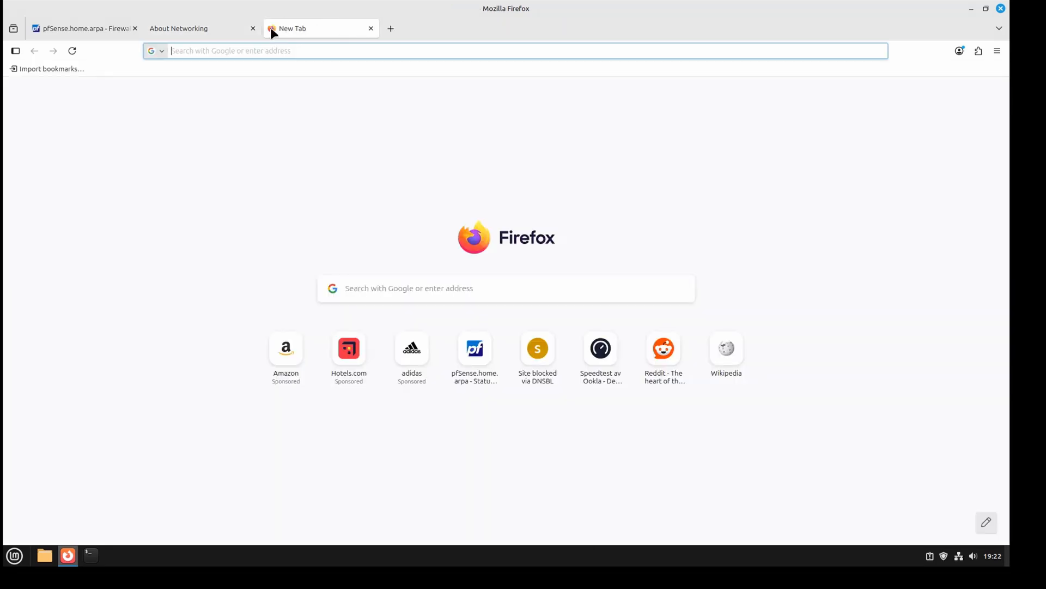
text(speed)
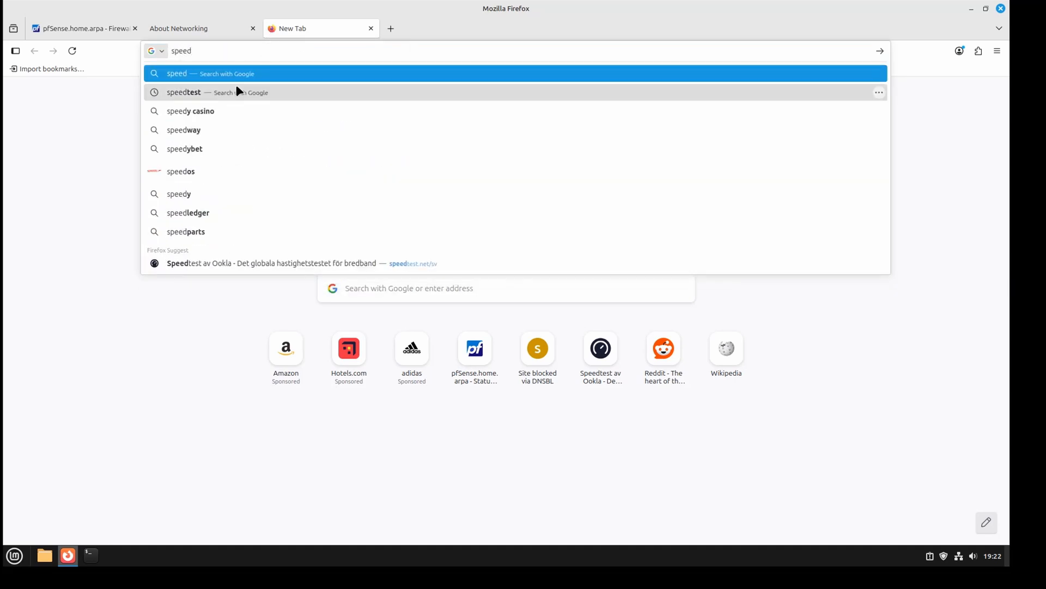
click(184, 92)
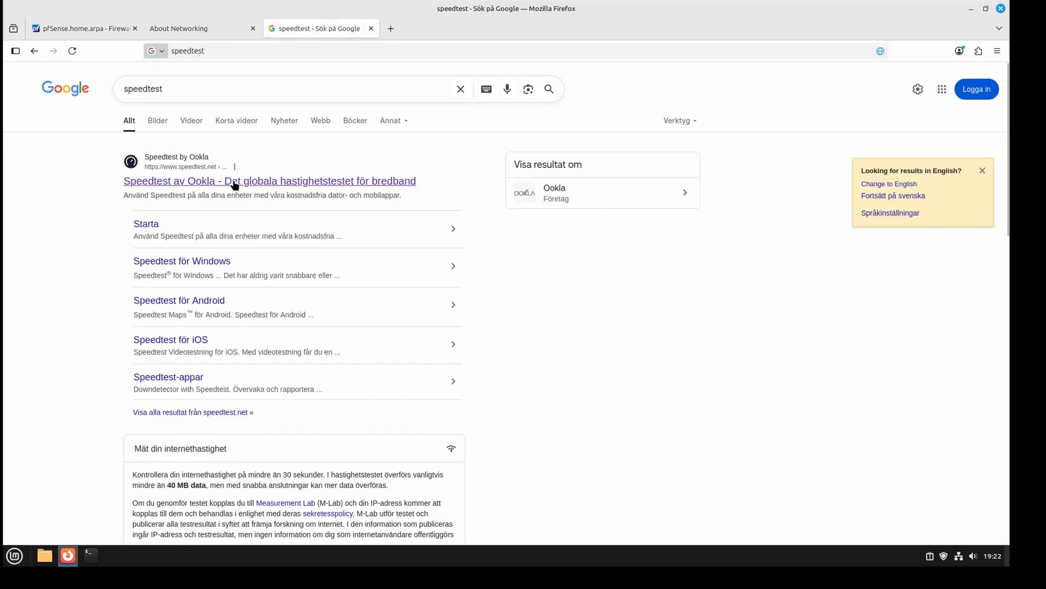
click(269, 180)
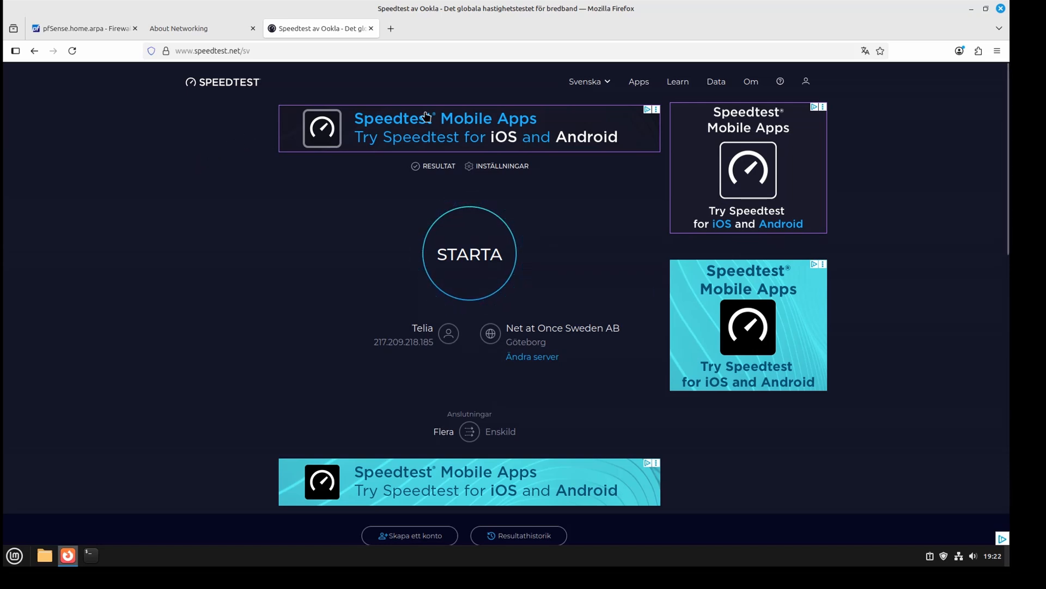
mouse_move(130, 479)
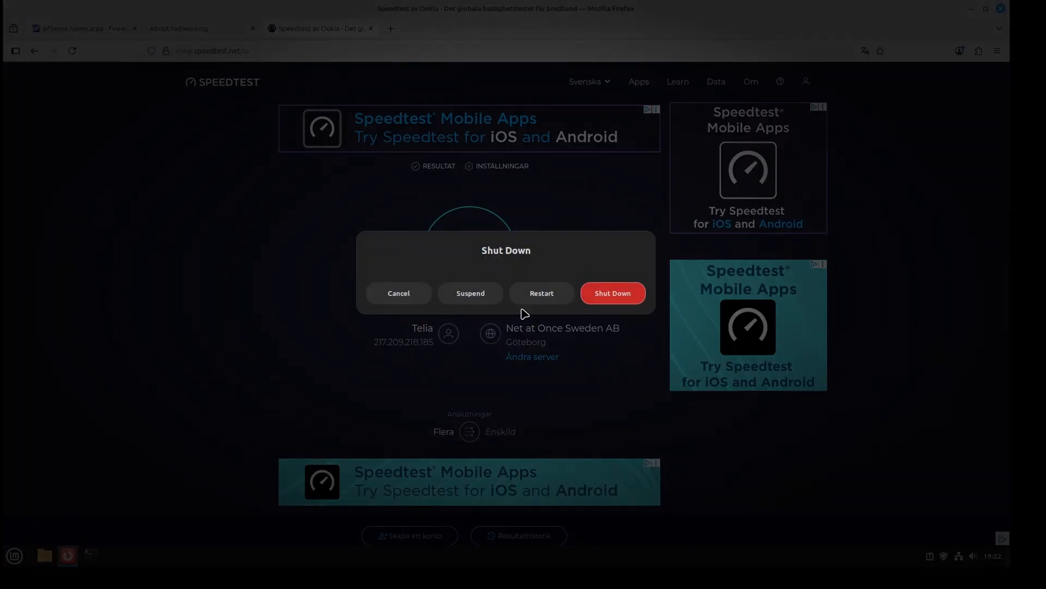
After restarting, reopen Speedtest by Ookla and run a test measuring 21 ms ping and ~300 Mbps download
click(397, 293)
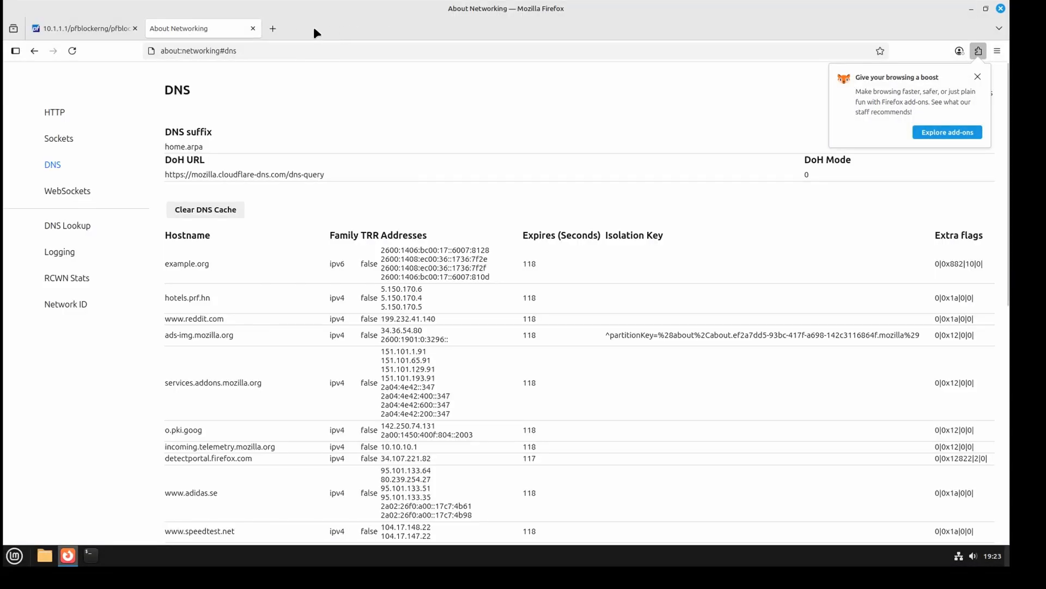
click(198, 51)
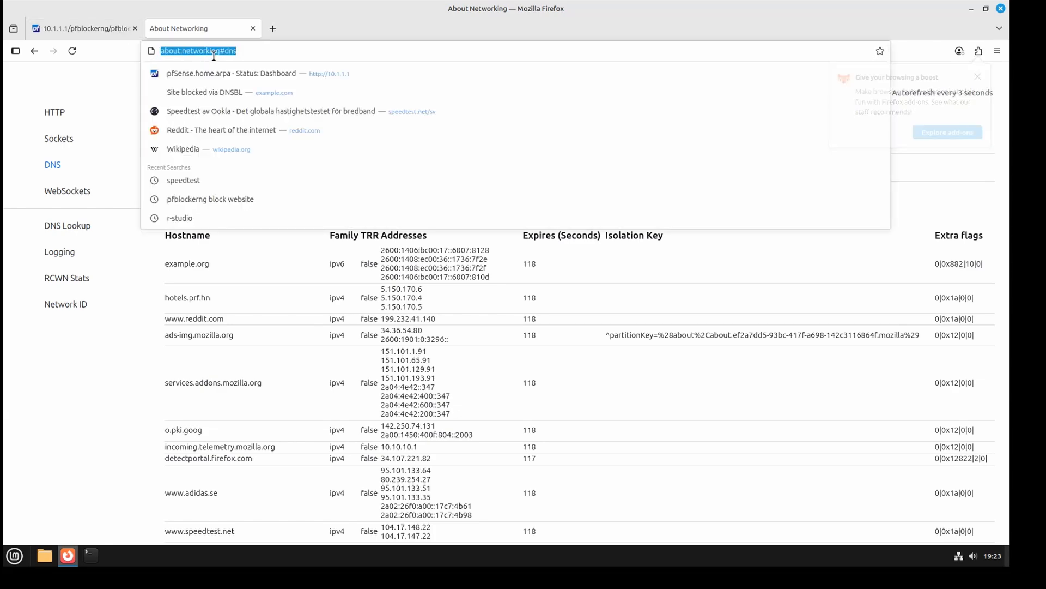
text(speedtest)
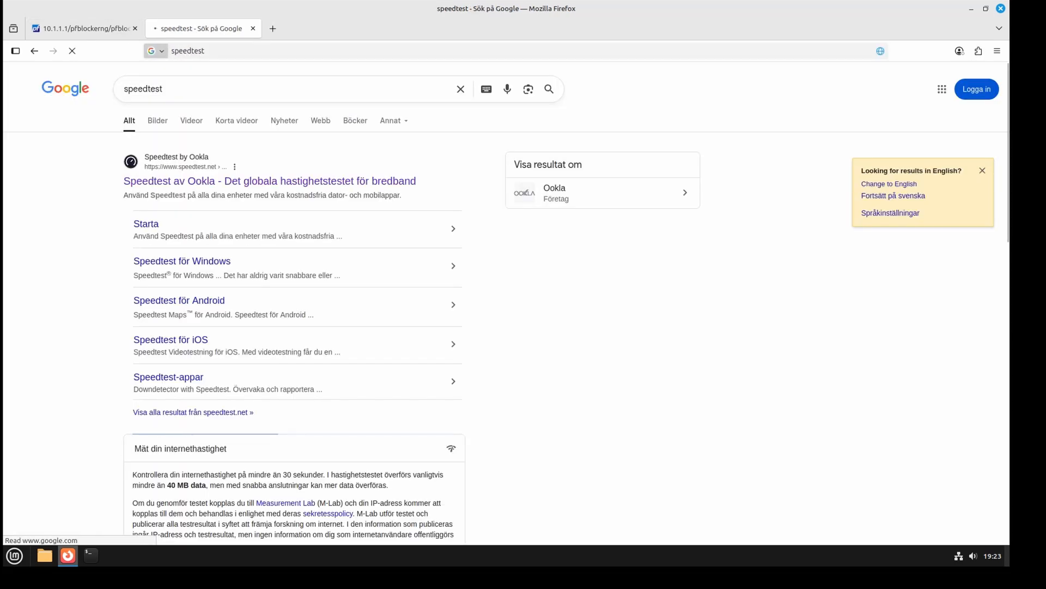
click(269, 181)
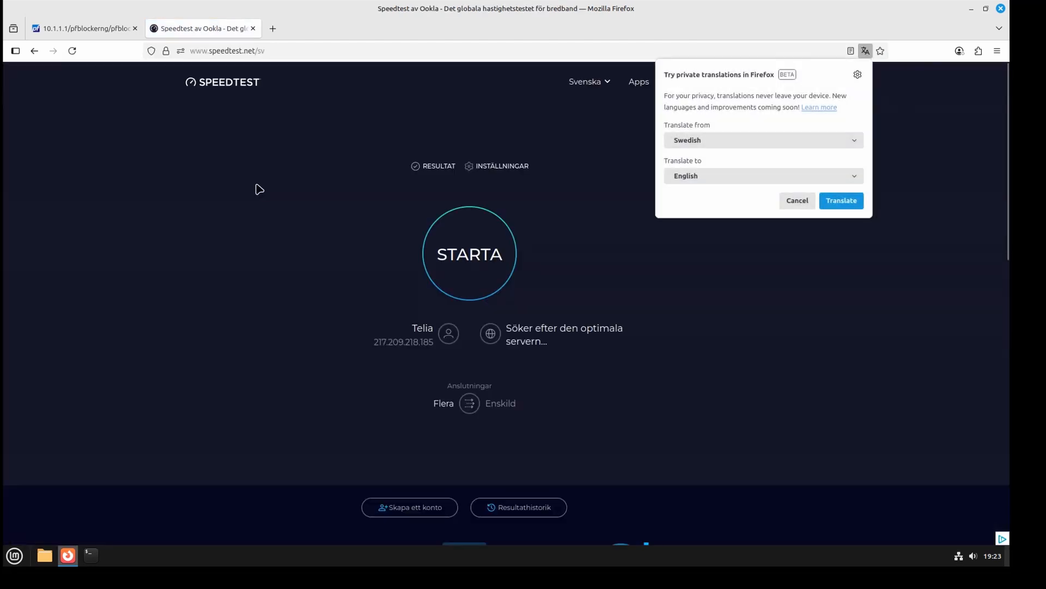
click(796, 200)
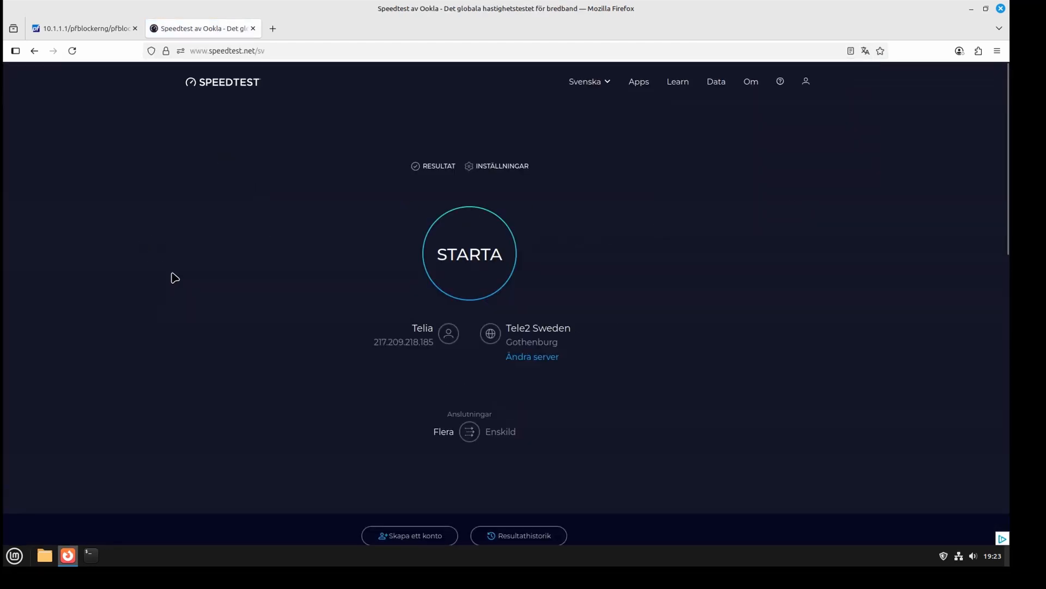
mouse_move(180, 282)
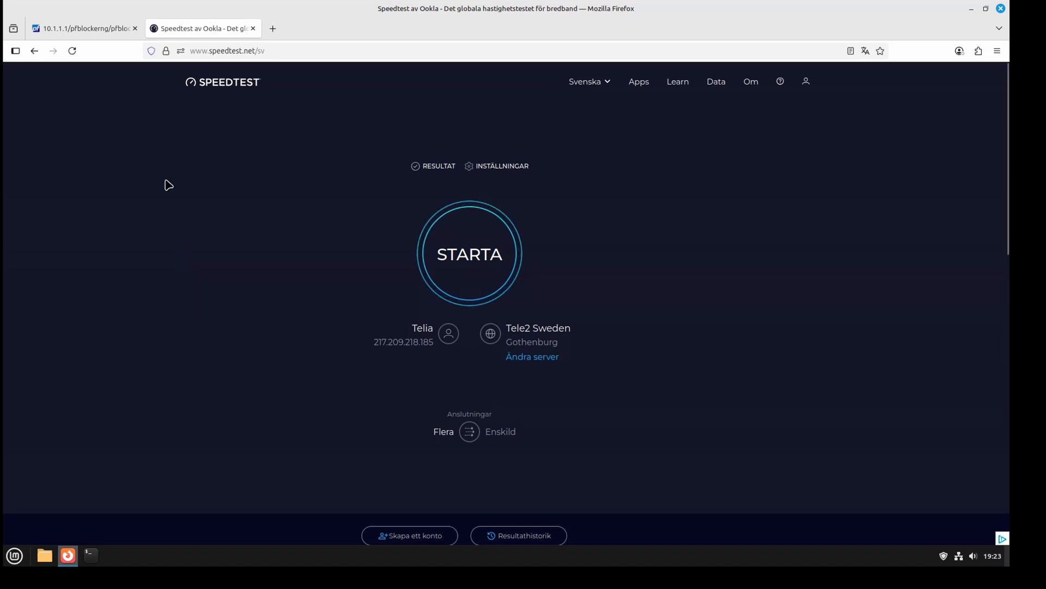
mouse_move(151, 116)
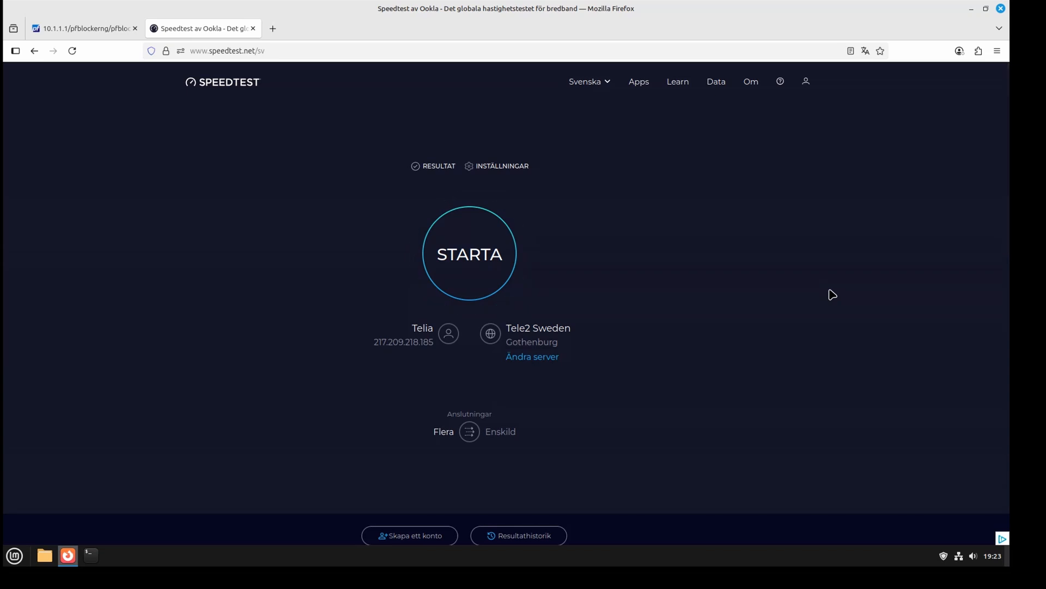
click(470, 253)
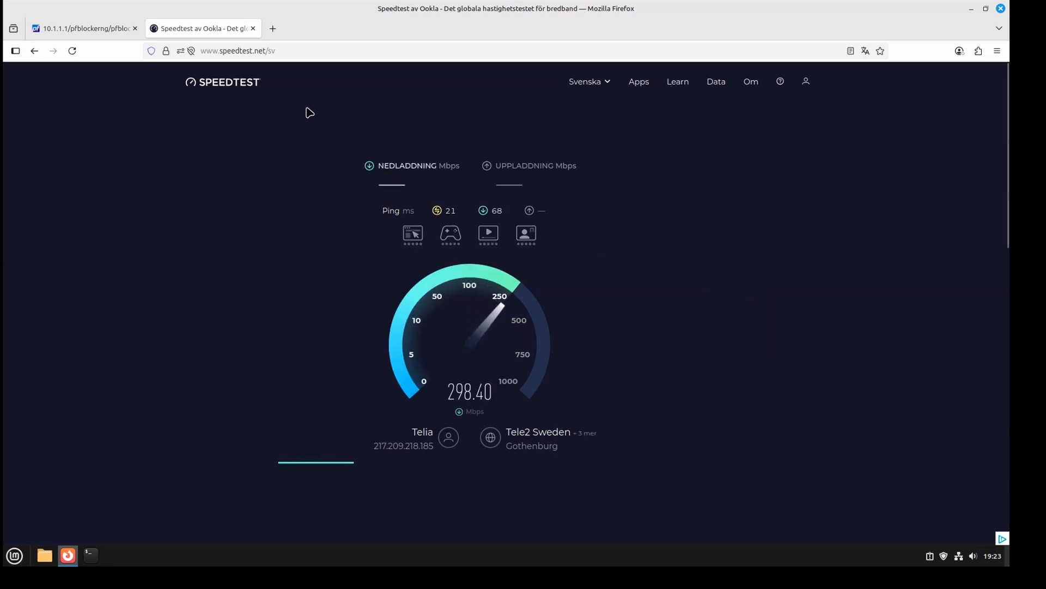
mouse_move(273, 88)
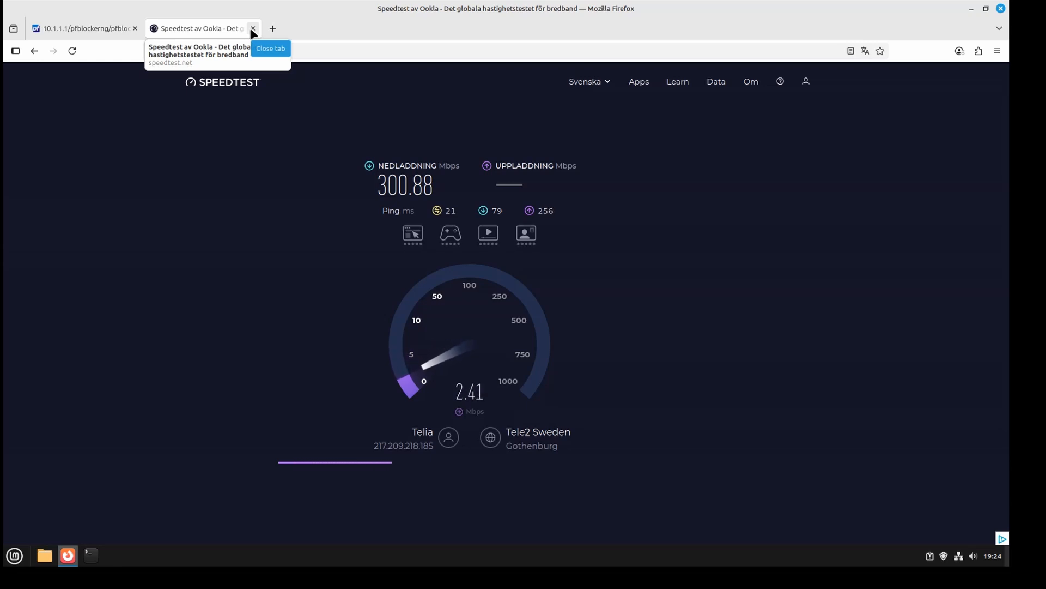
Close the Speedtest tab and go to pfBlockerNG's DNSBL Groups list showing ADs_Basic
click(253, 28)
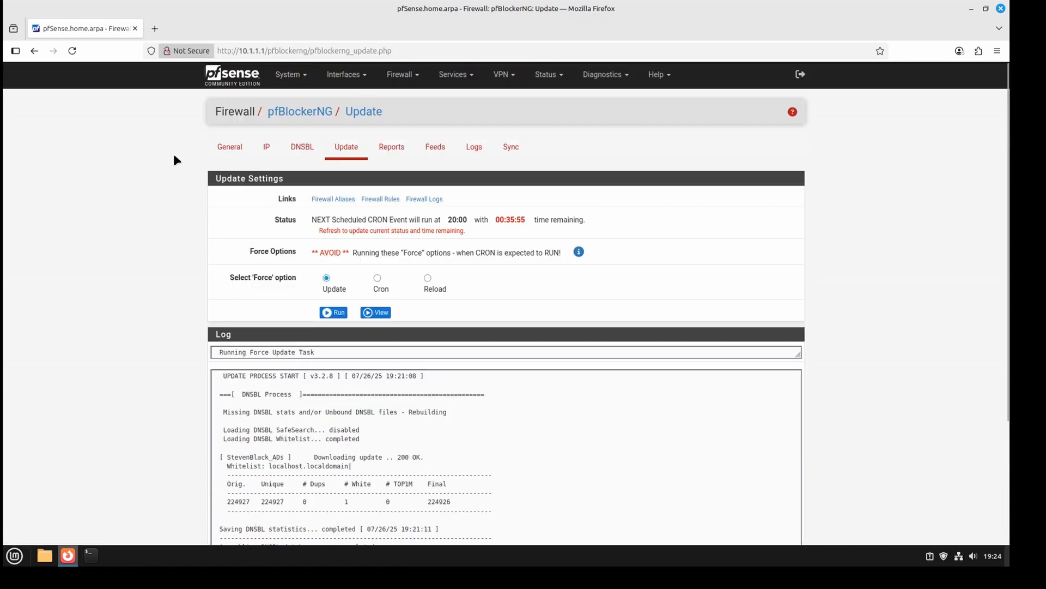
mouse_move(175, 163)
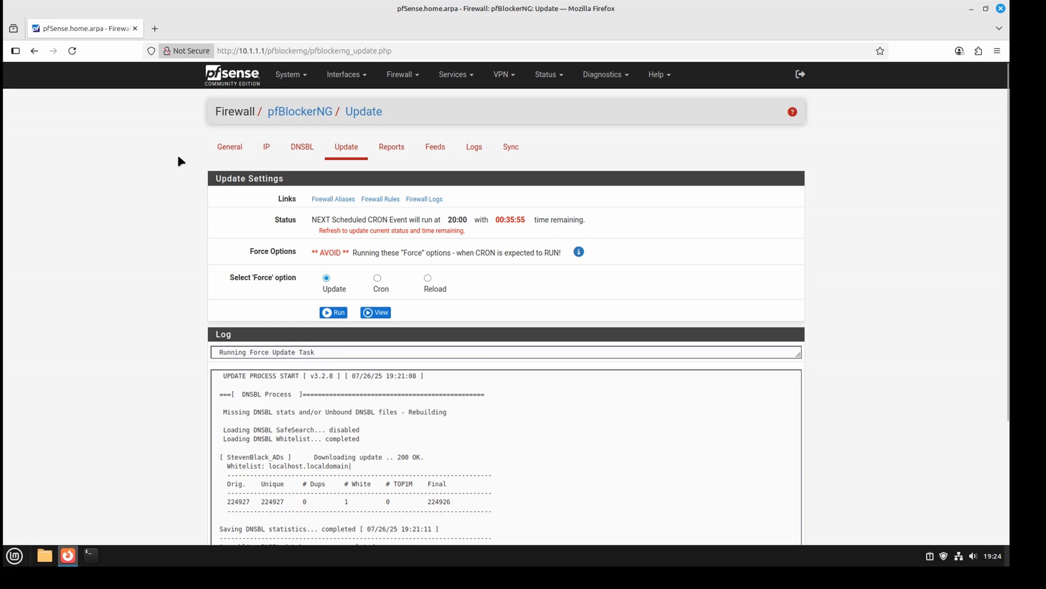
mouse_move(230, 146)
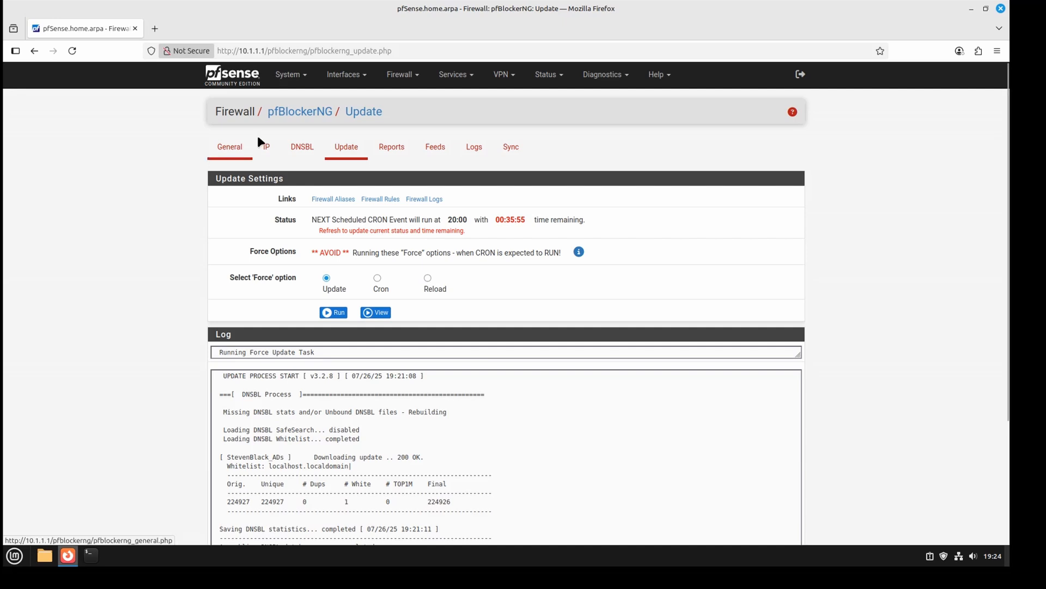
click(300, 111)
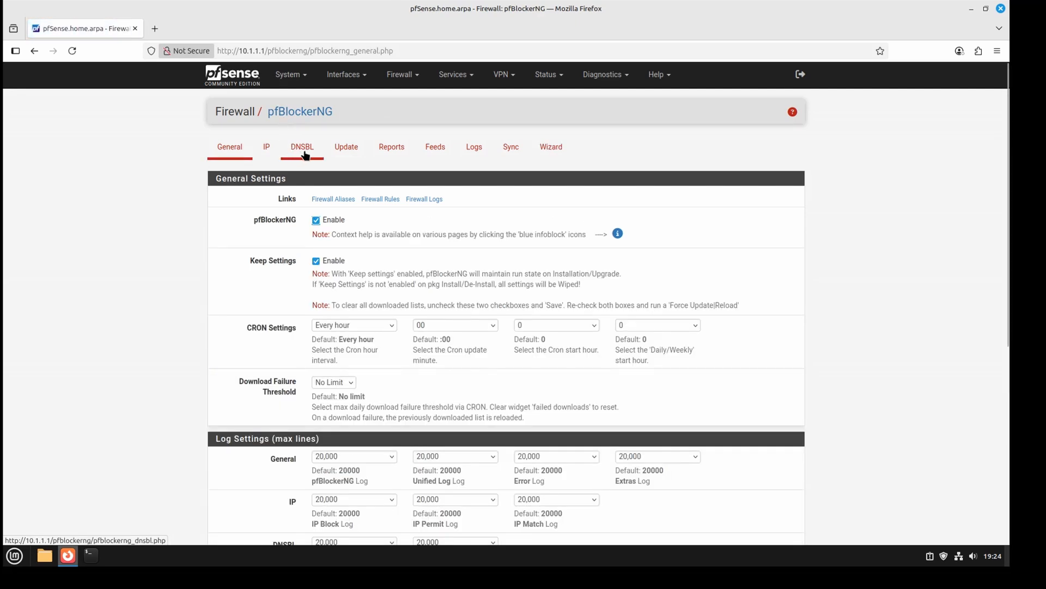
click(302, 147)
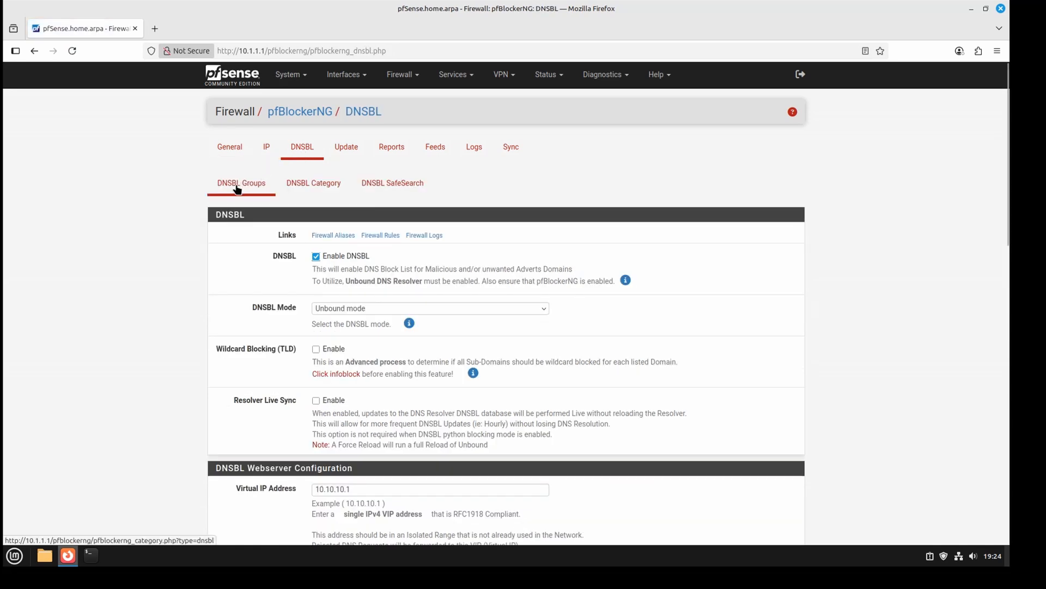
click(241, 183)
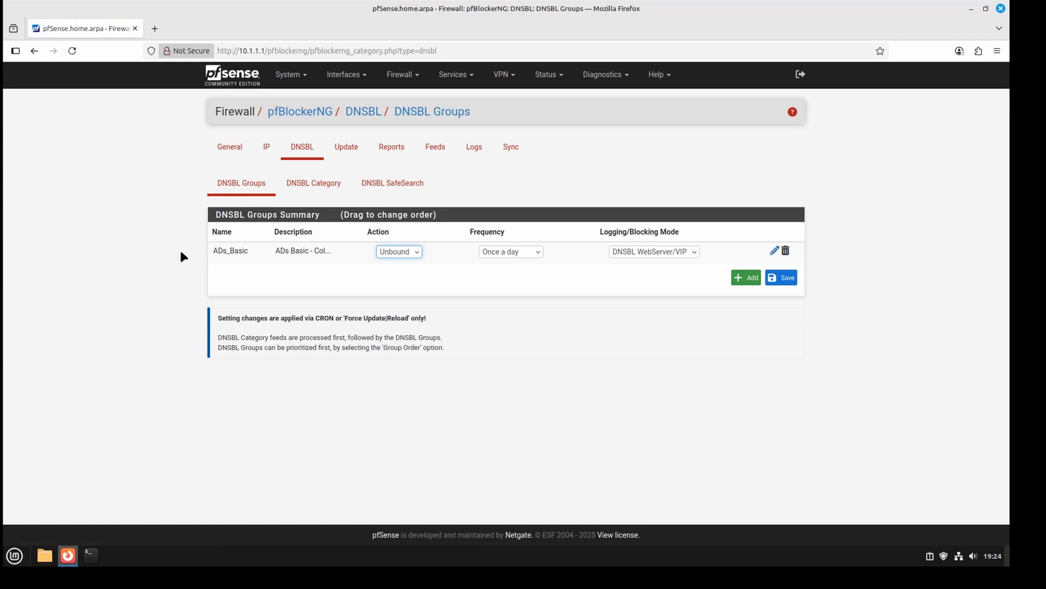
mouse_move(239, 253)
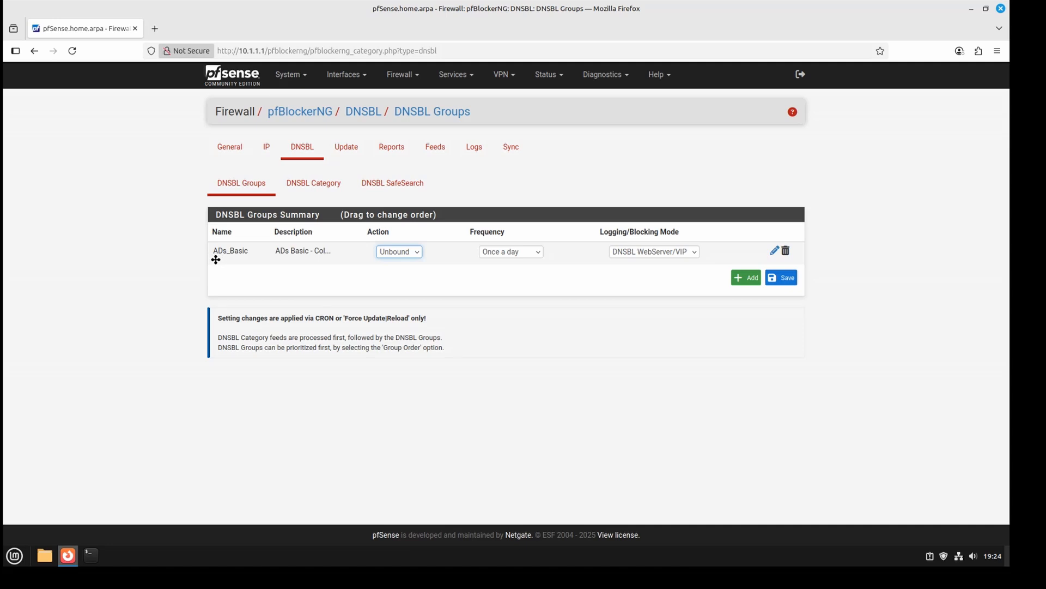
mouse_move(327, 289)
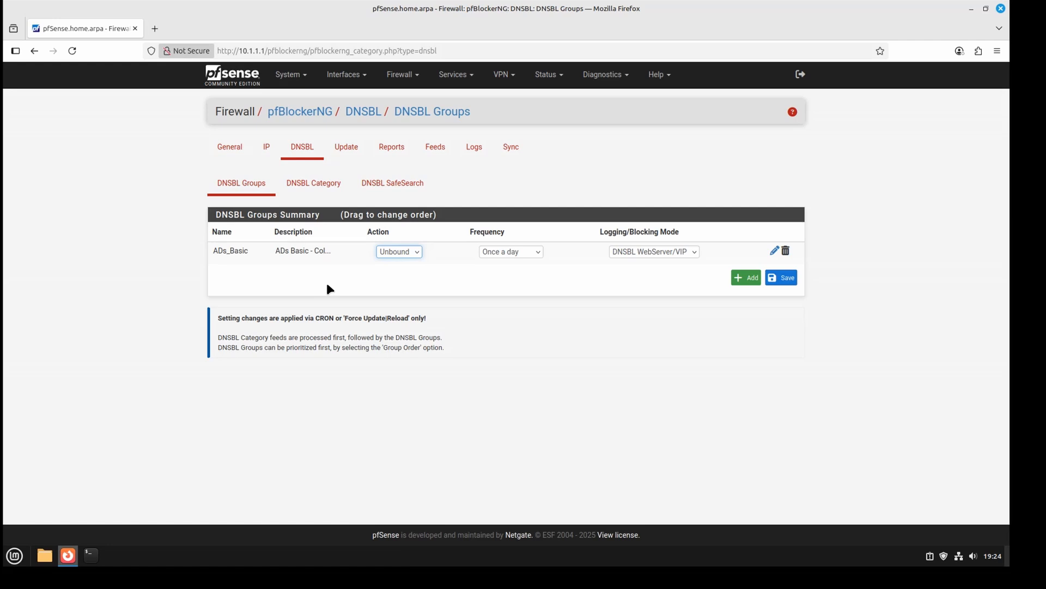
mouse_move(975, 386)
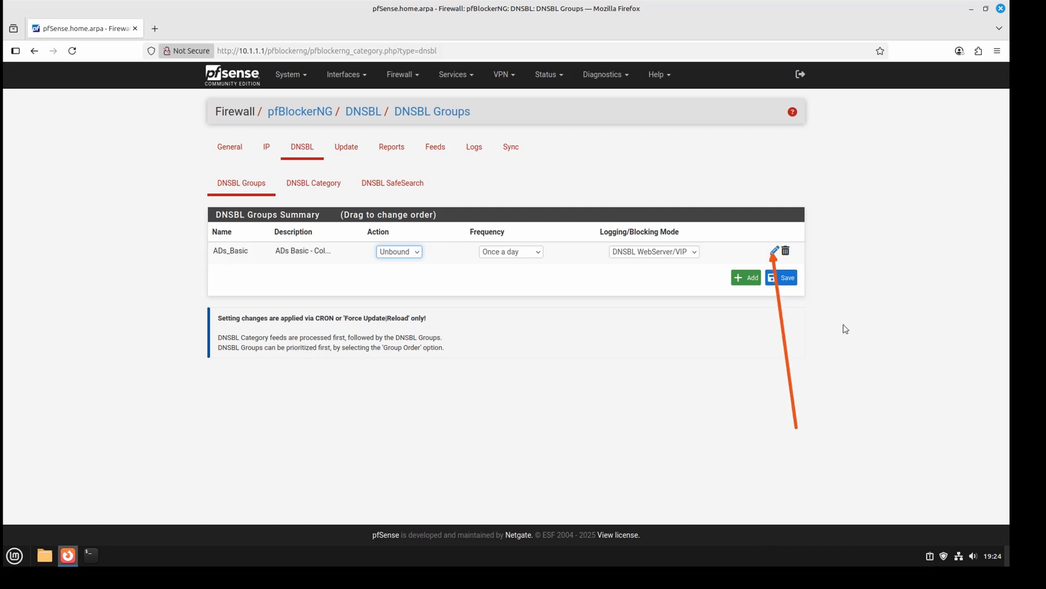
mouse_move(888, 521)
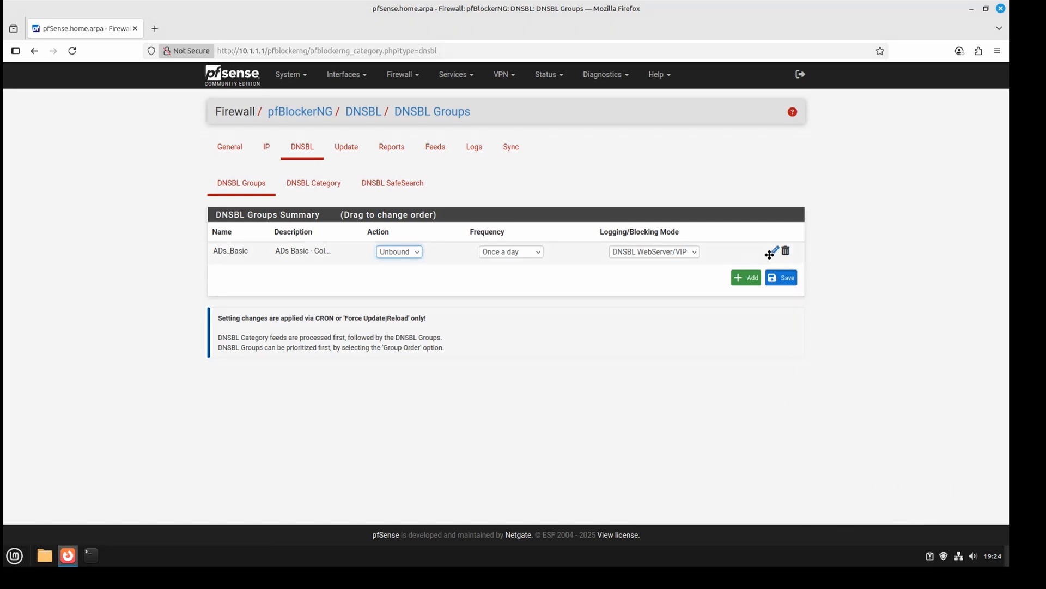
Add example.com to the ADs_Basic group's DNSBL Custom_List, save, and review the Force Update note
click(775, 250)
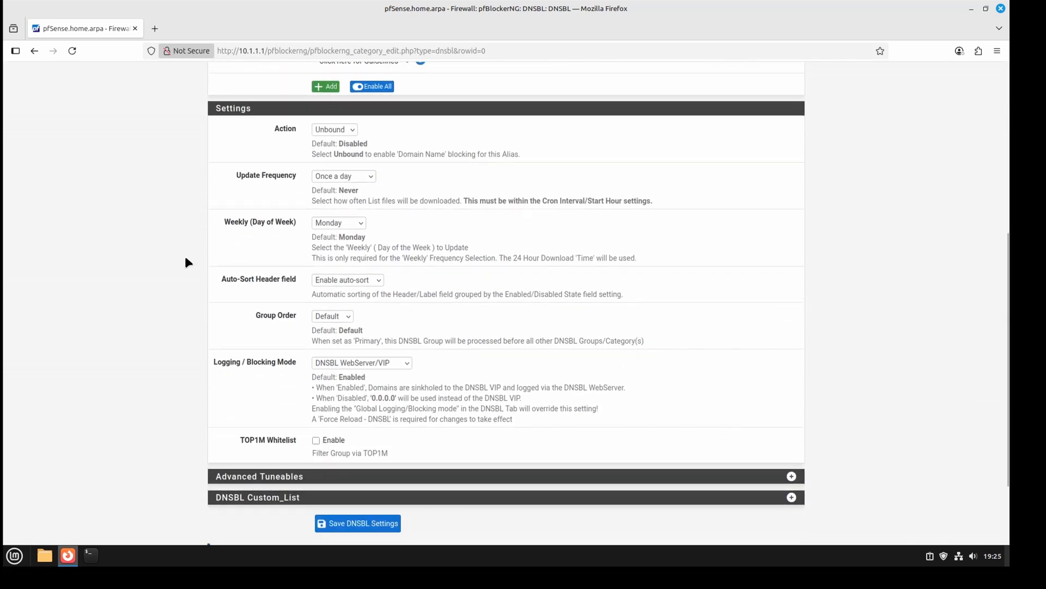
scroll(down, 3)
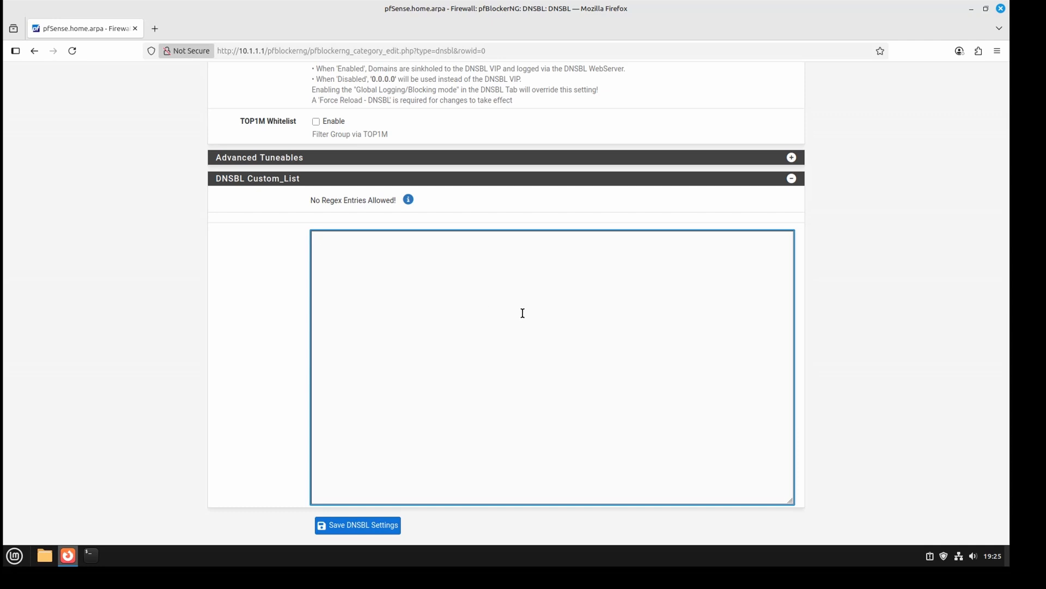
text(exa)
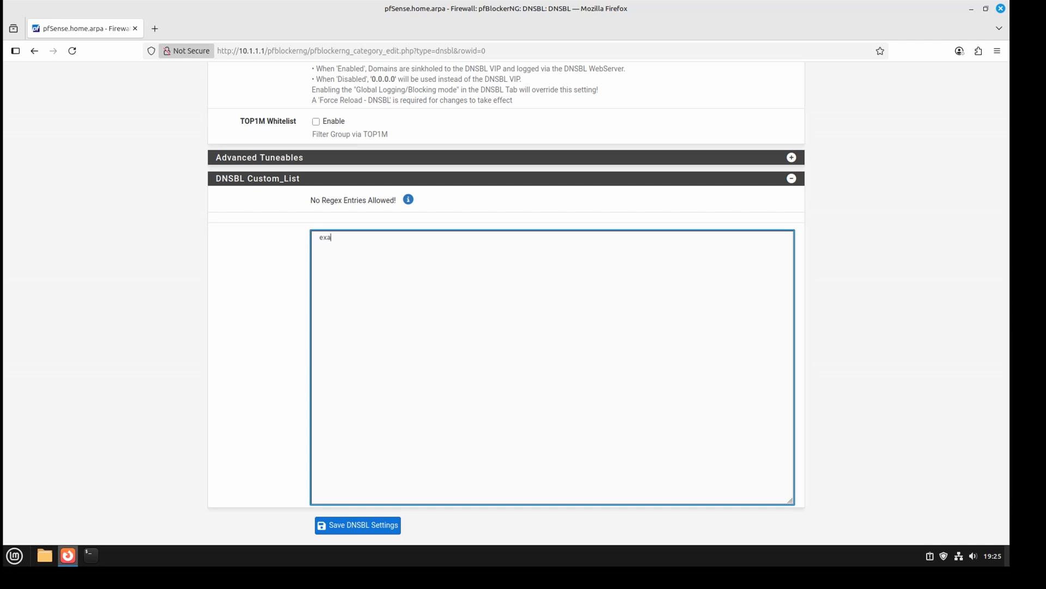
text(m)
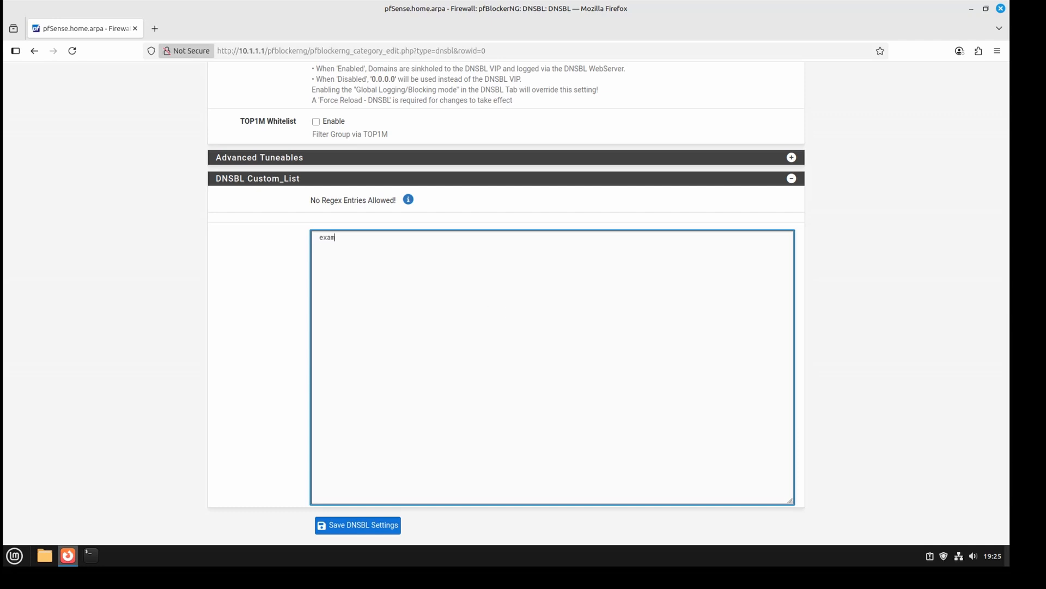
text(ple.com)
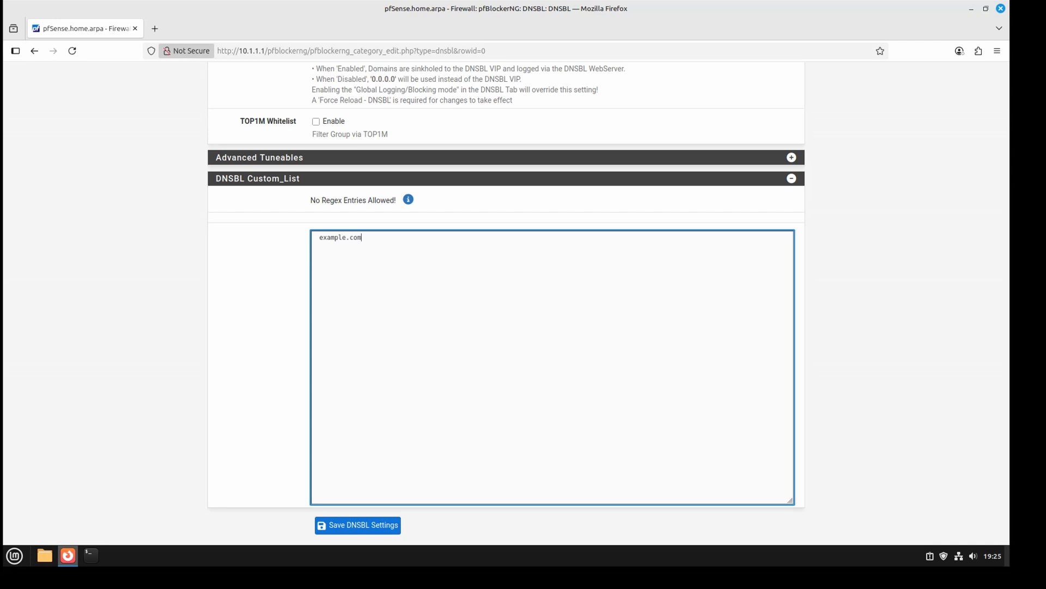
click(357, 524)
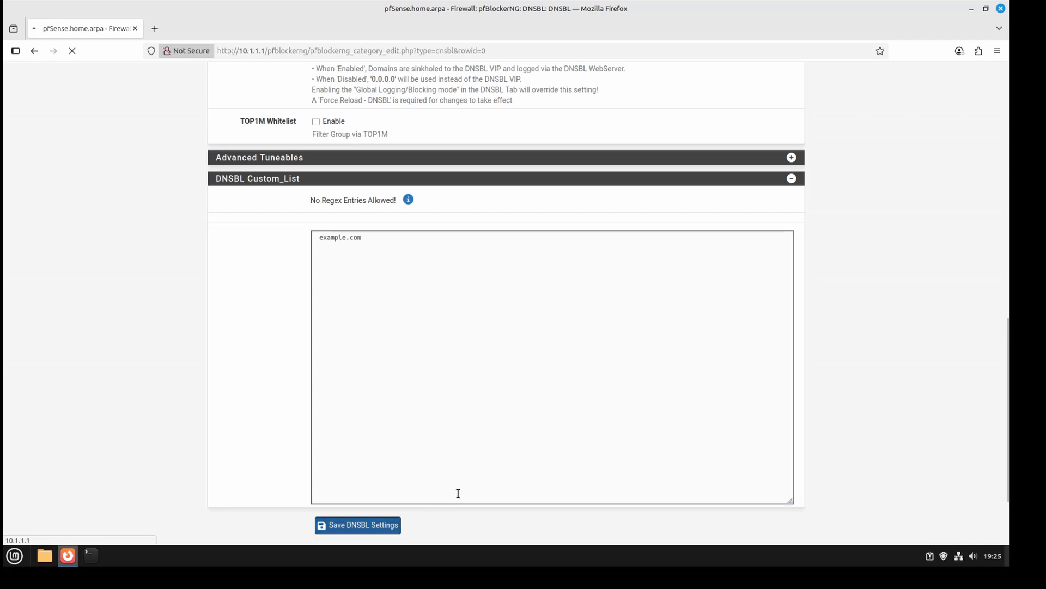
click(358, 524)
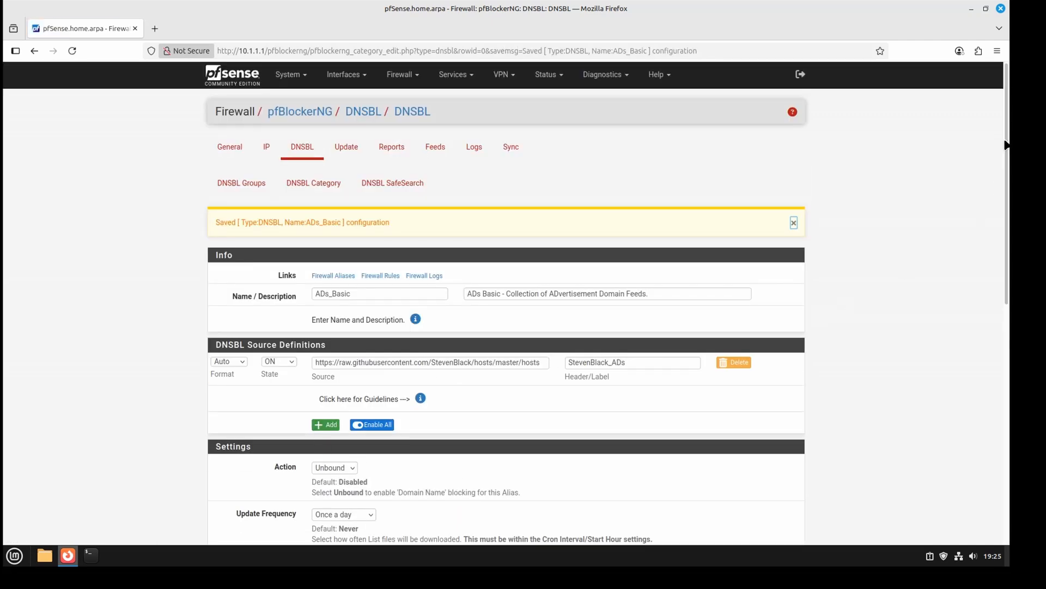
scroll(down, 3)
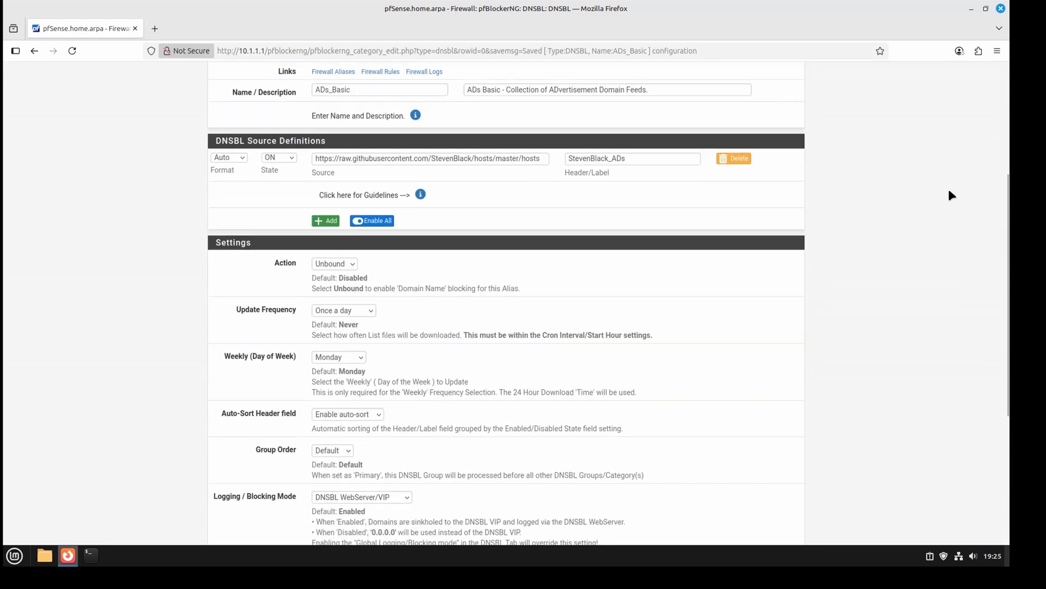
scroll(down, 3)
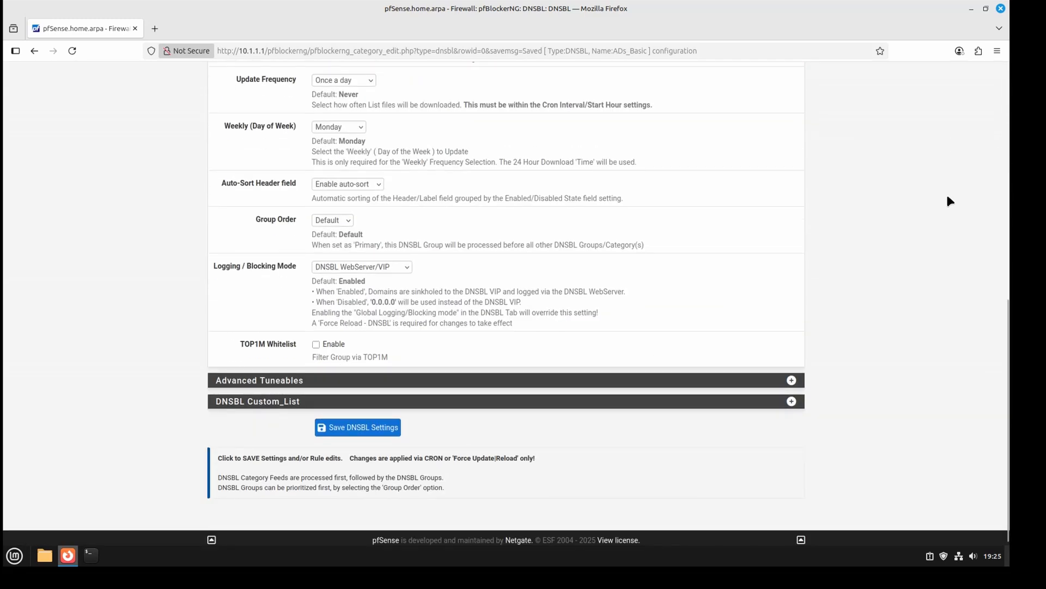
mouse_move(952, 272)
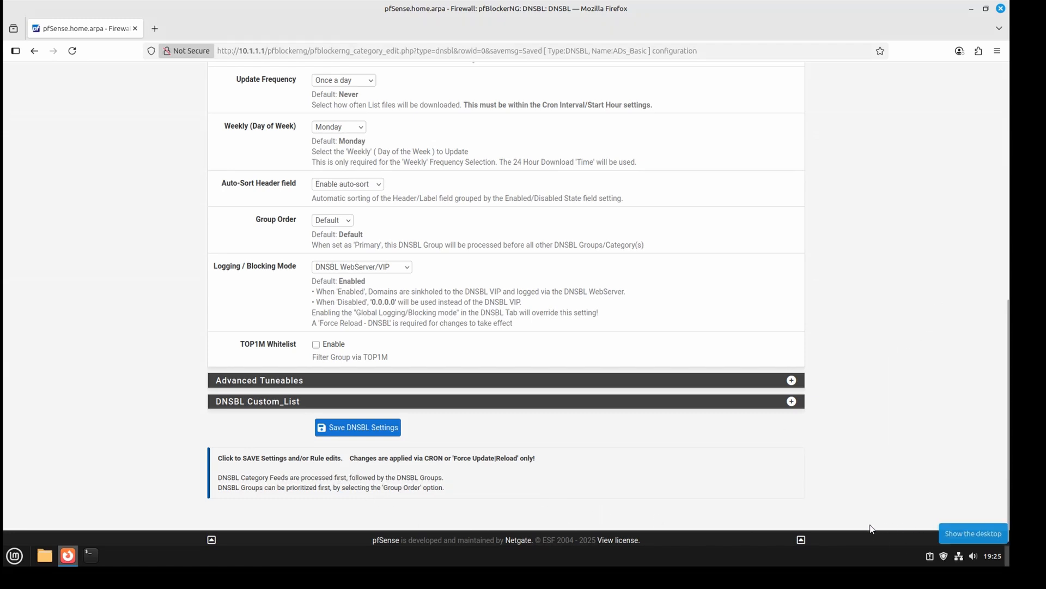
mouse_move(465, 452)
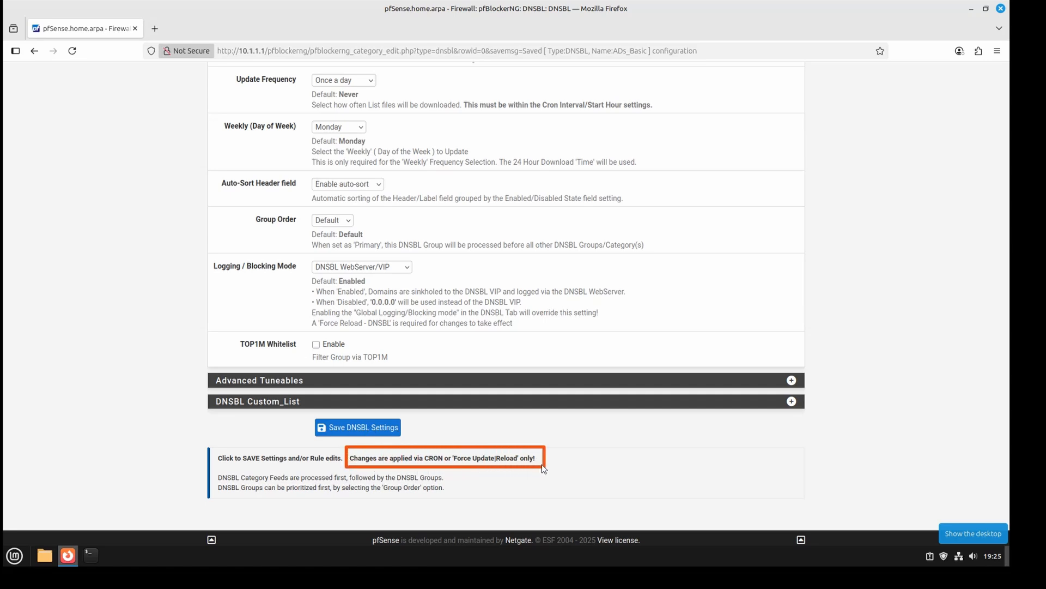
mouse_move(530, 469)
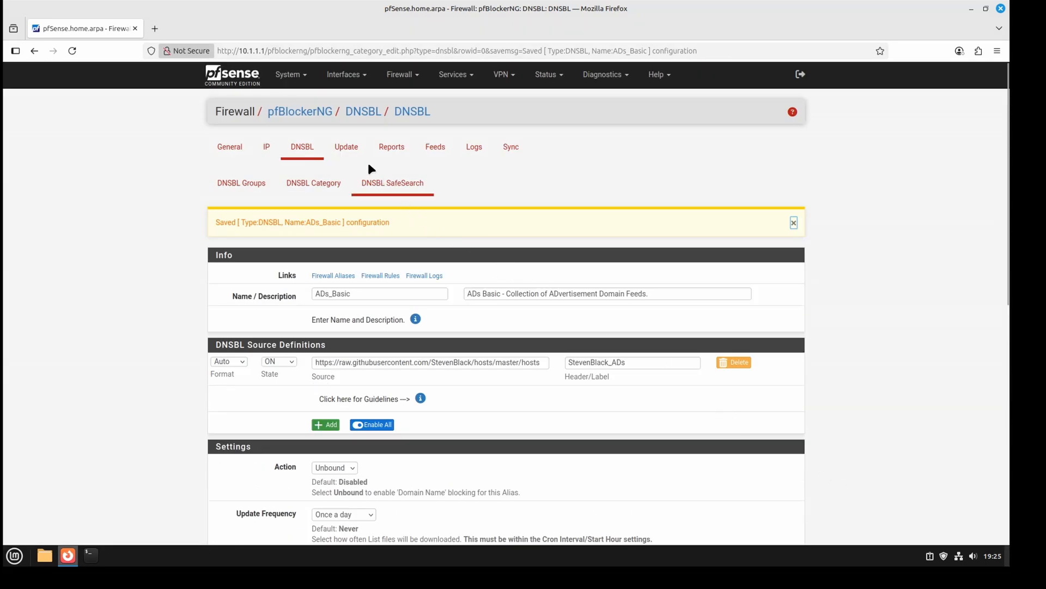
Run a forced pfBlockerNG Update and follow its log through ADs_Basic_custom to completion
click(346, 146)
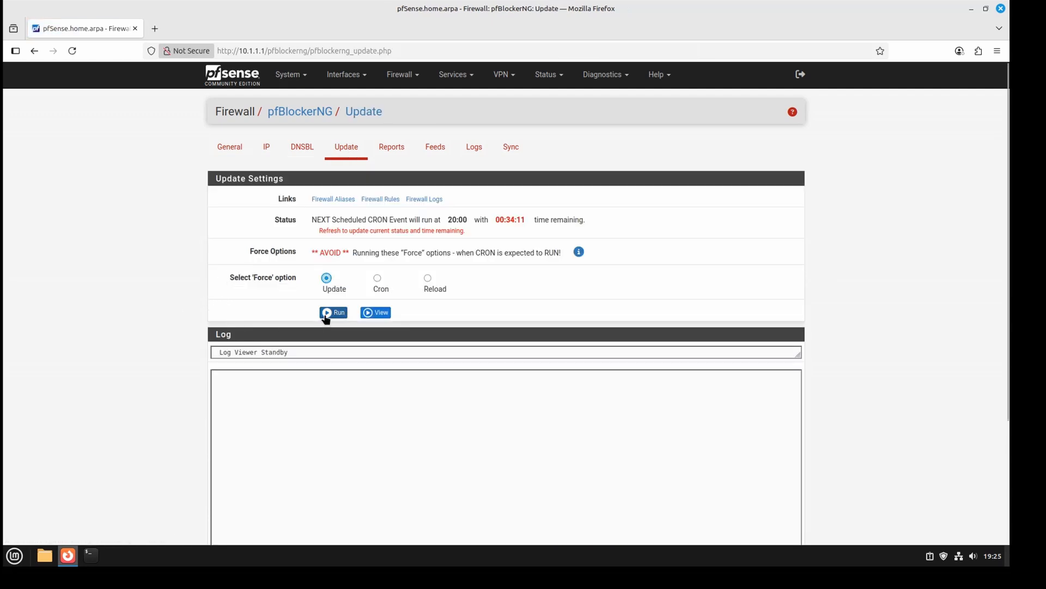
click(333, 312)
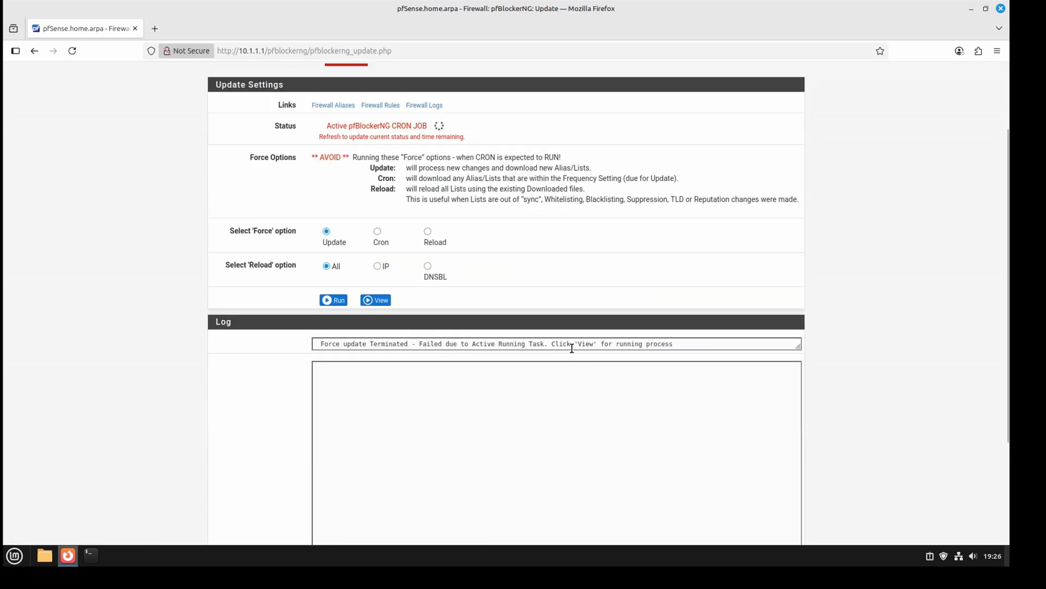
scroll(down, 3)
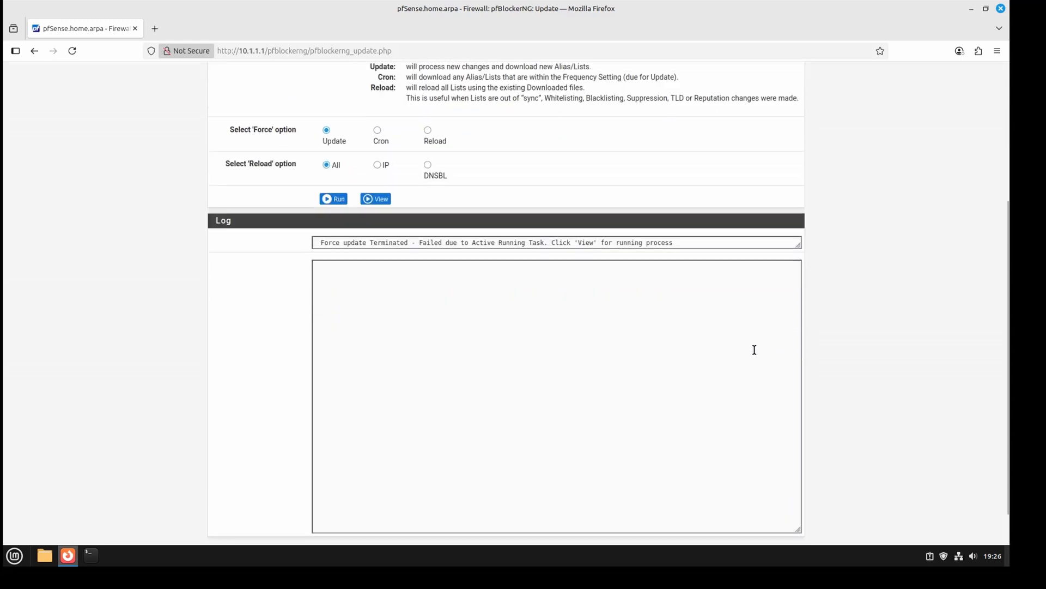
click(375, 199)
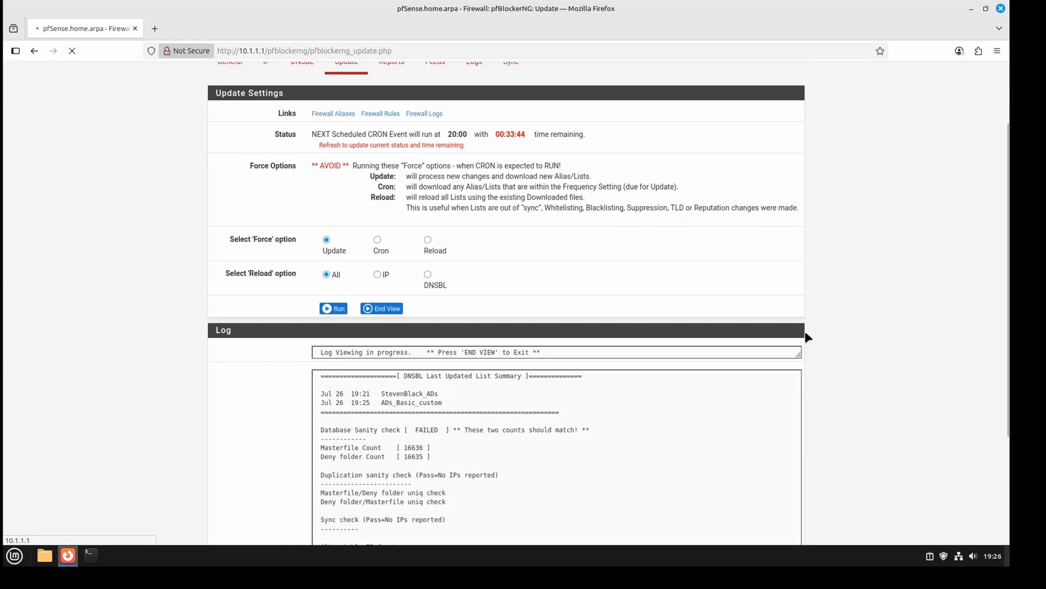
scroll(down, 3)
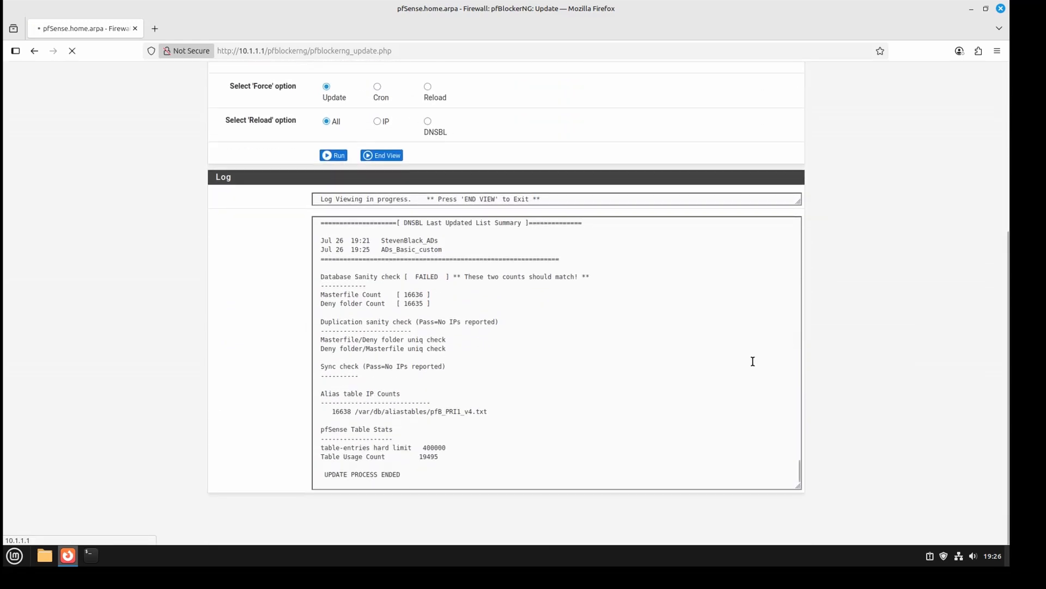
mouse_move(333, 252)
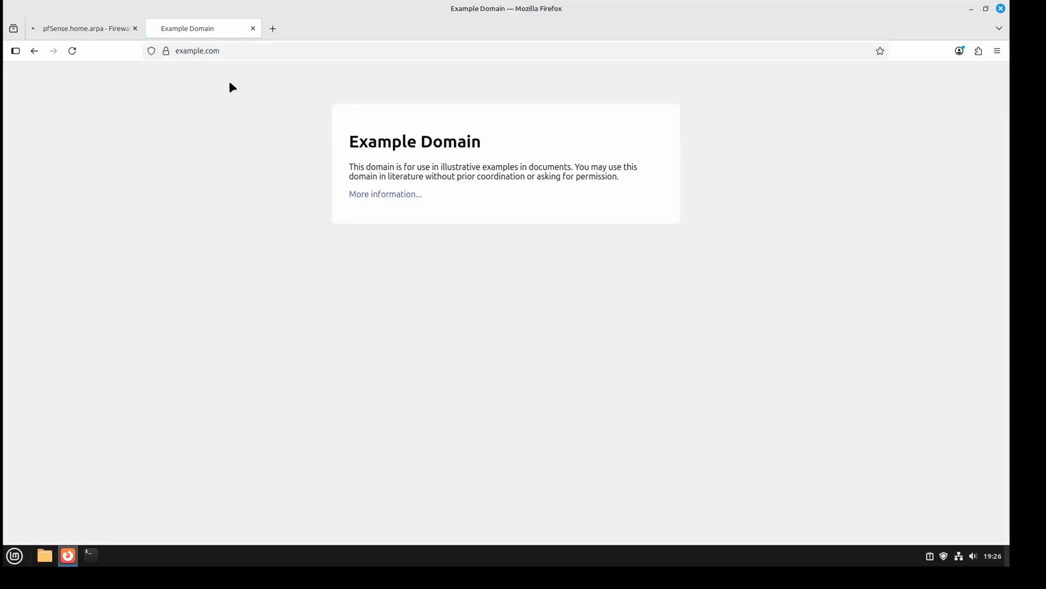
Go to about:networking#dns in a new tab and clear Firefox's DNS cache
click(197, 51)
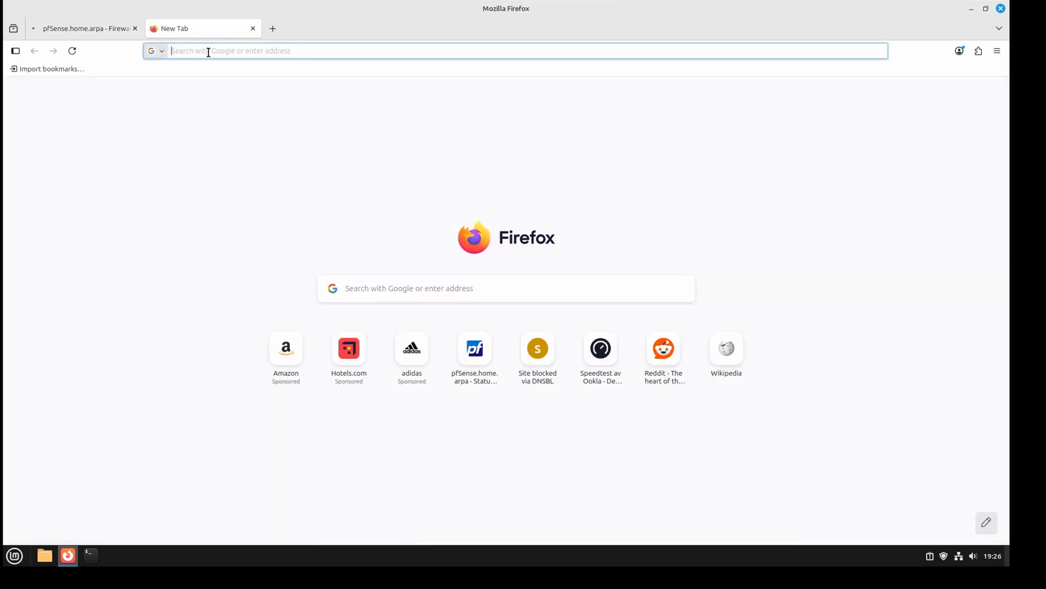
text(about:networking#dns)
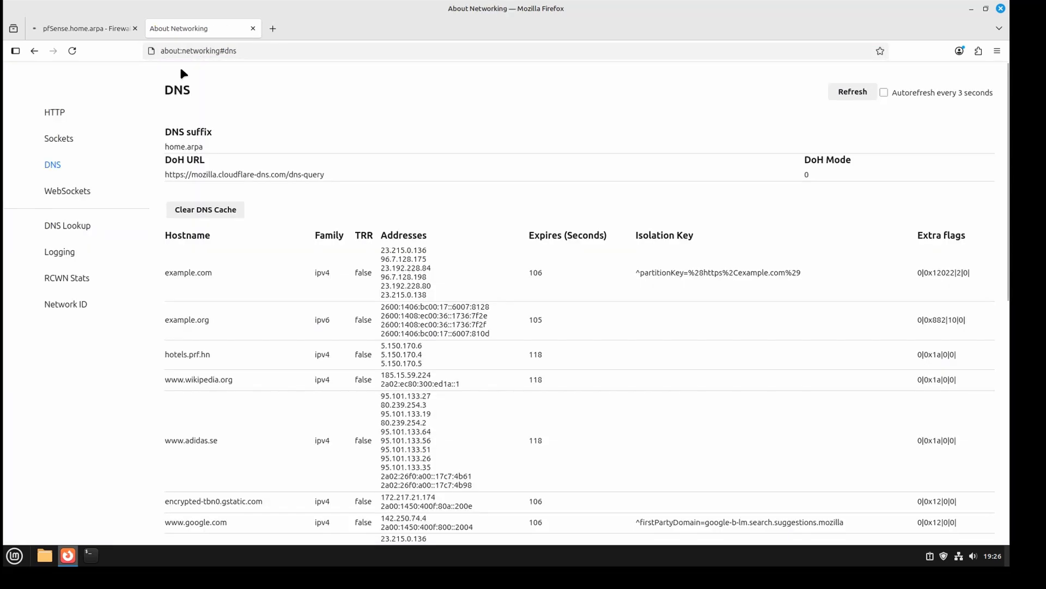
mouse_move(239, 114)
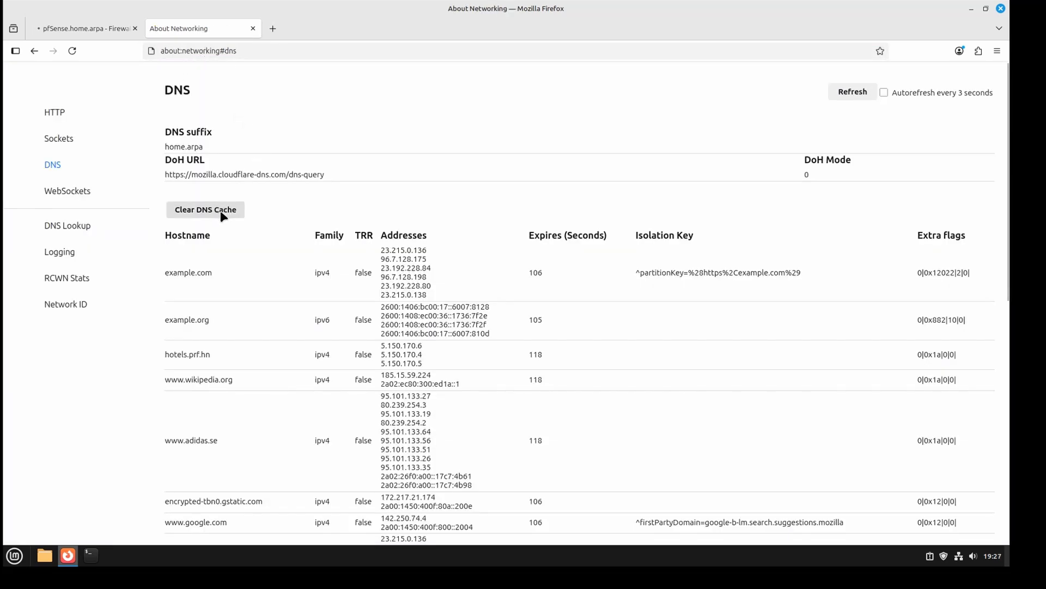
click(205, 209)
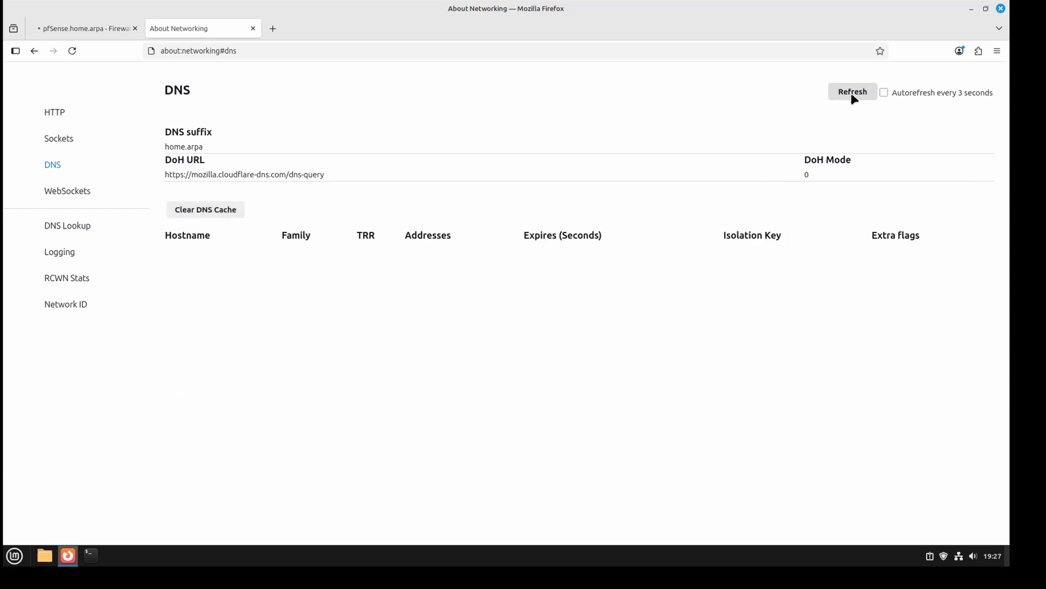
mouse_move(32, 544)
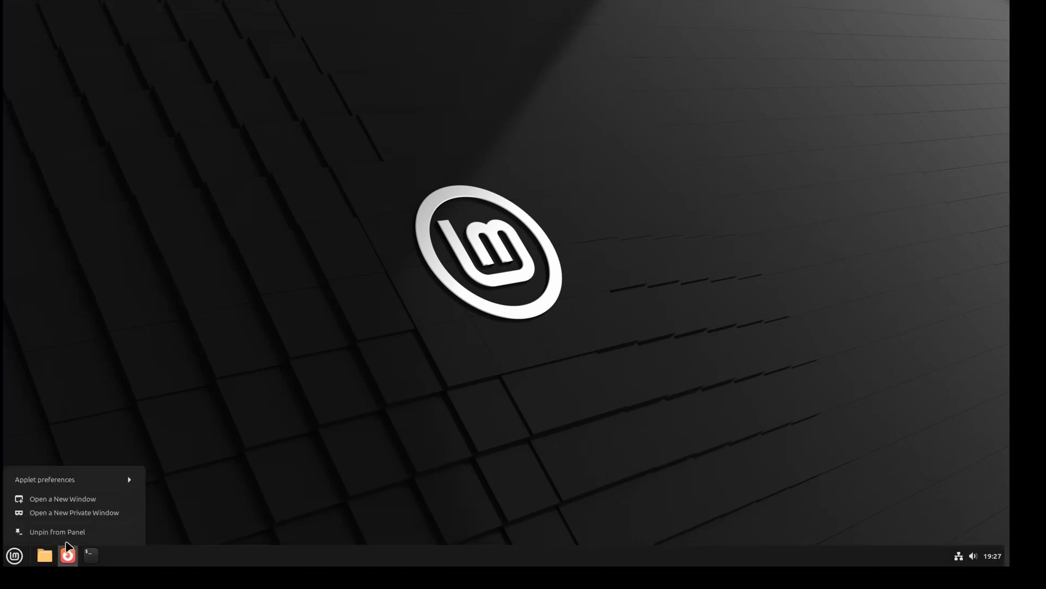
In a private window, load example.com and reddit.com, then return to the blocked example.com page
click(74, 512)
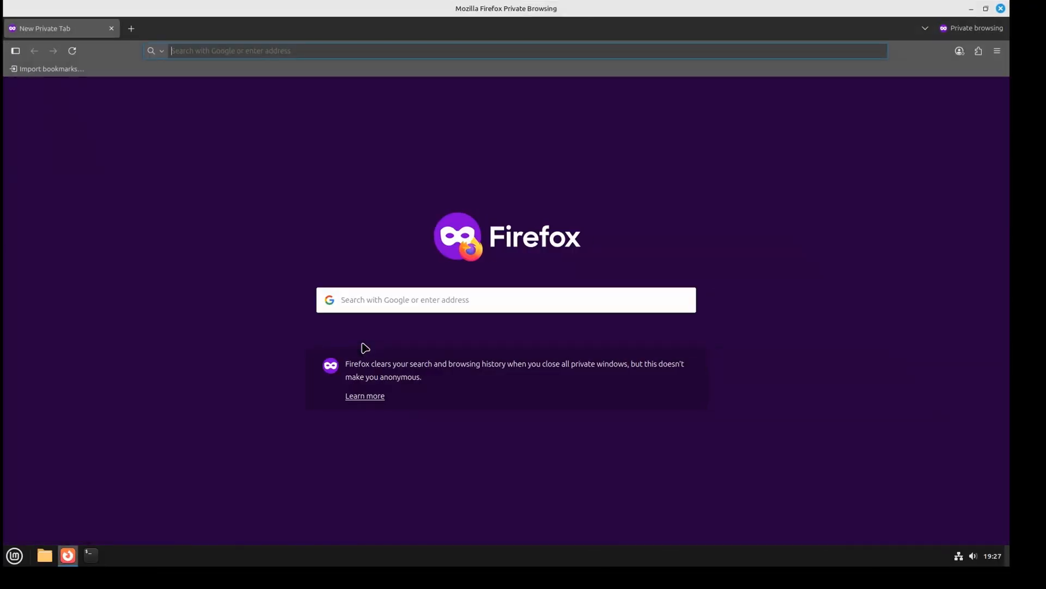
click(288, 51)
text(example.com)
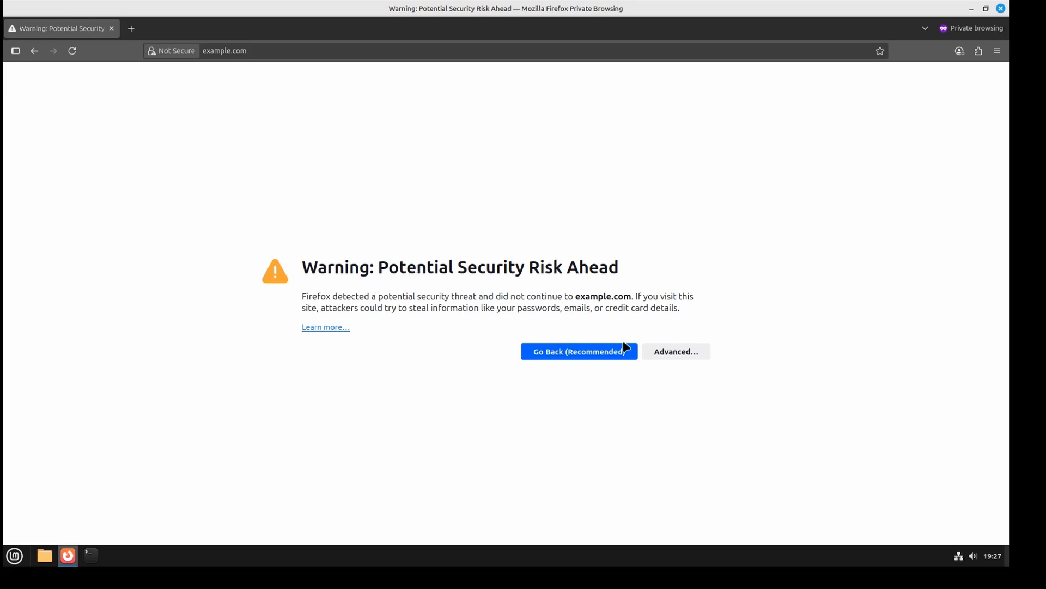
click(675, 351)
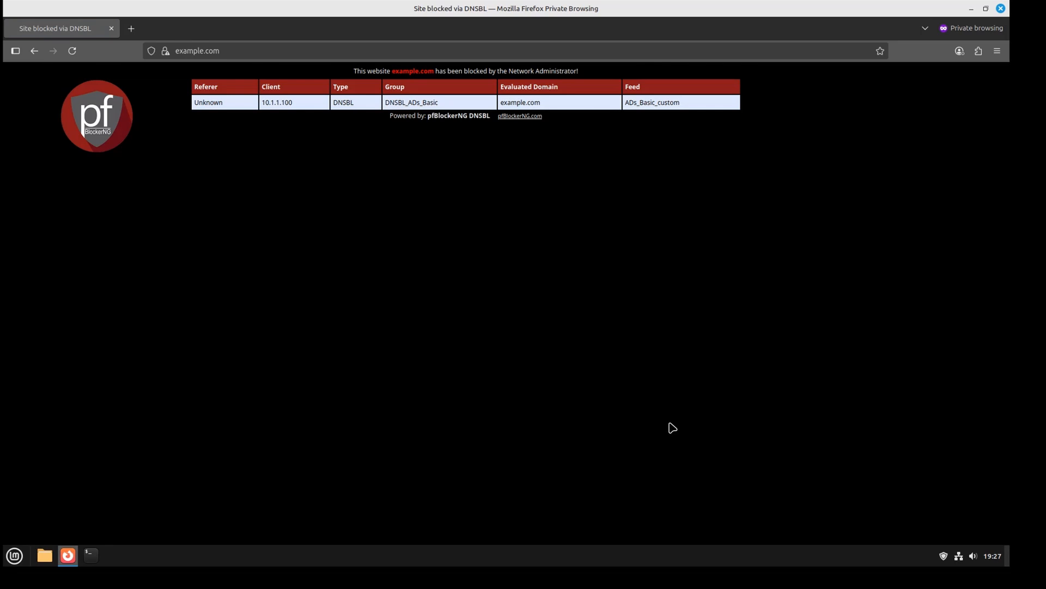
mouse_move(418, 81)
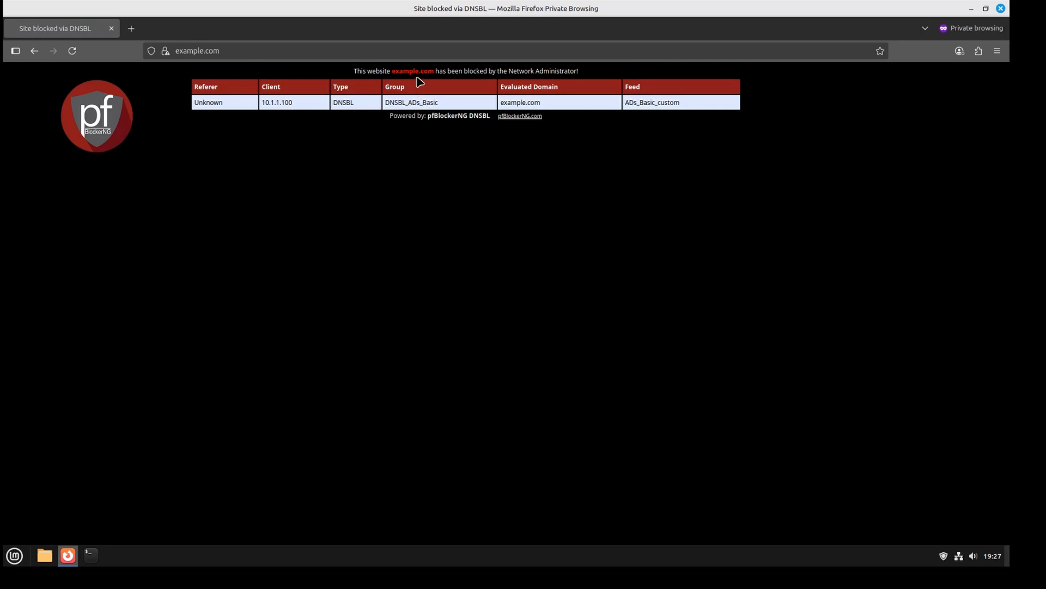
mouse_move(583, 75)
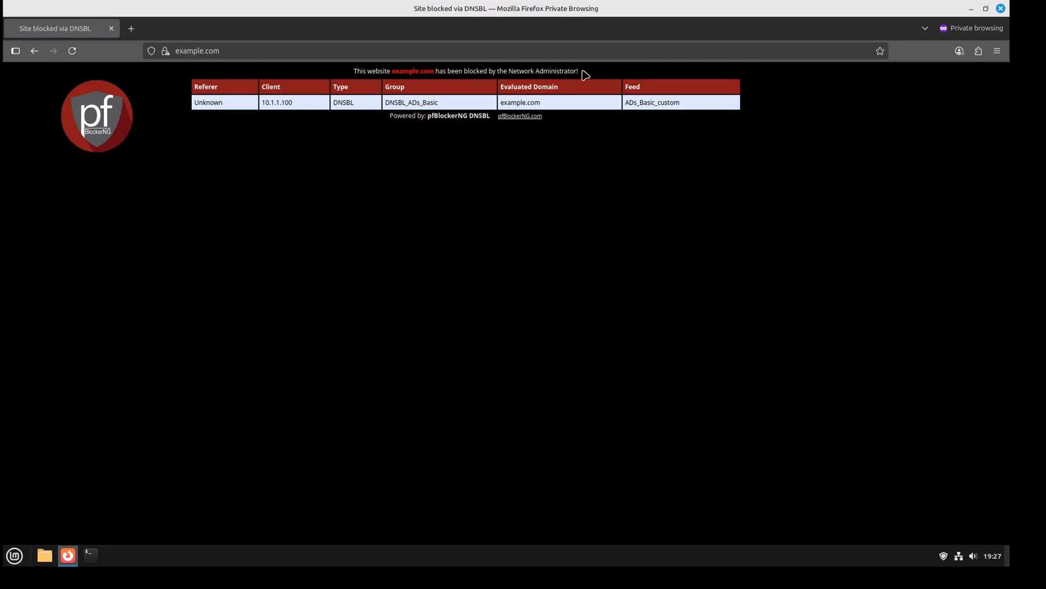
mouse_move(362, 184)
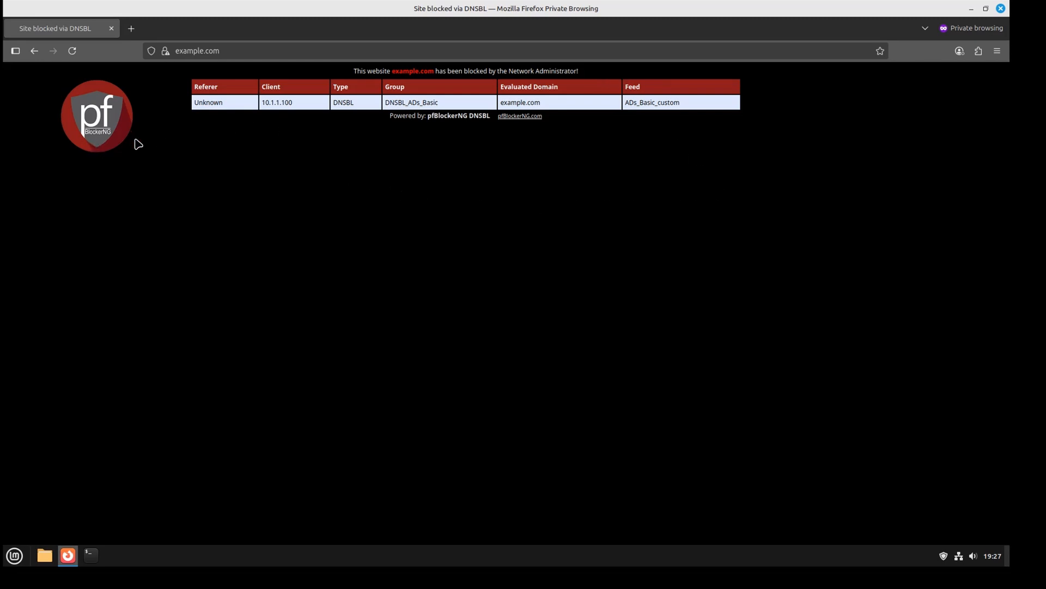
mouse_move(97, 147)
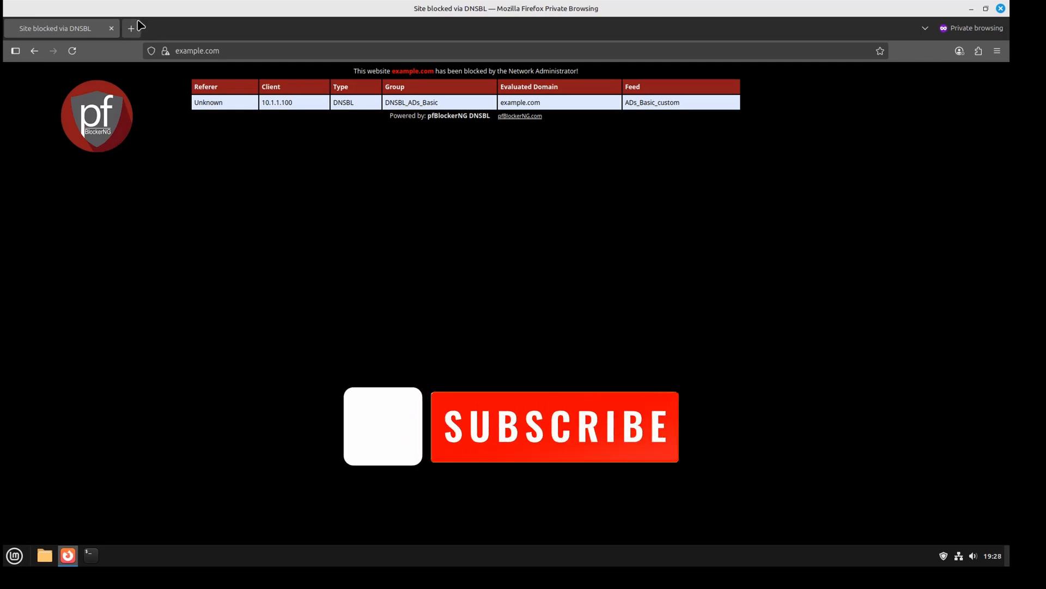
text(reddit.com)
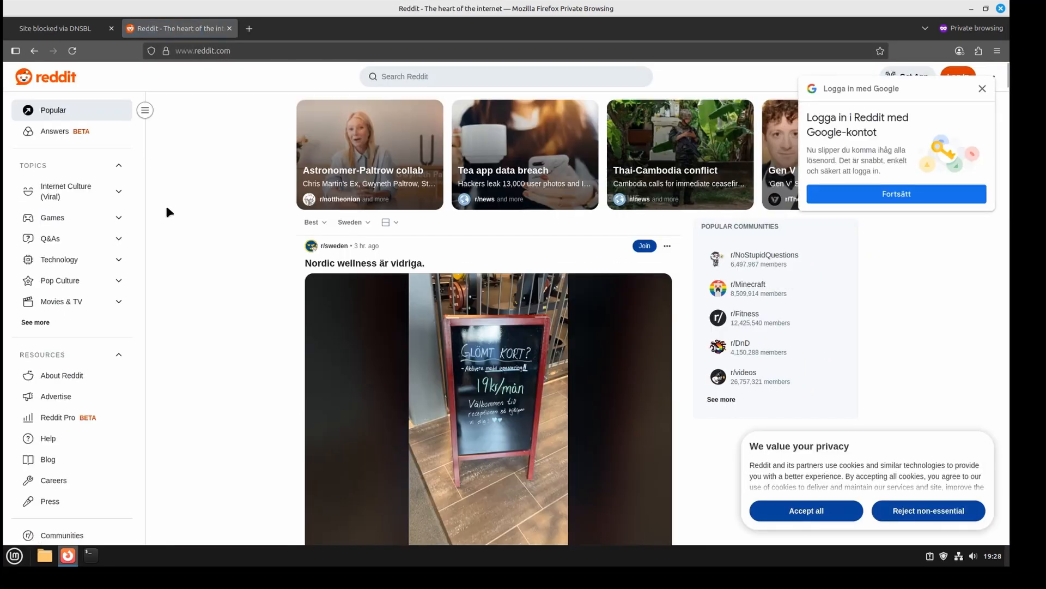
click(56, 28)
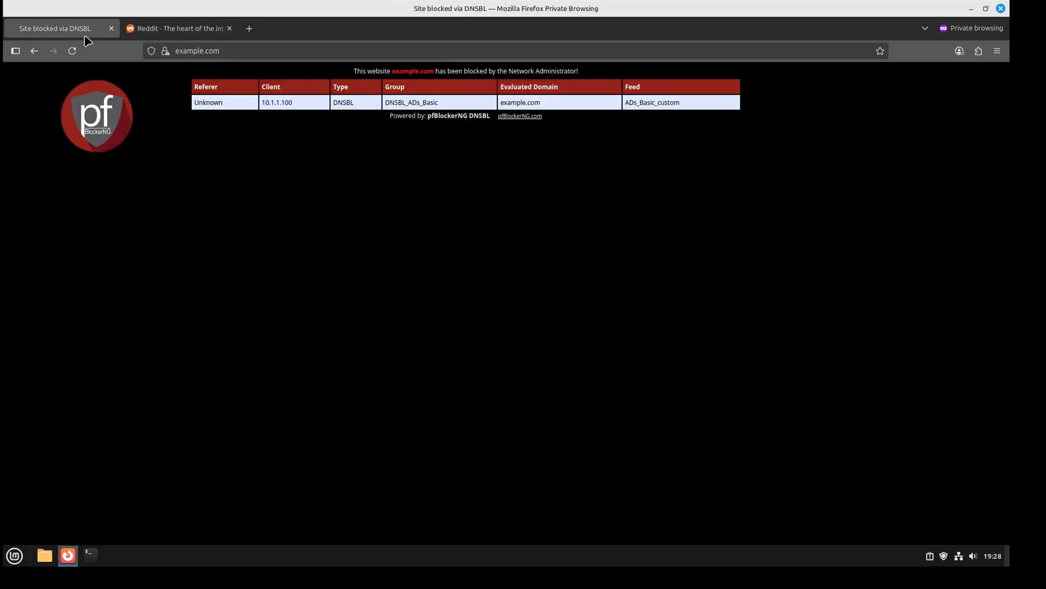
mouse_move(244, 170)
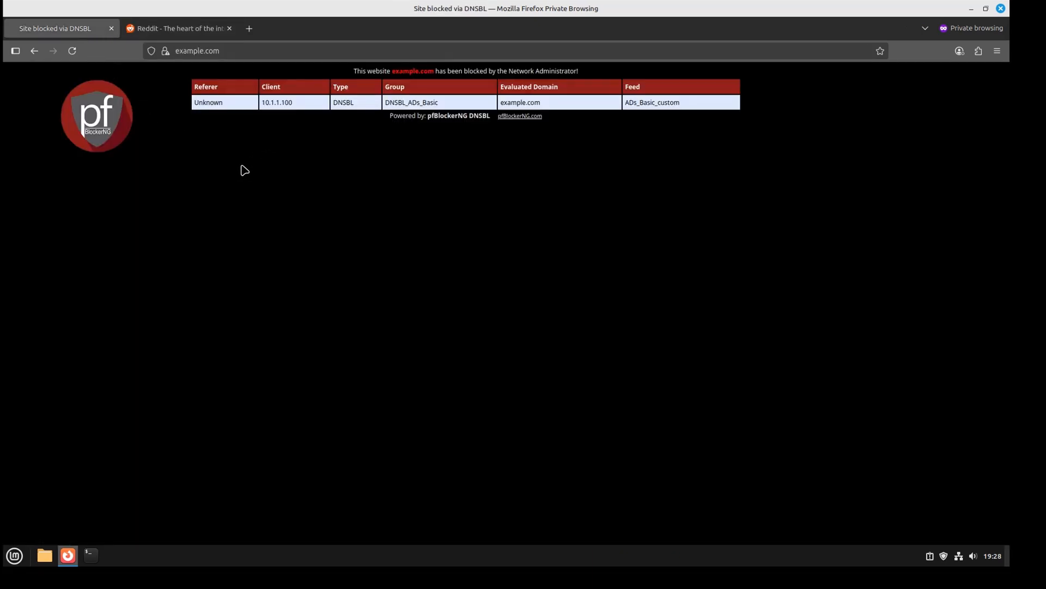